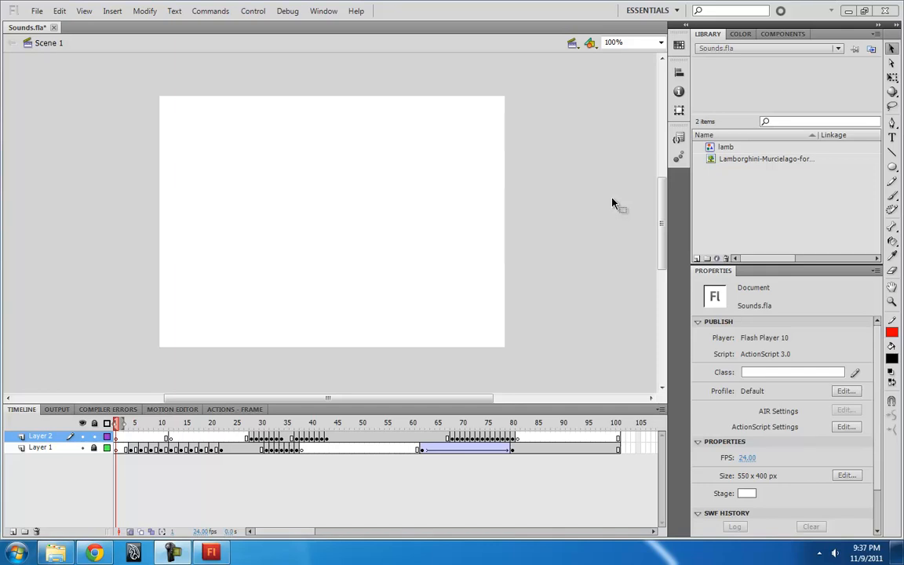
mouse_move(596, 204)
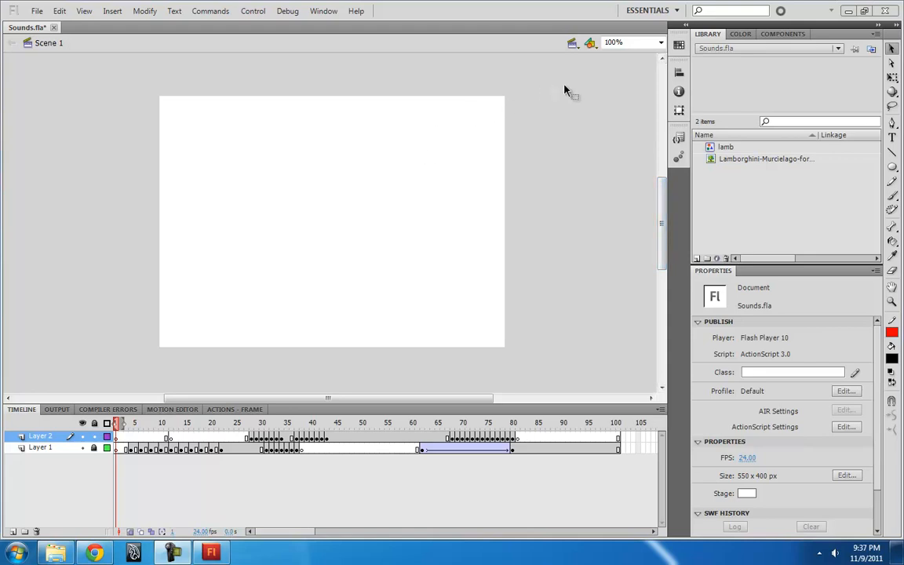
mouse_move(389, 102)
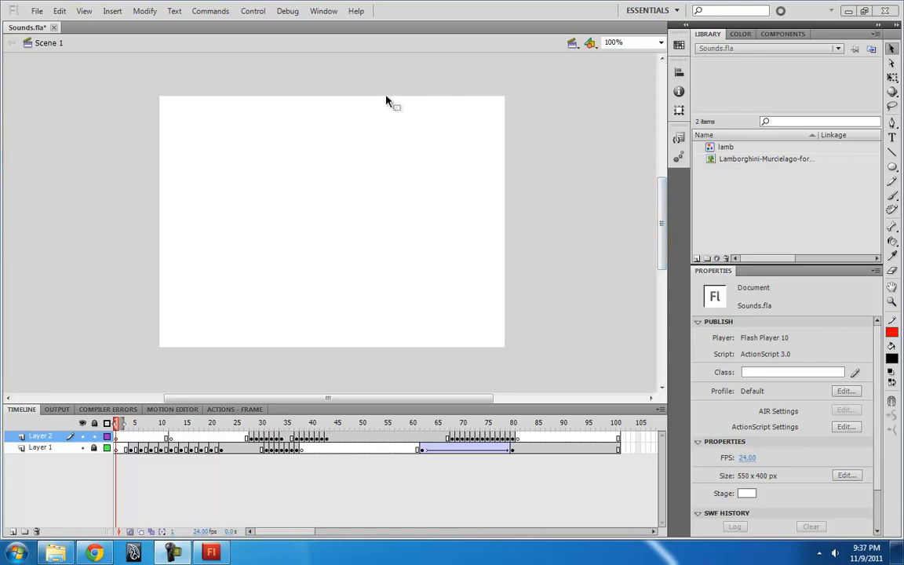
mouse_move(510, 160)
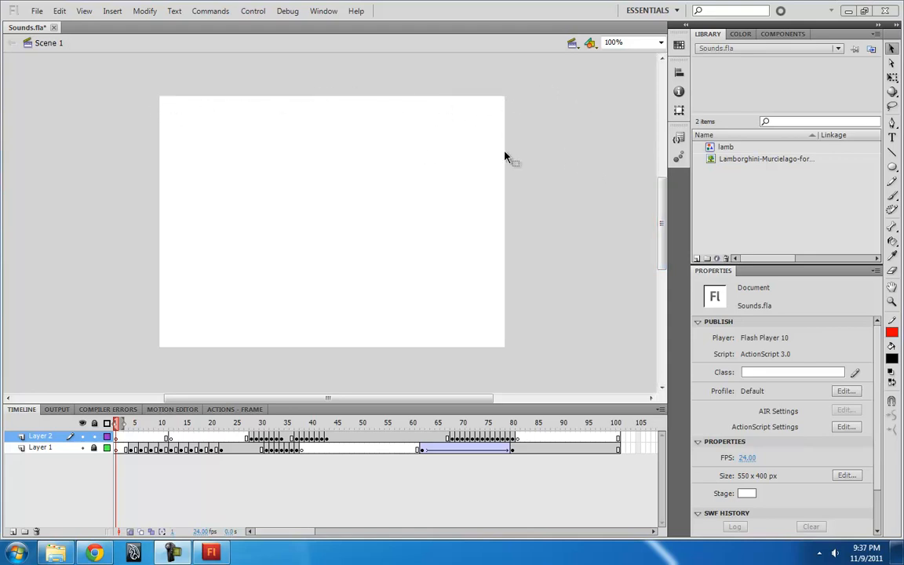
mouse_move(172, 385)
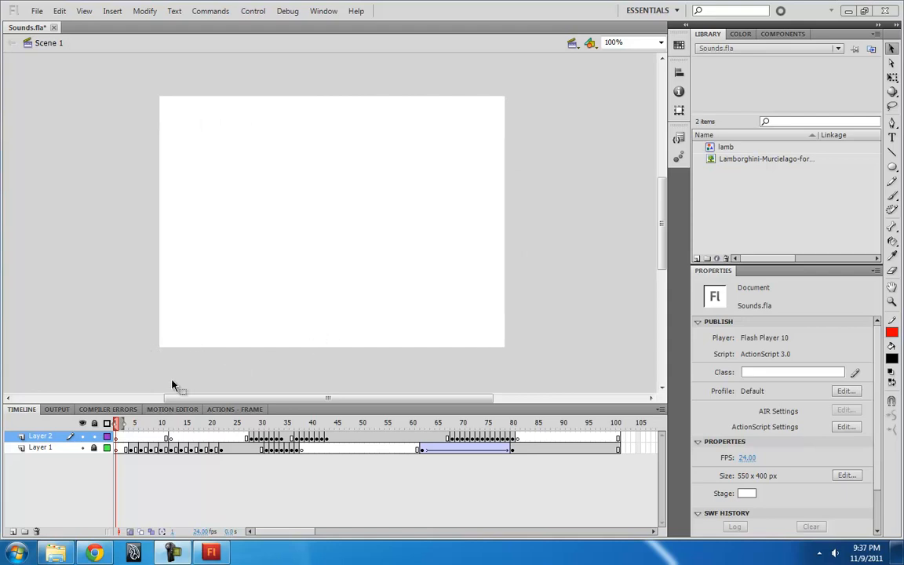
mouse_move(72, 549)
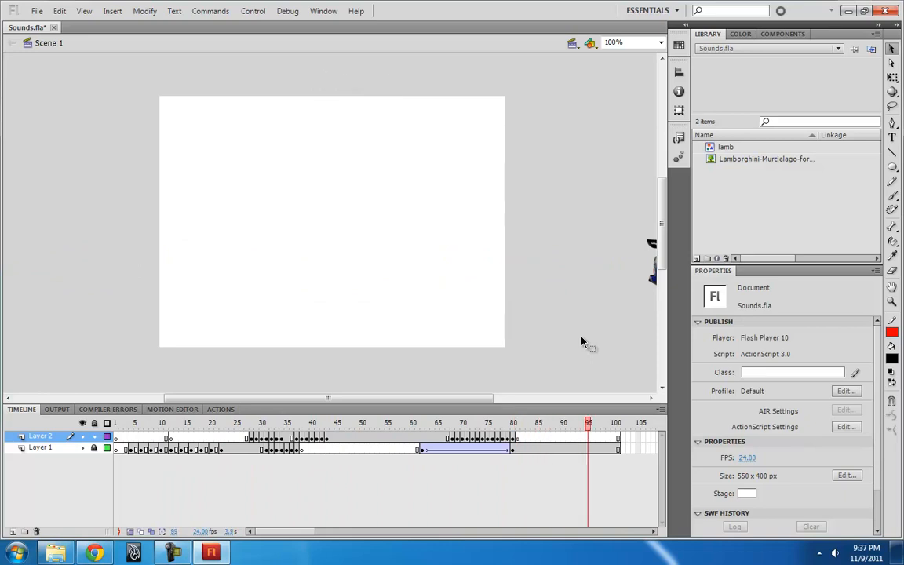
Scrub through the stick-figure animation's frames, then return to frame 1 with document properties shown
click(173, 422)
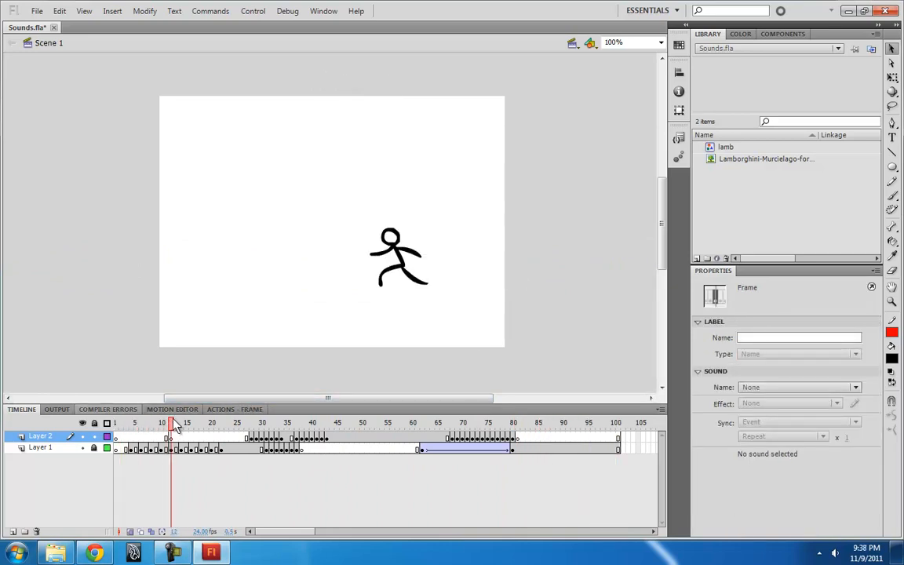
click(376, 424)
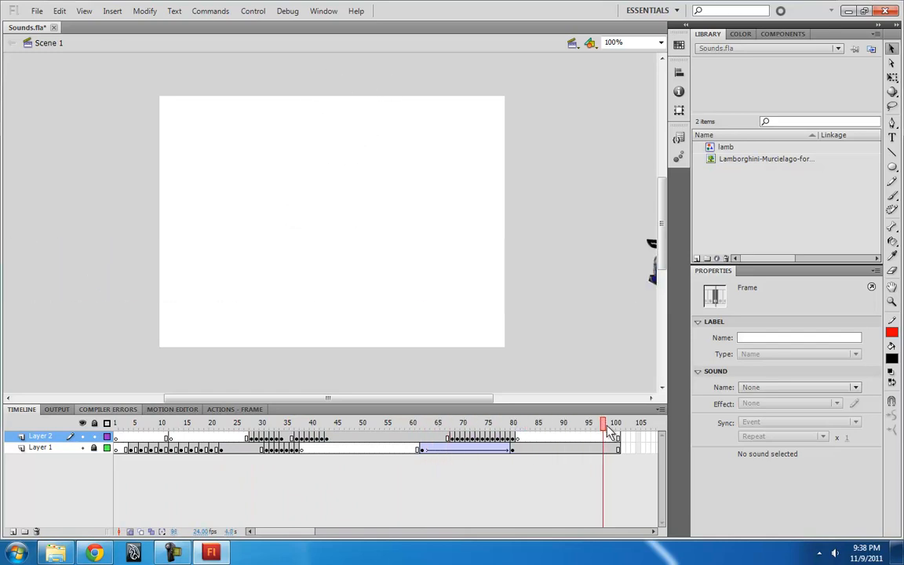
click(116, 424)
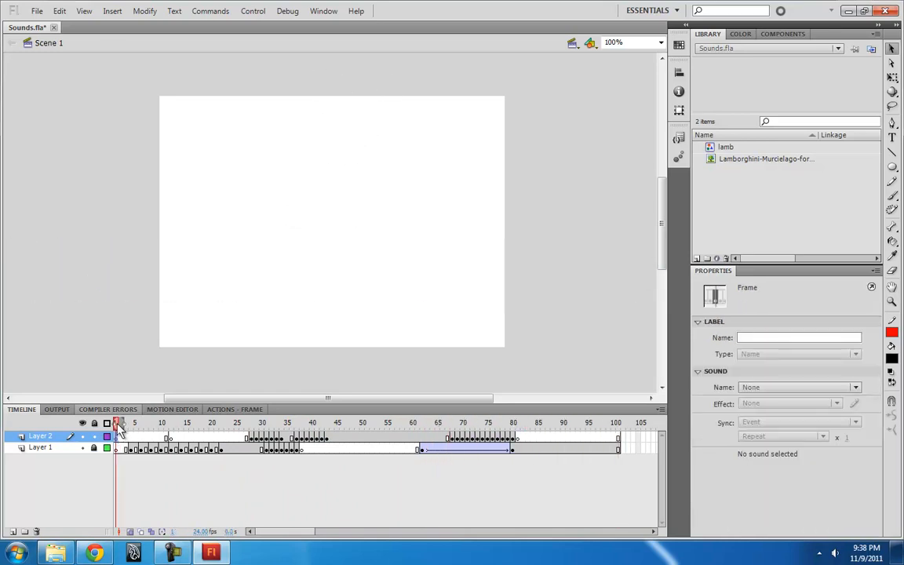
click(479, 422)
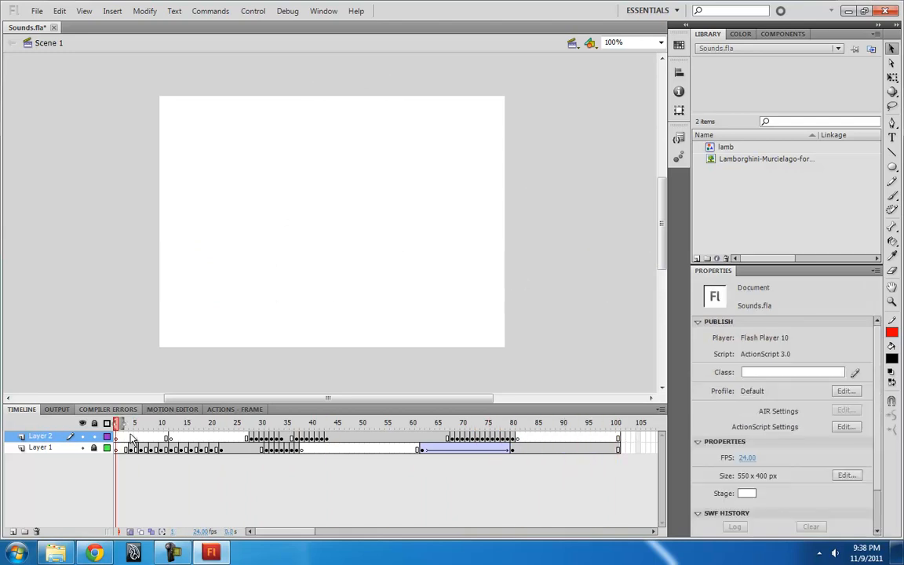
click(116, 436)
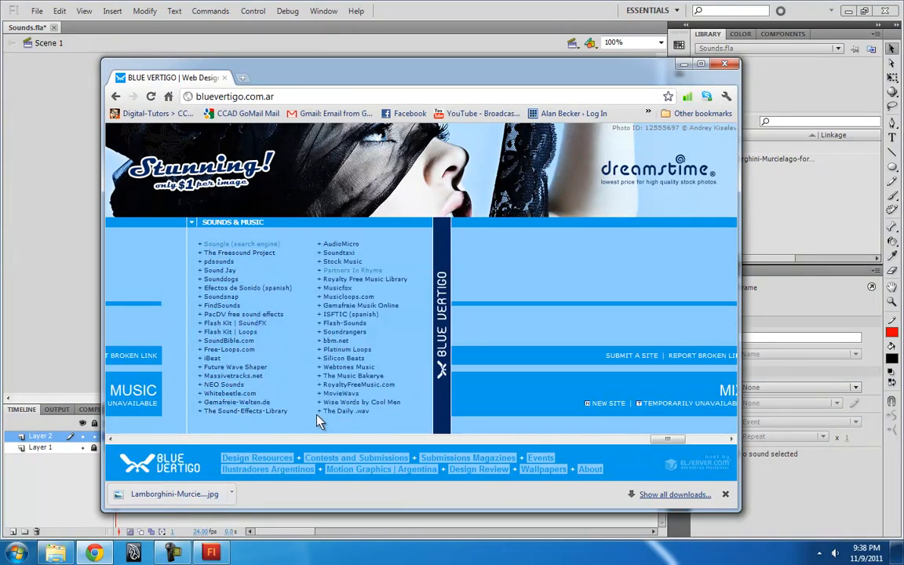
mouse_move(216, 202)
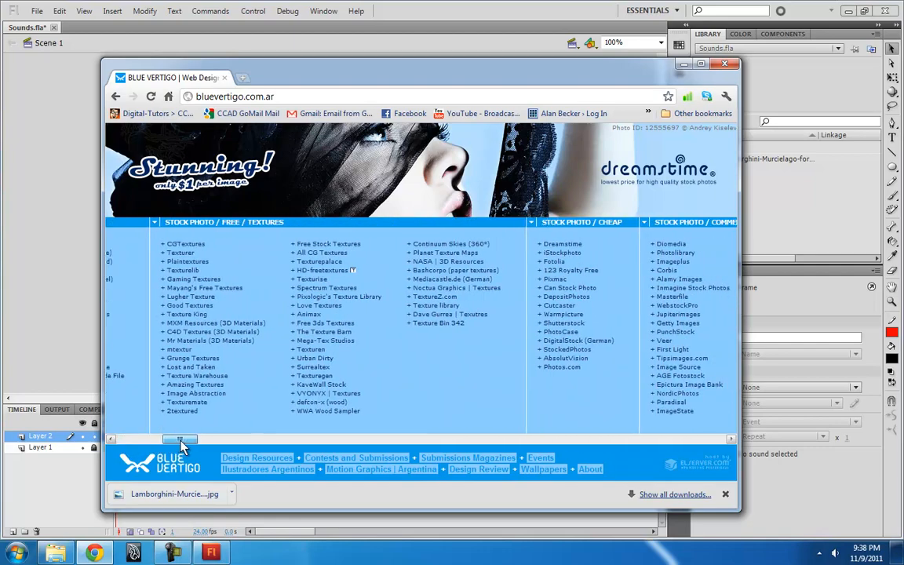
Scroll horizontally through Blue Vertigo's resource categories to reach the Sounds & Music list
drag(178, 440, 232, 440)
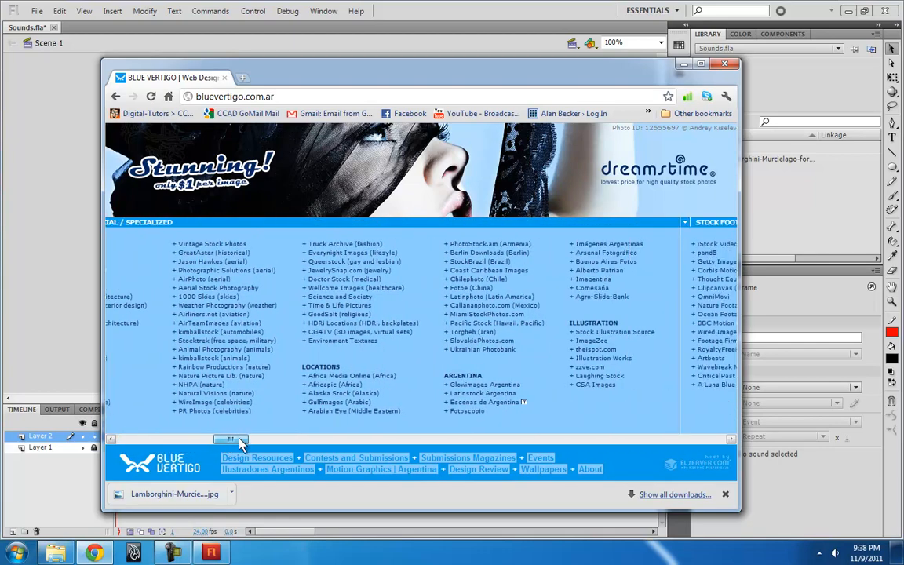
drag(232, 440, 301, 439)
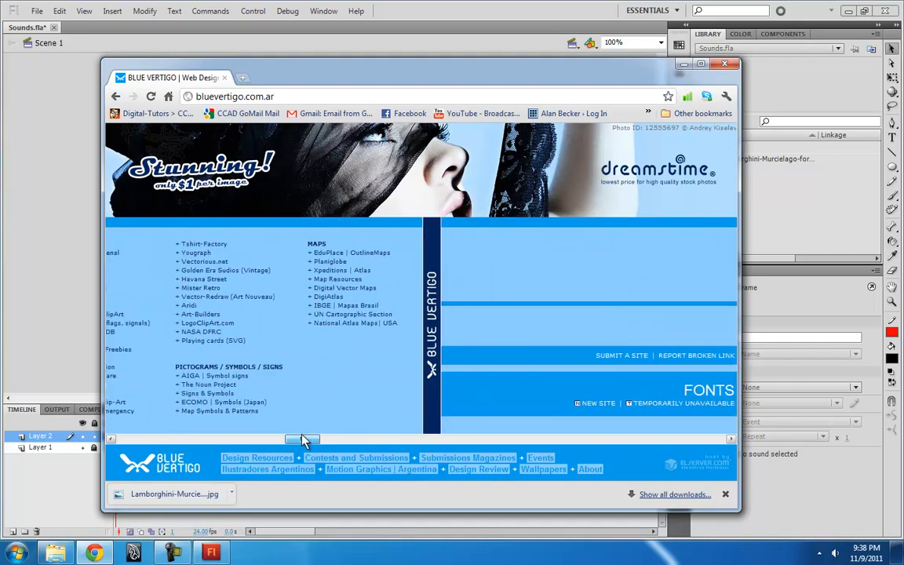
drag(301, 439, 471, 440)
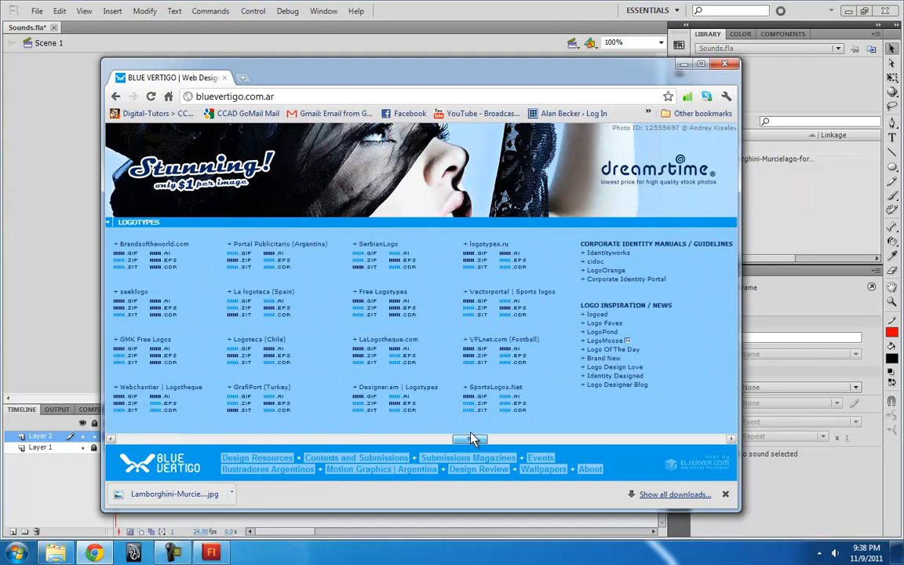
drag(471, 439, 581, 439)
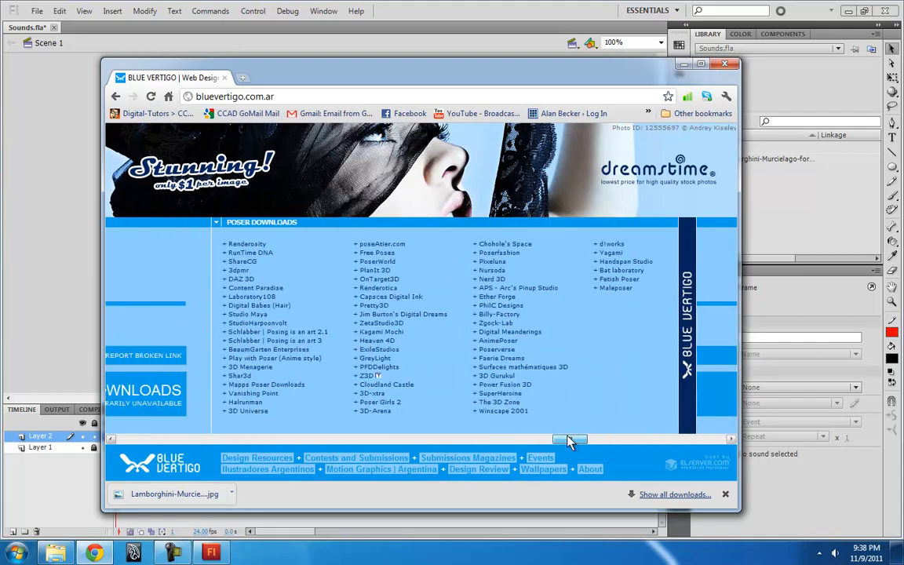
drag(568, 439, 659, 440)
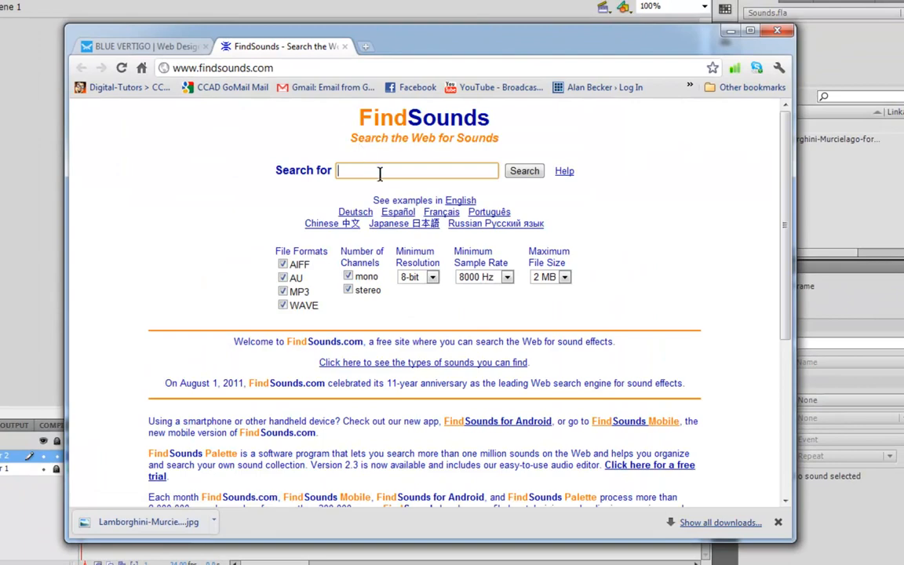
Search FindSounds for 'punch', review the 57 results, then return to Blue Vertigo's sound directory
text(punch)
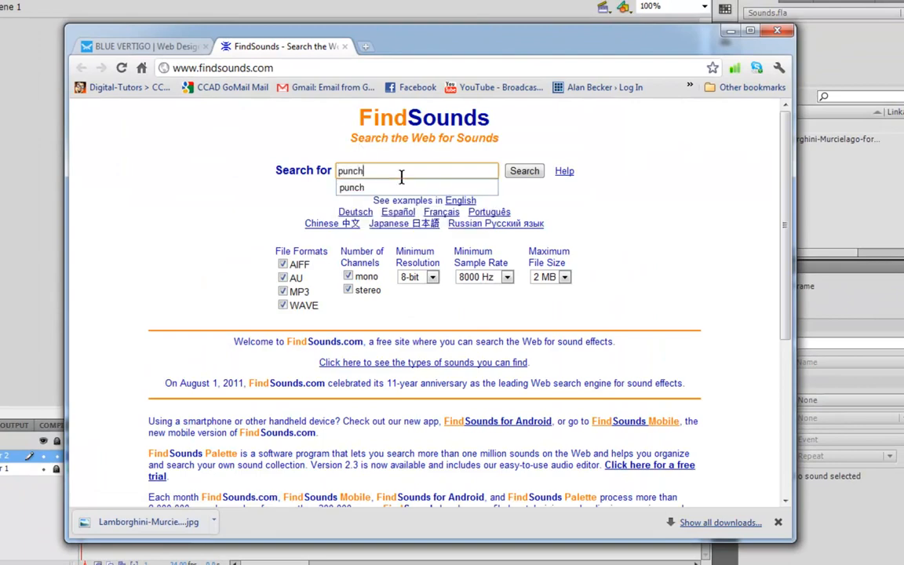
click(524, 169)
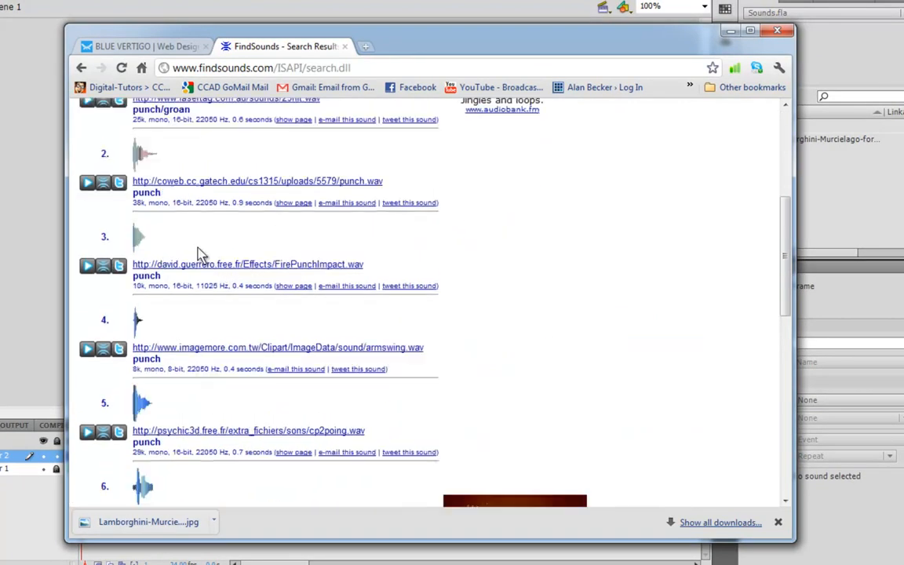
scroll(down, 3)
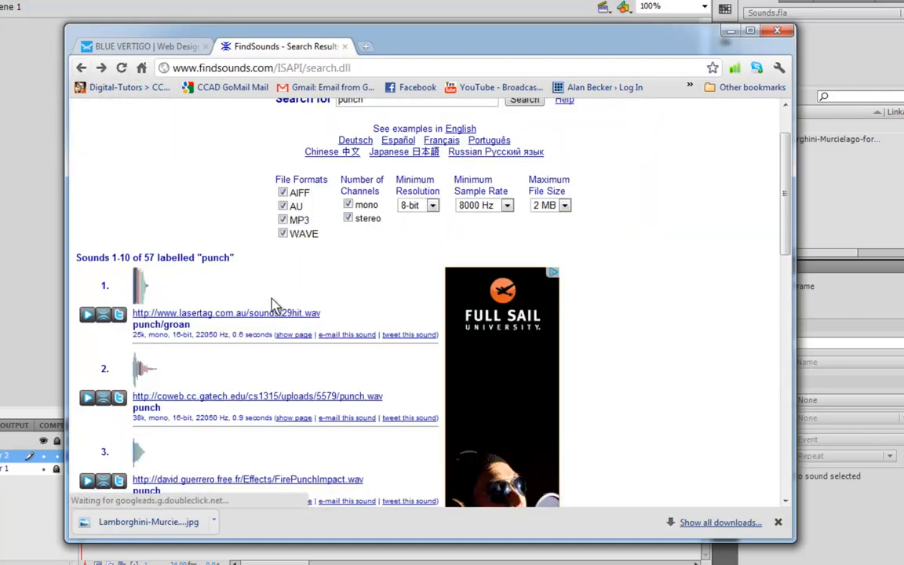
right_click(226, 313)
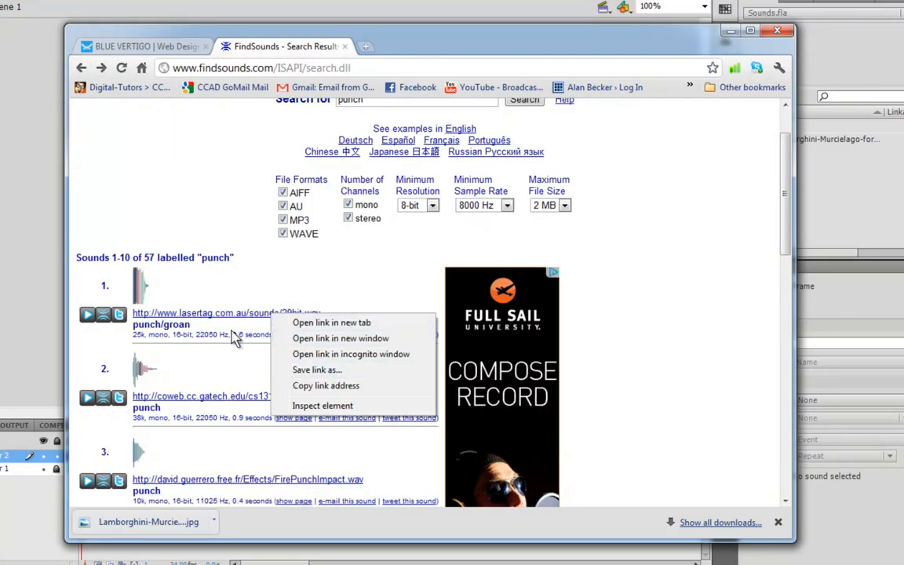
click(317, 371)
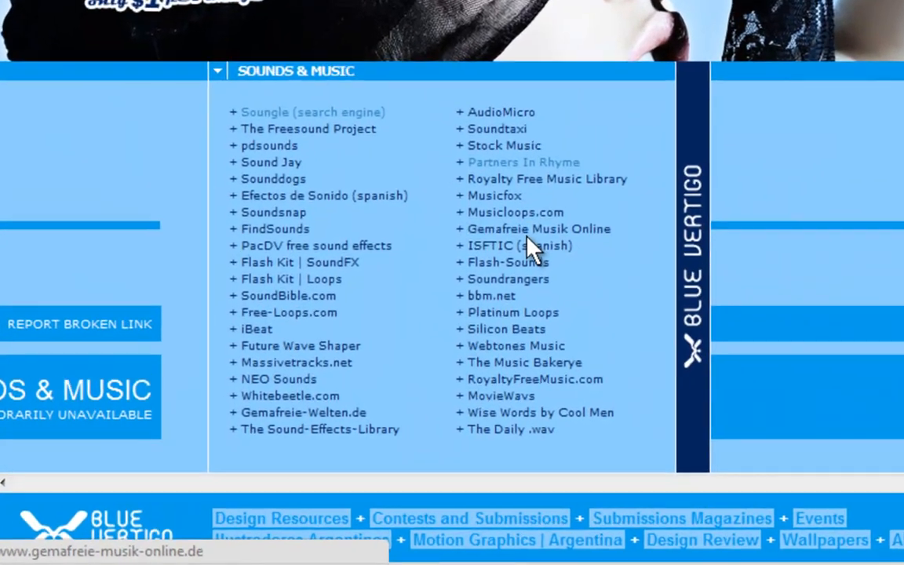
Go from Partners In Rhyme to its free sound effects collection and find the Punch Sounds
click(524, 161)
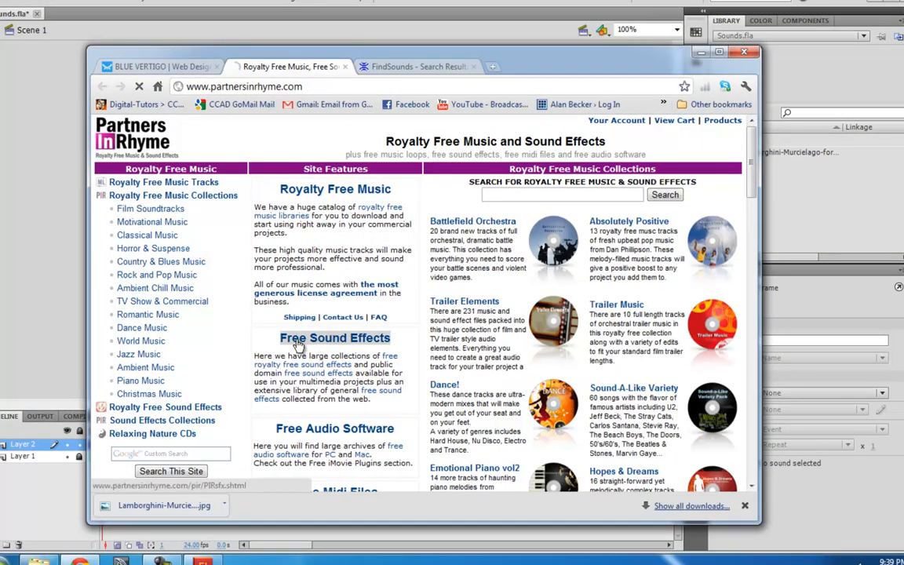
click(334, 338)
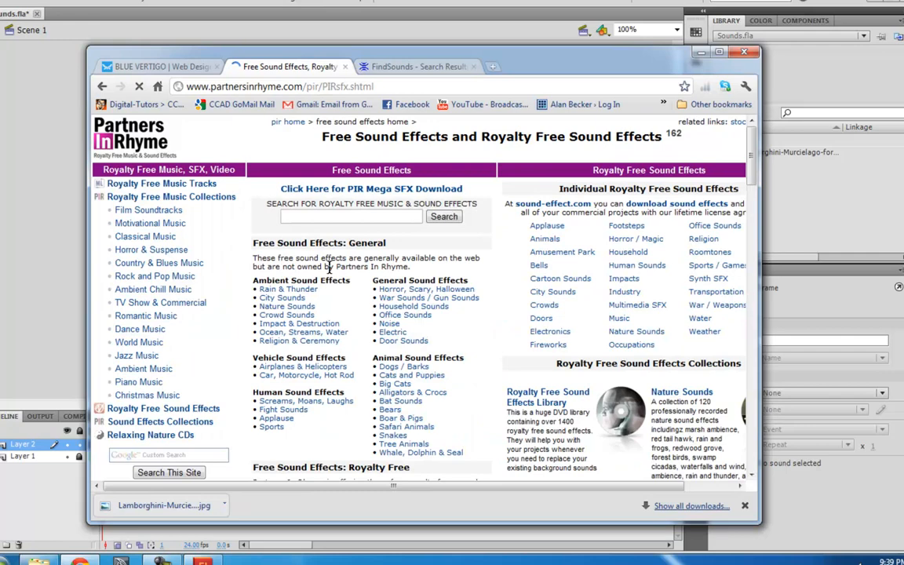
scroll(down, 3)
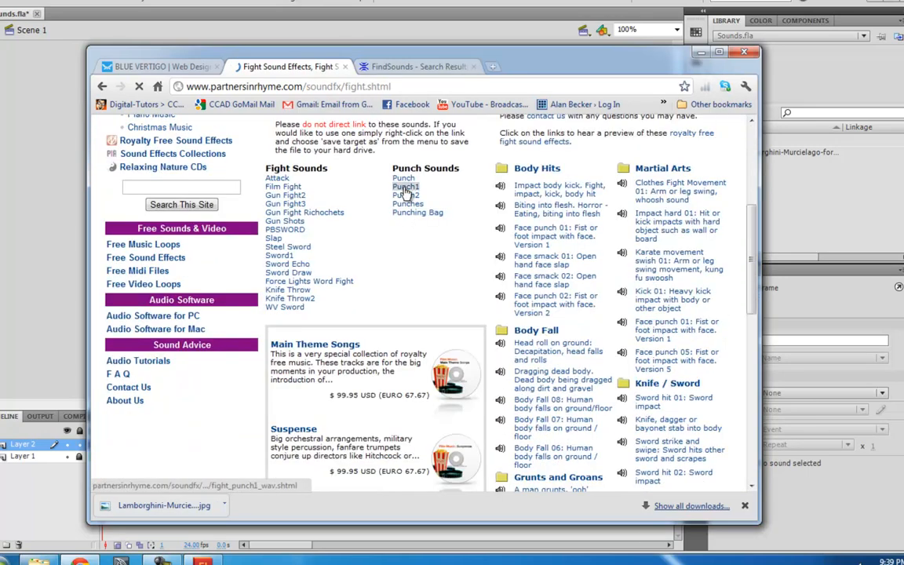
Reach the fight punch preview, download PUNCH.wav and play it in the browser
click(404, 185)
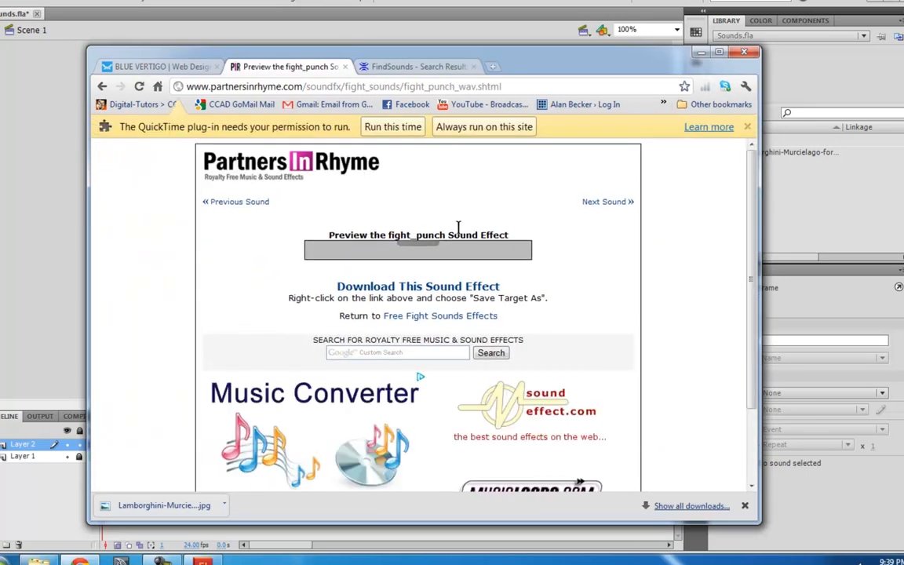
mouse_move(389, 292)
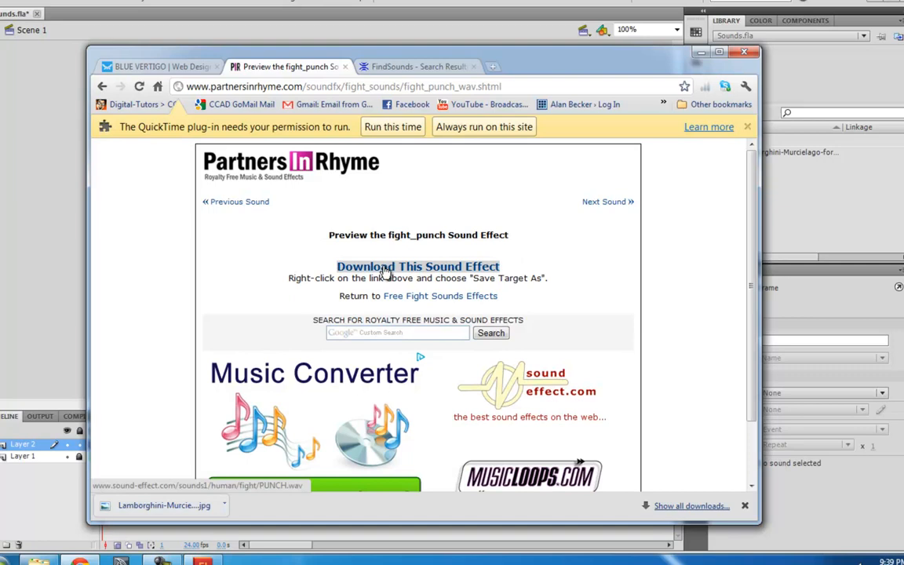
click(417, 267)
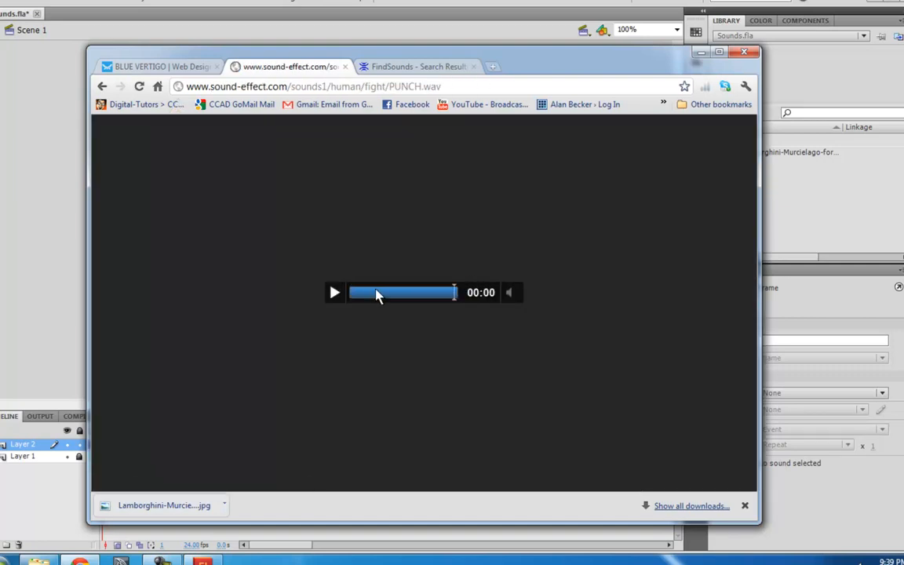
click(156, 66)
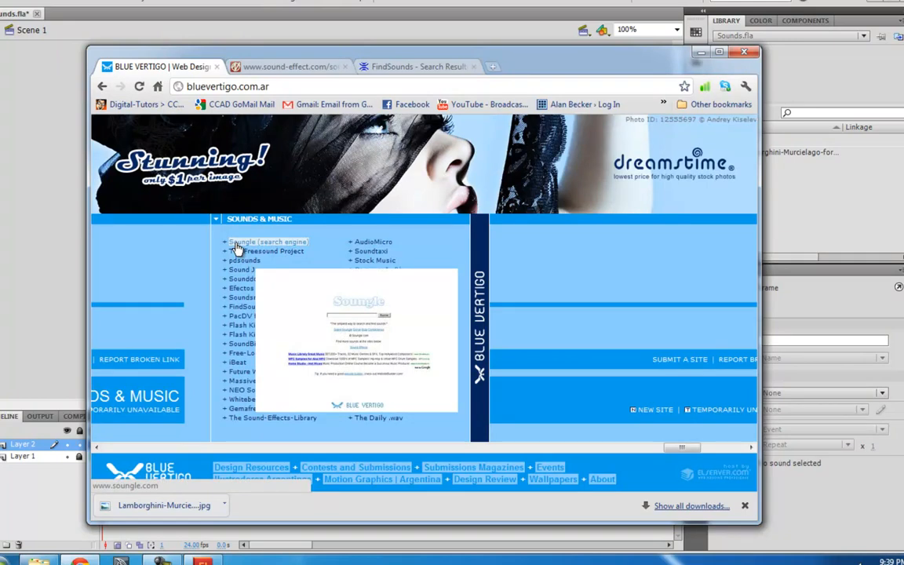
Search Soungle for 'punch', preview several punch hit results, then return to Blue Vertigo's list
click(251, 241)
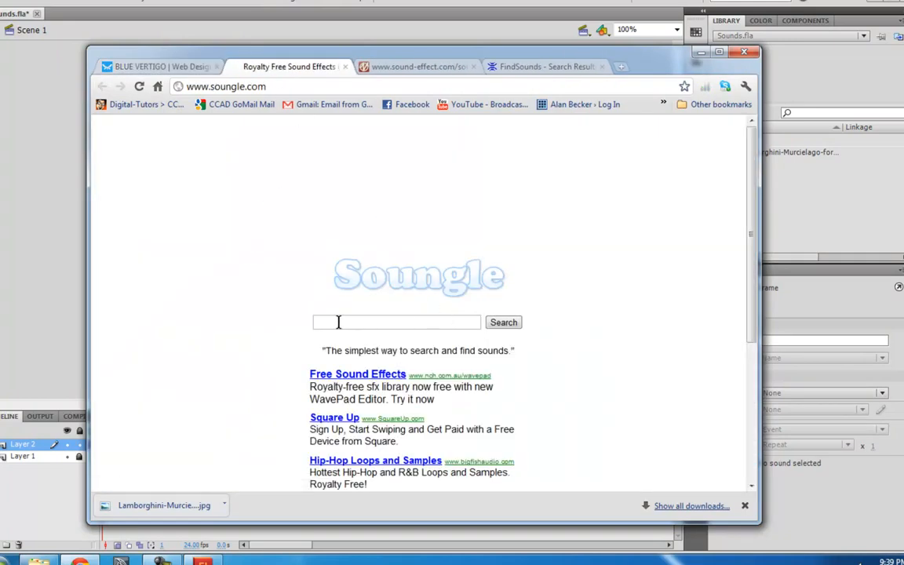
text(punch)
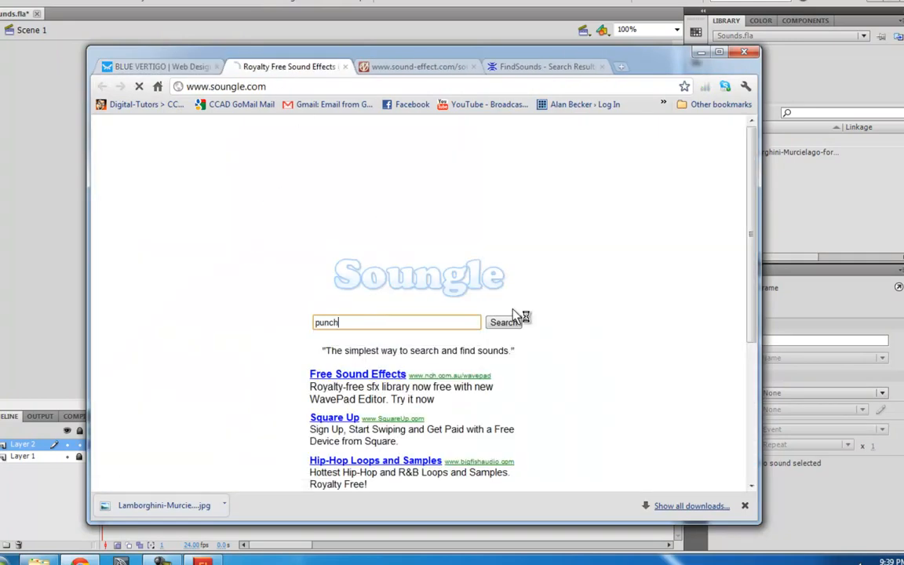
click(503, 321)
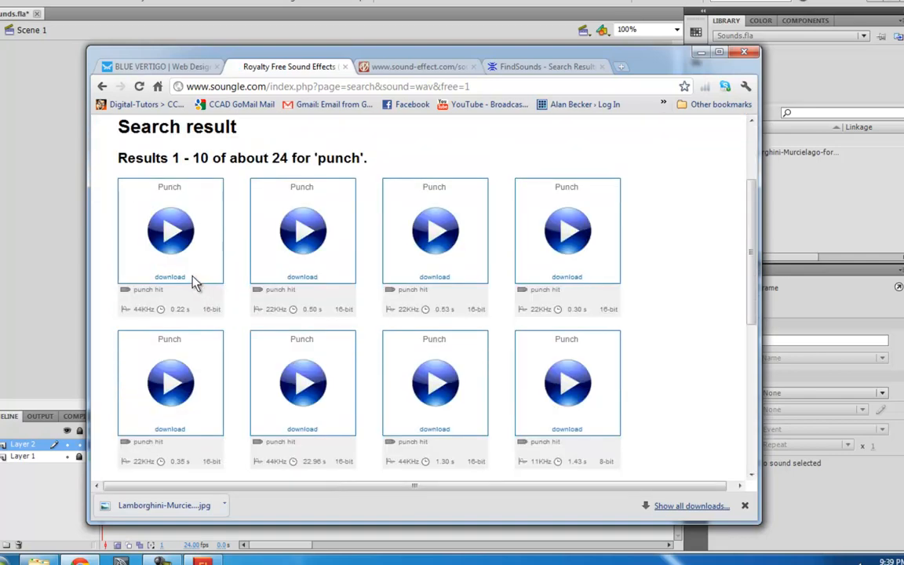
click(433, 231)
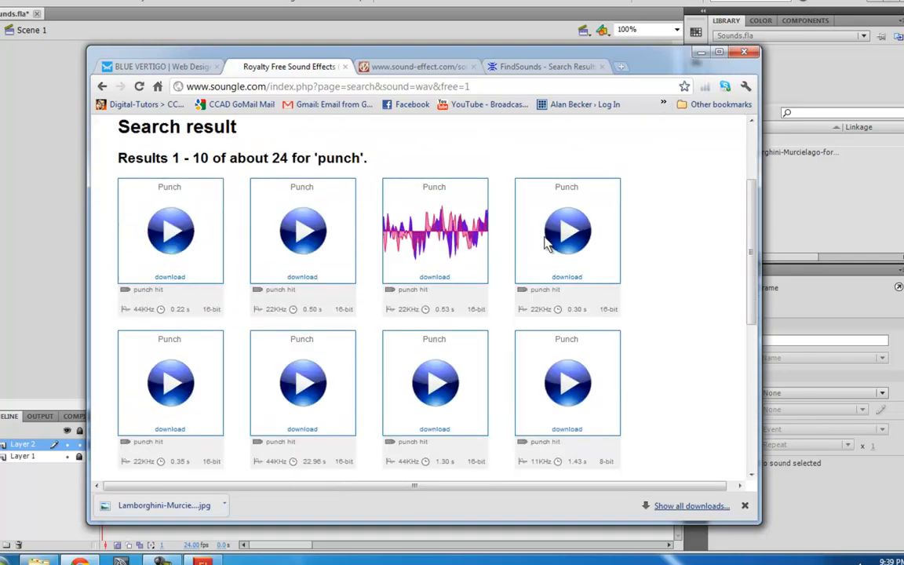
click(301, 383)
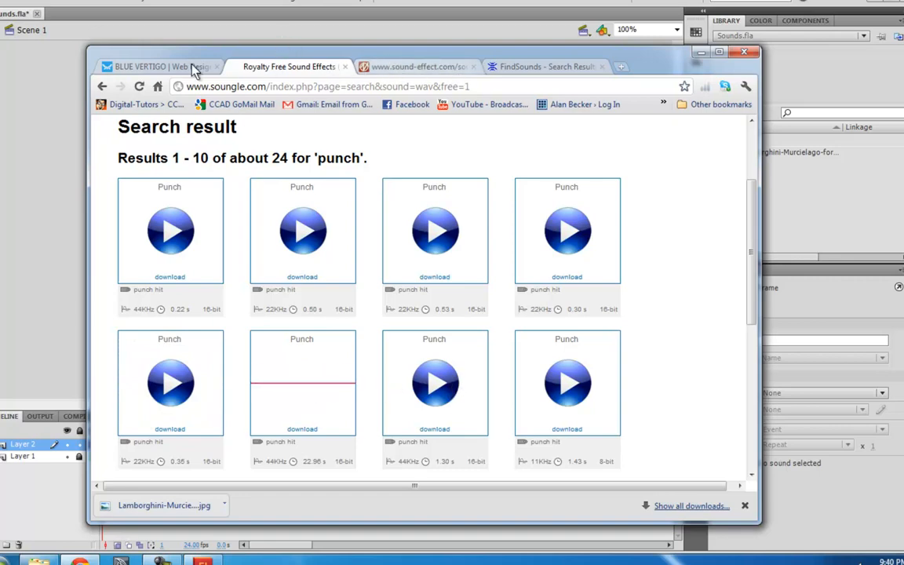
click(160, 66)
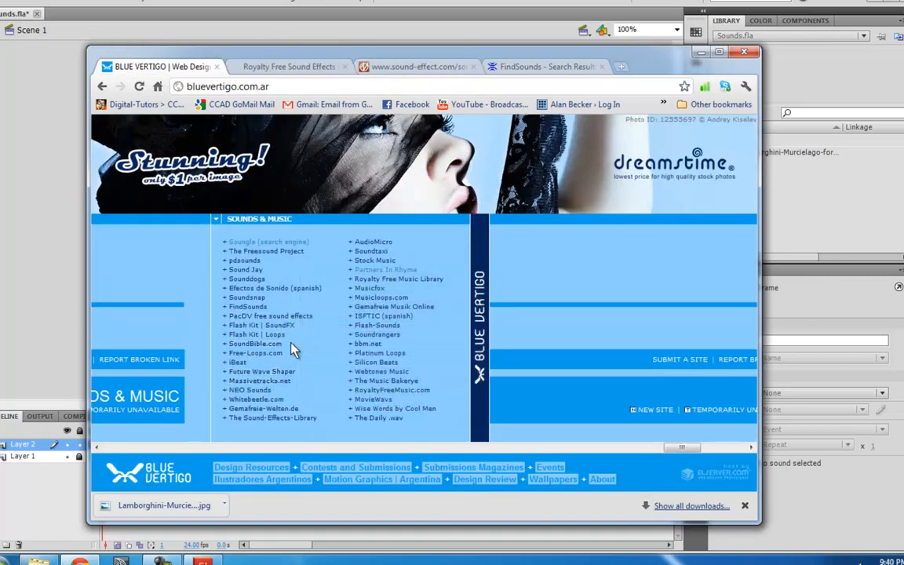
mouse_move(310, 70)
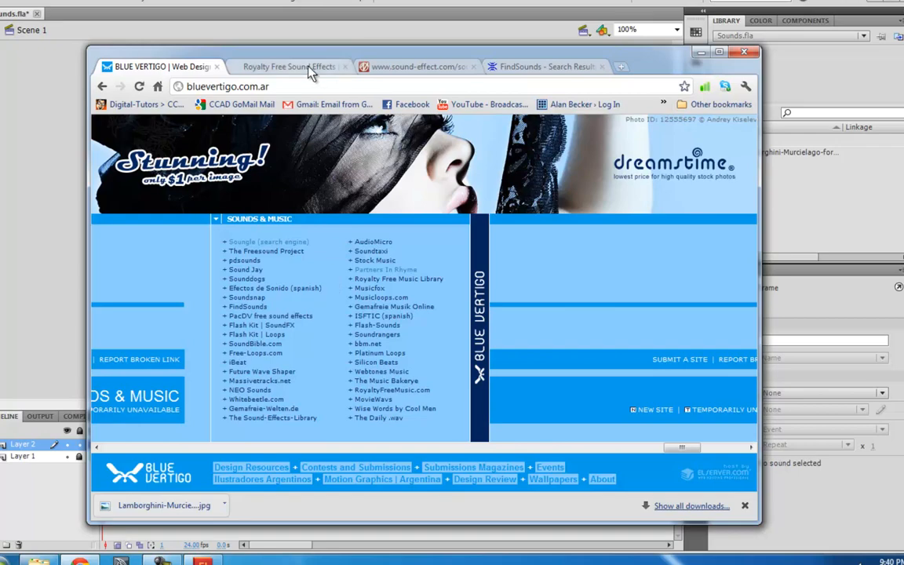
Select the punch, whoosh and drive-by sound files in the sfx folder for the Flash library
click(292, 76)
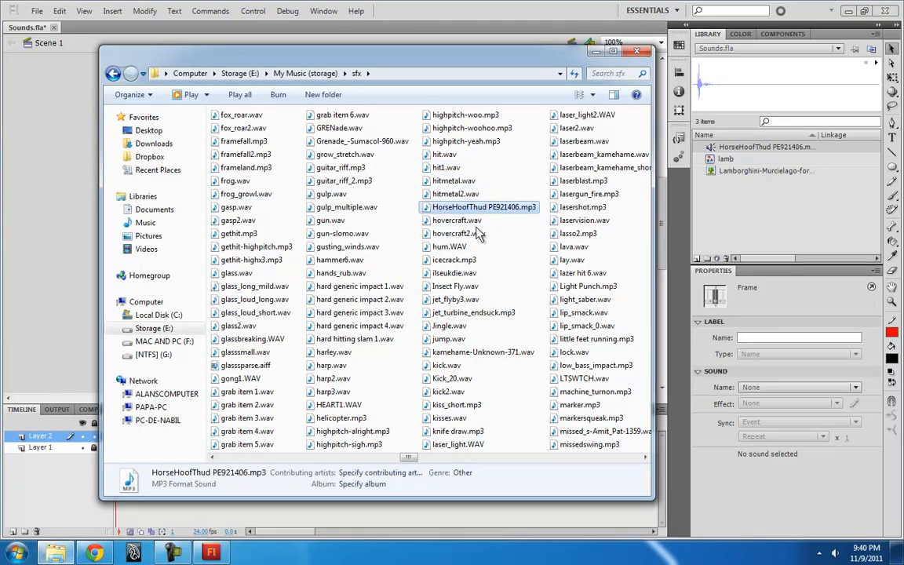
mouse_move(604, 430)
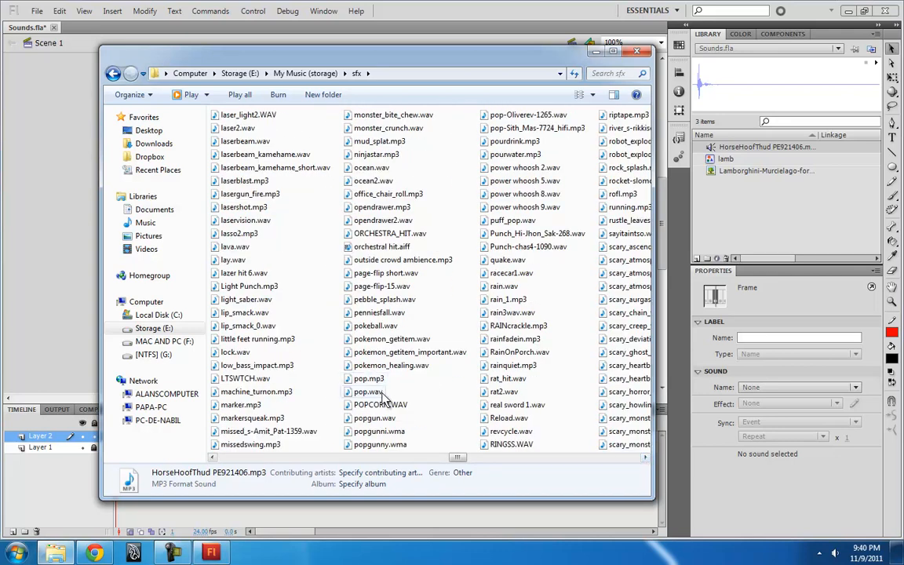
click(524, 166)
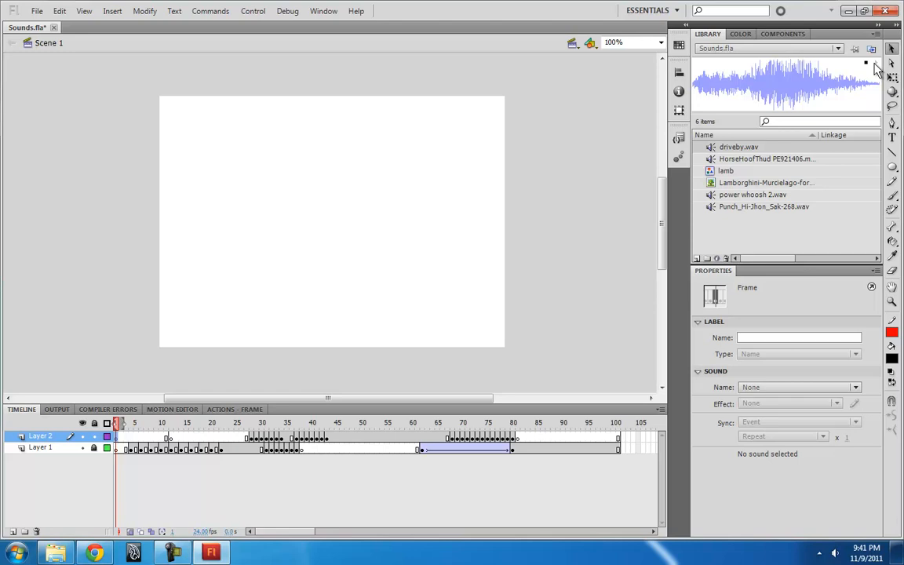
mouse_move(245, 370)
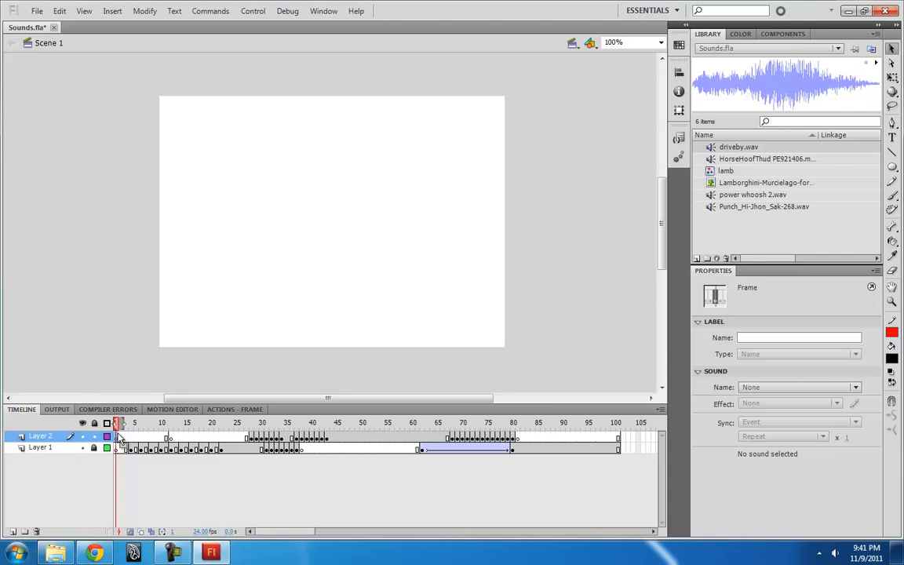
click(149, 424)
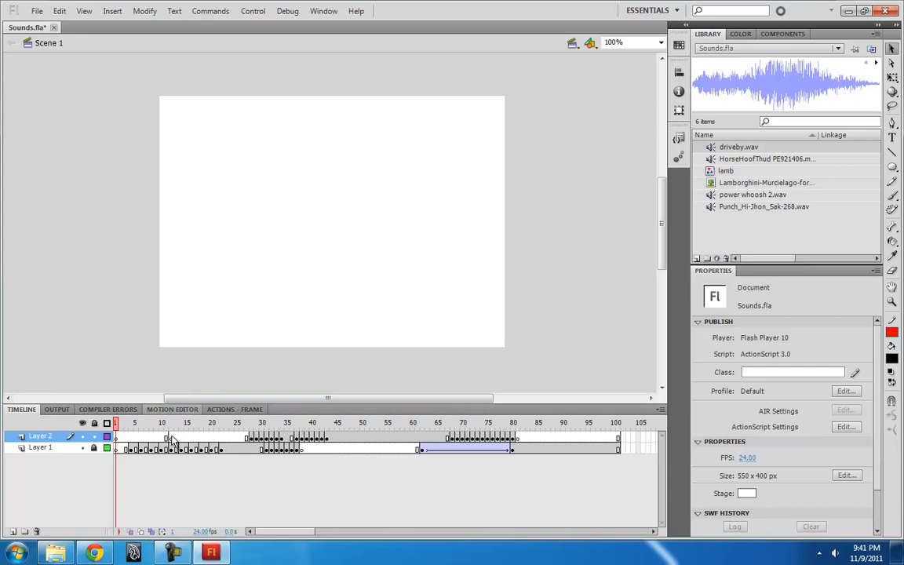
click(173, 449)
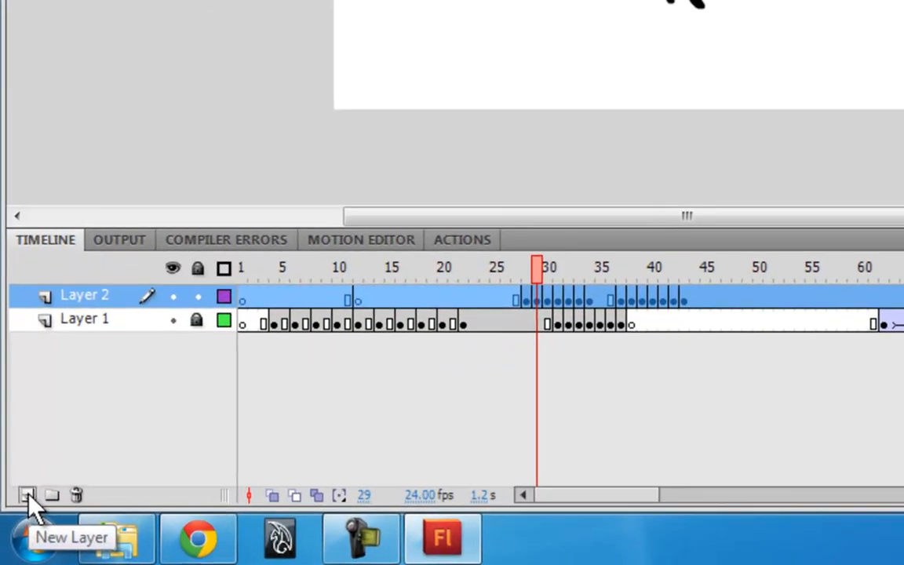
Add a new sfx layer above the animation layers in the Timeline
click(29, 496)
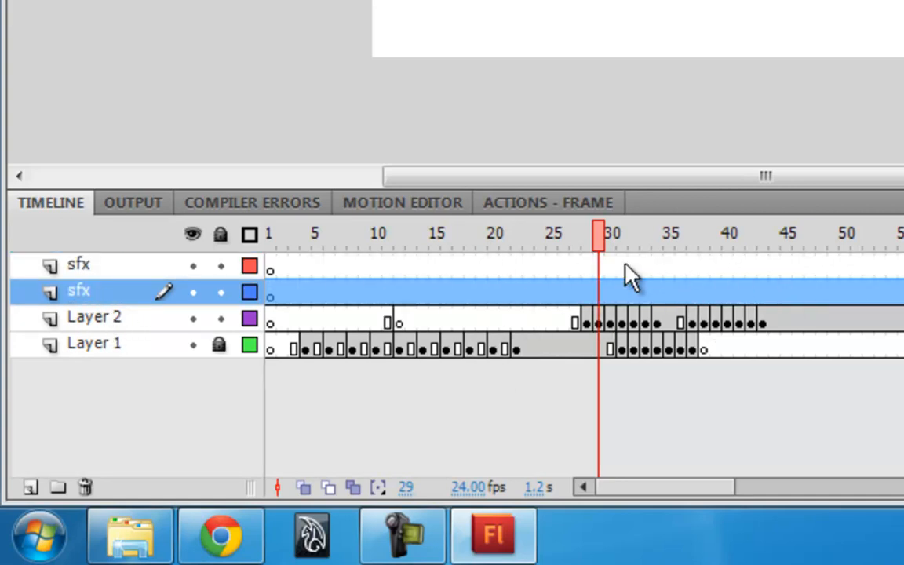
mouse_move(398, 280)
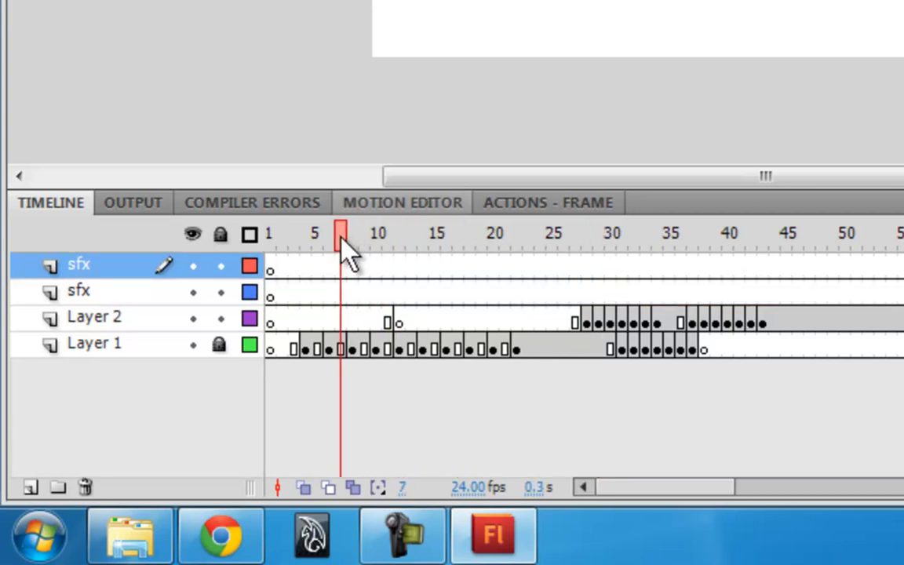
mouse_move(349, 283)
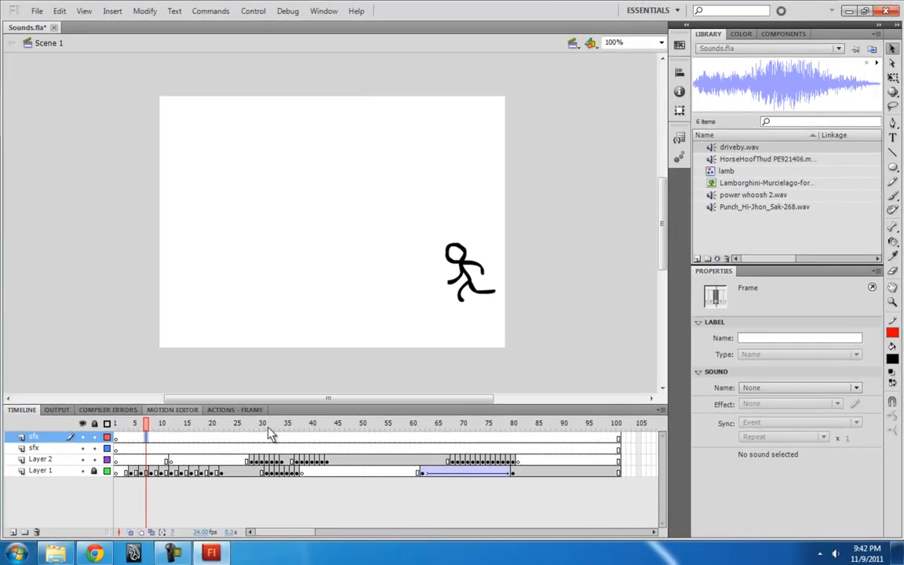
mouse_move(195, 447)
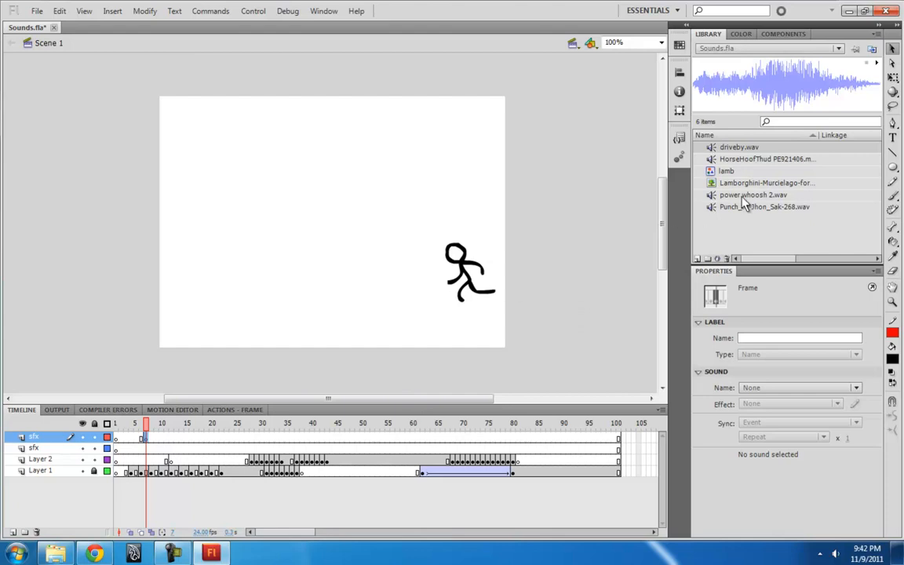
Attach the HorseHoofThud sound to the current keyframe, then move to the frame where the hit happens
click(767, 158)
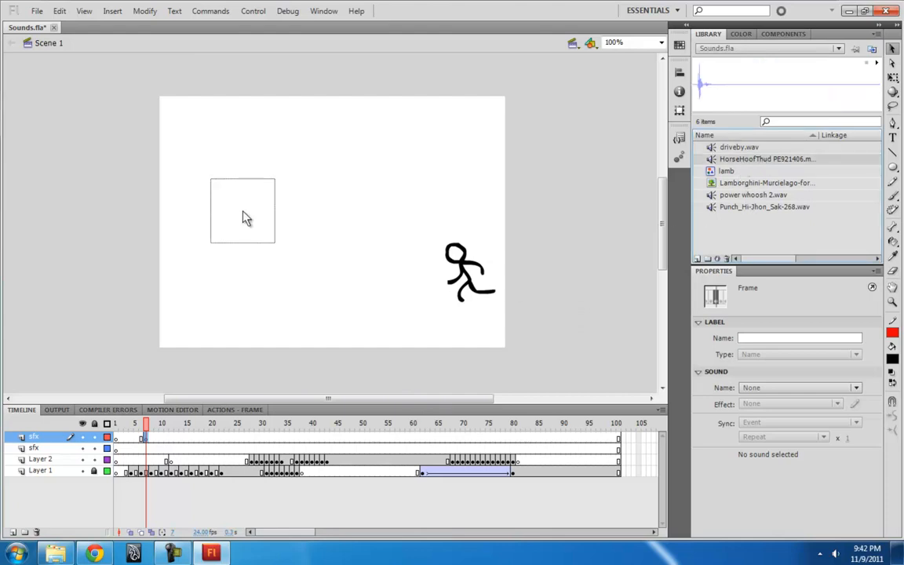
drag(241, 211, 304, 241)
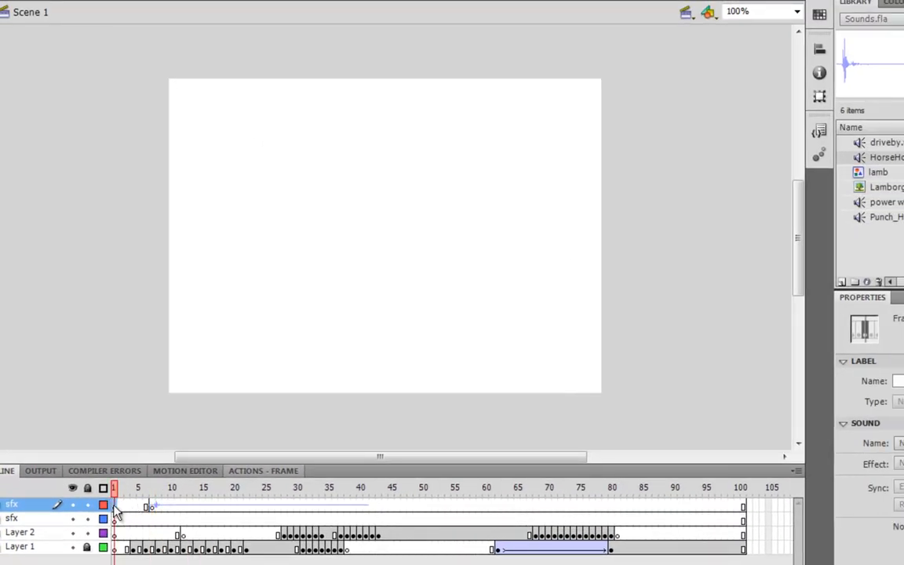
mouse_move(128, 499)
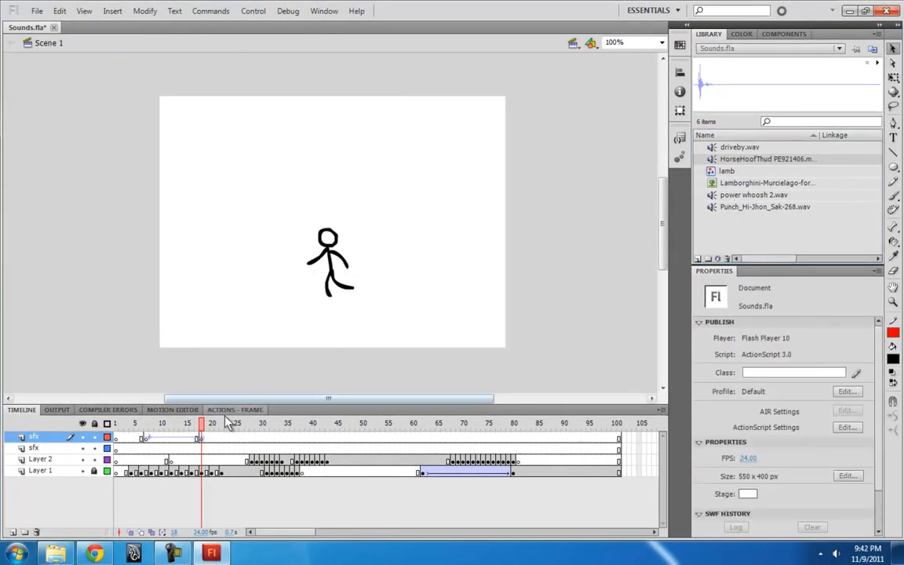
click(239, 423)
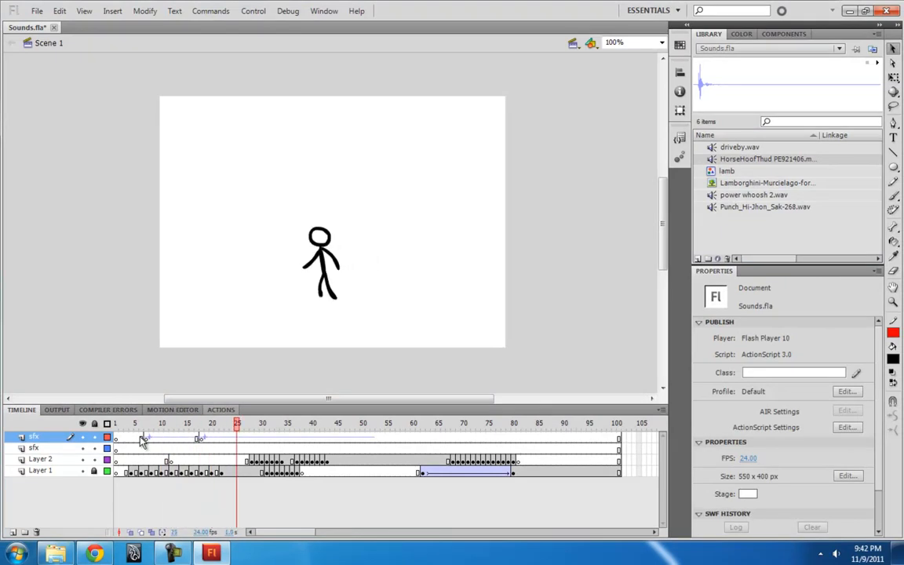
click(266, 424)
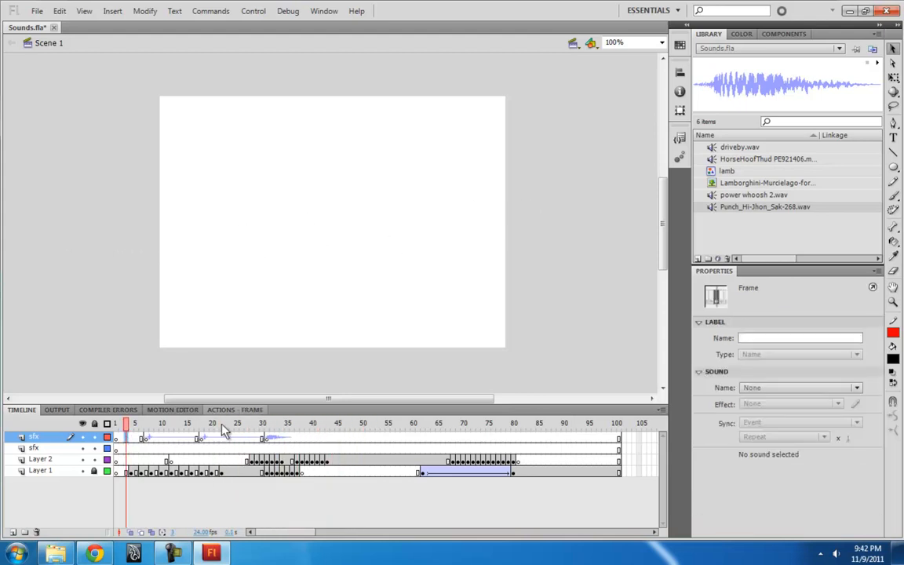
Mark the keyframe on the top sfx layer where the punch sound starts
click(248, 423)
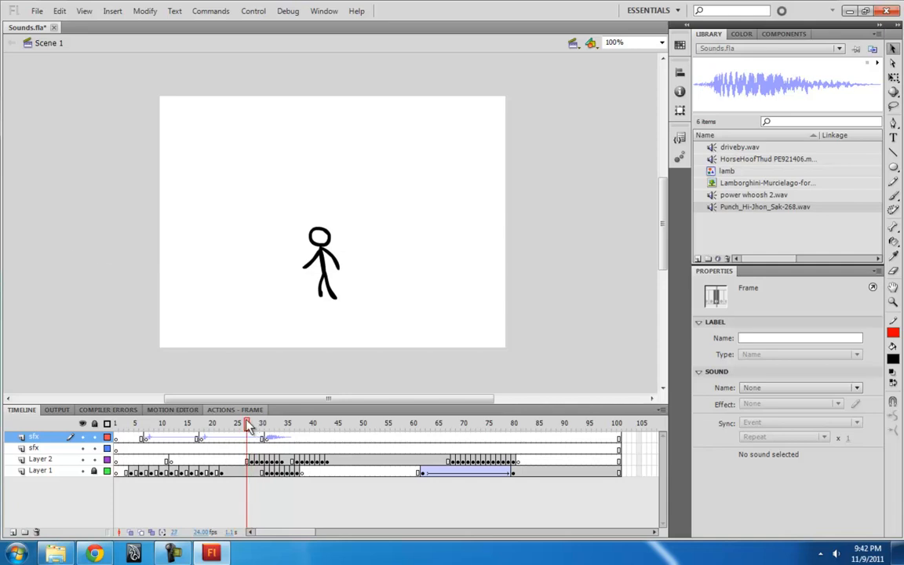
click(34, 447)
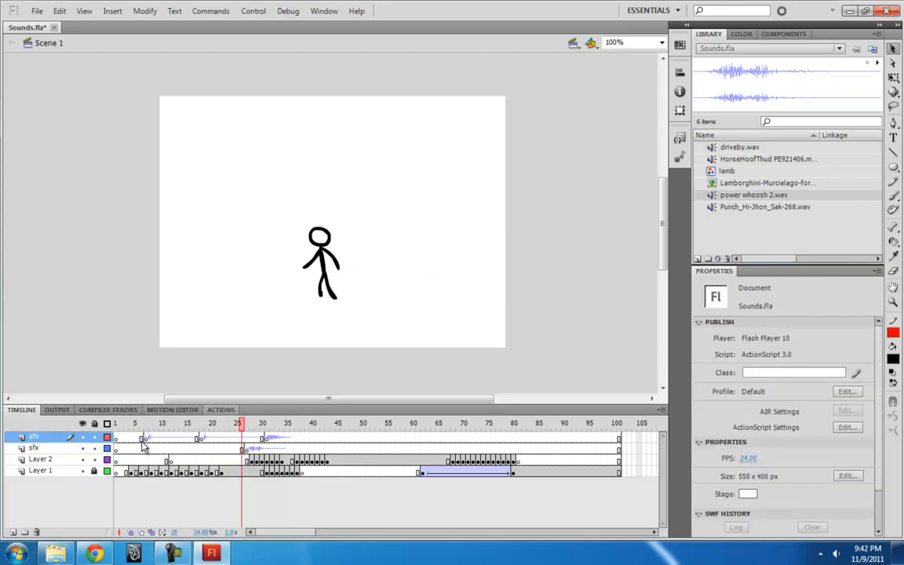
click(220, 410)
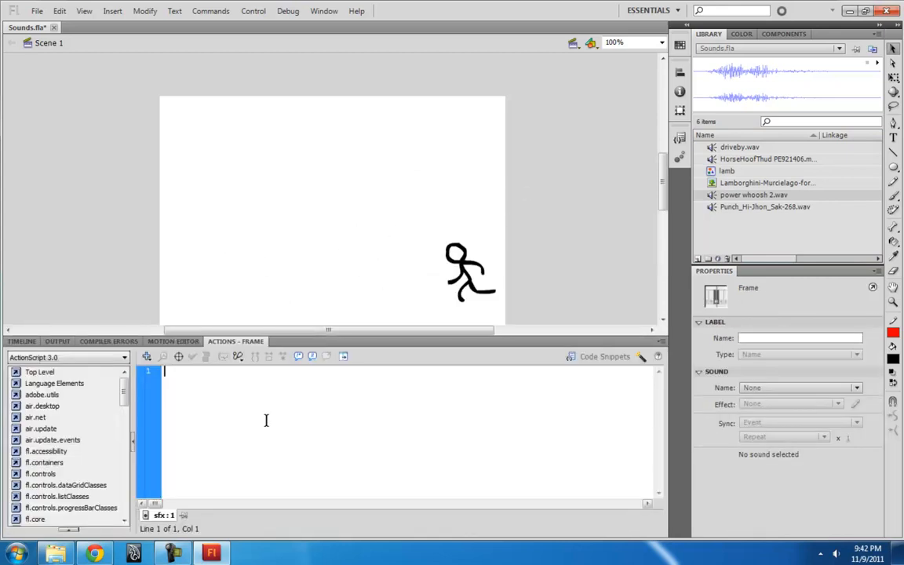
click(22, 340)
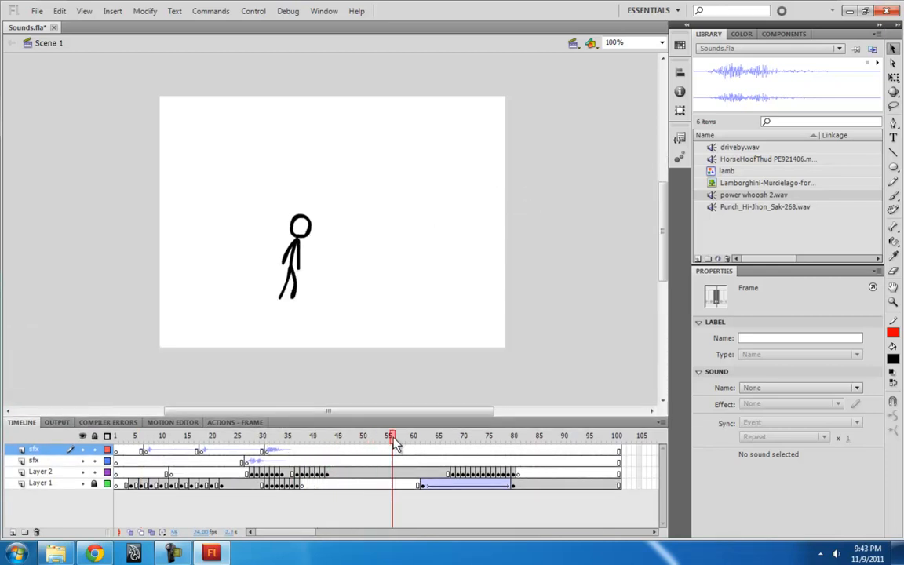
Attach driveby.wav as a streaming sound at frame 50 on the lower sfx layer and scrub the drive-by section
click(499, 436)
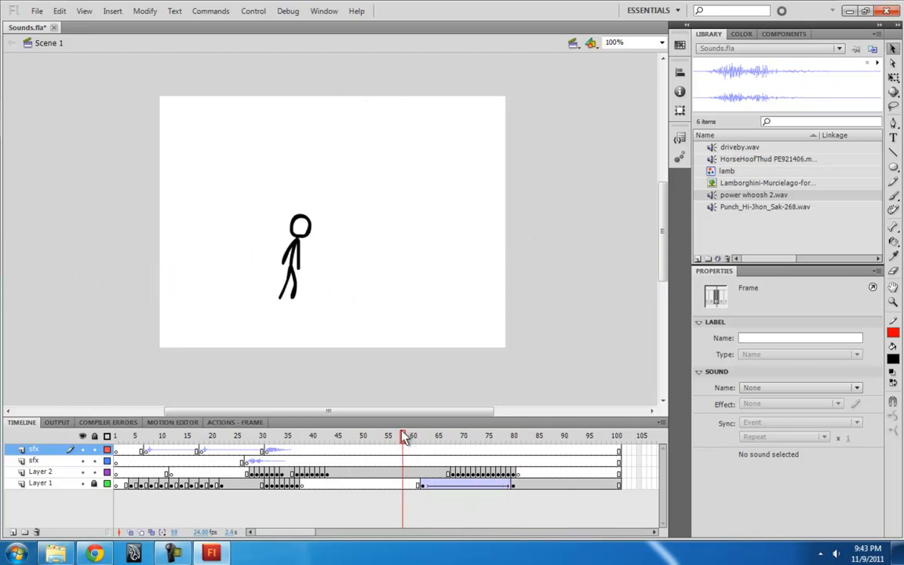
click(392, 461)
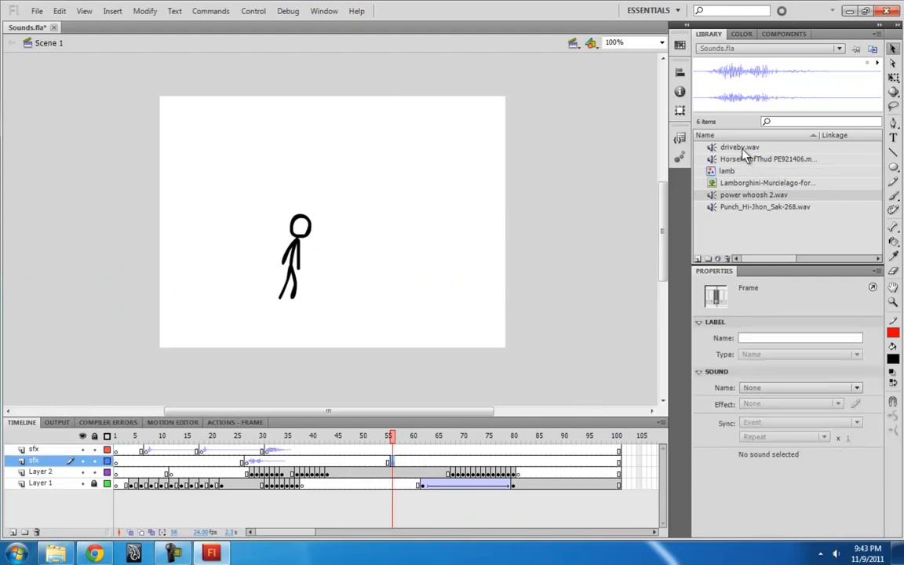
click(740, 147)
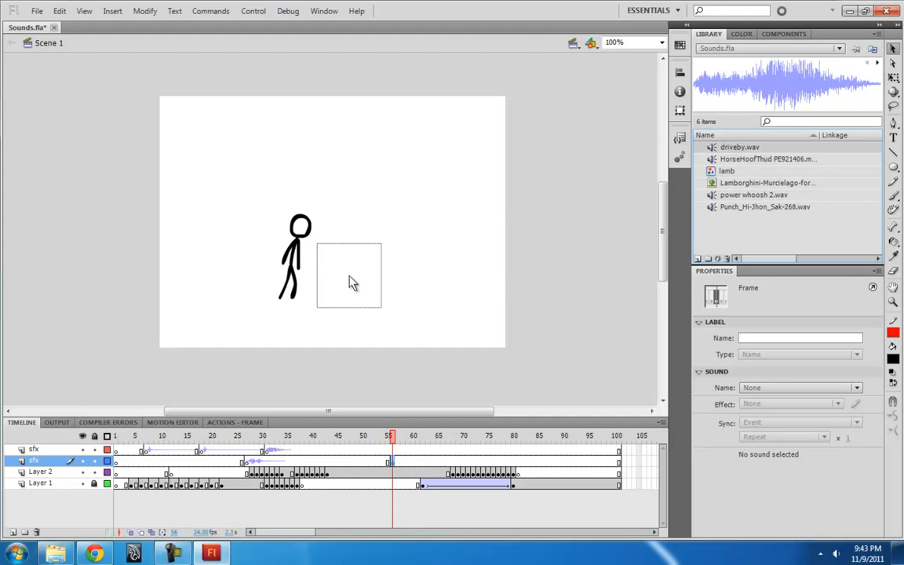
click(800, 386)
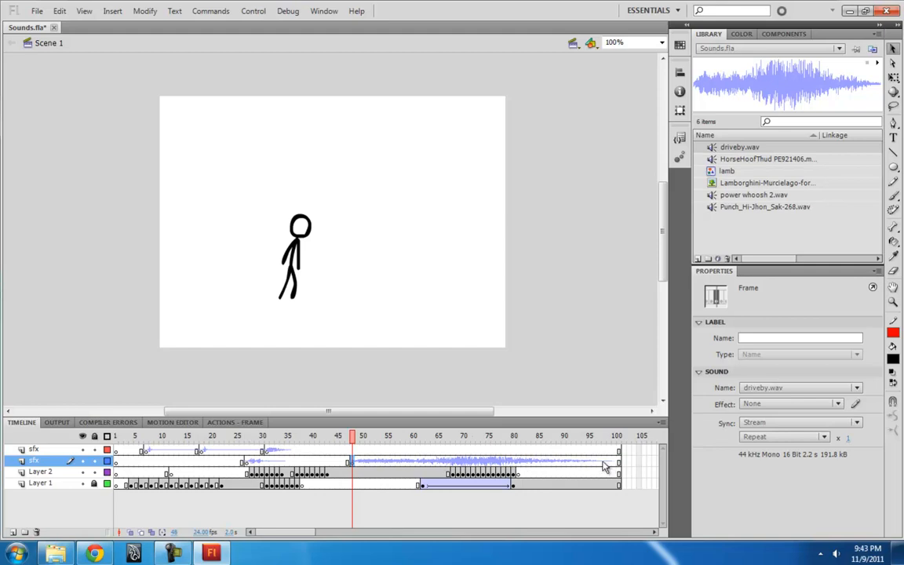
mouse_move(361, 465)
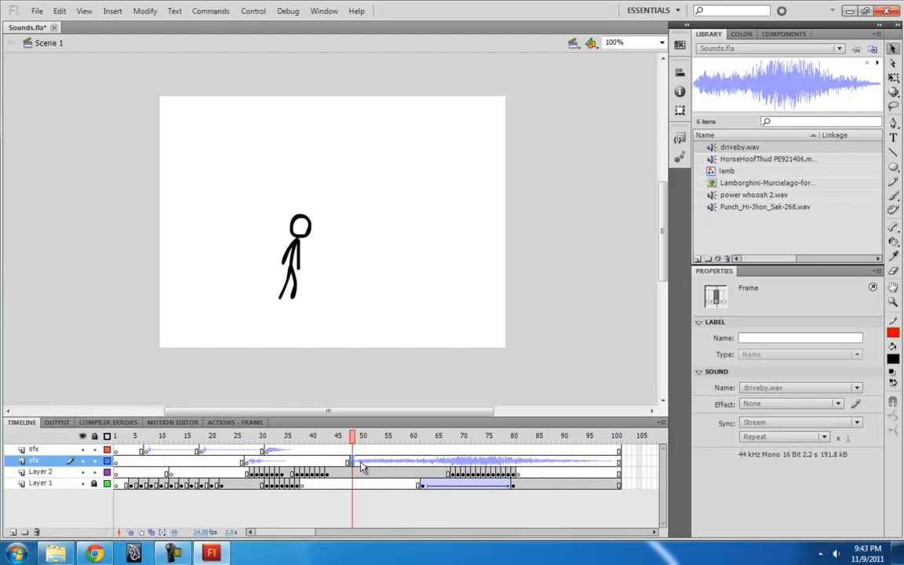
mouse_move(386, 468)
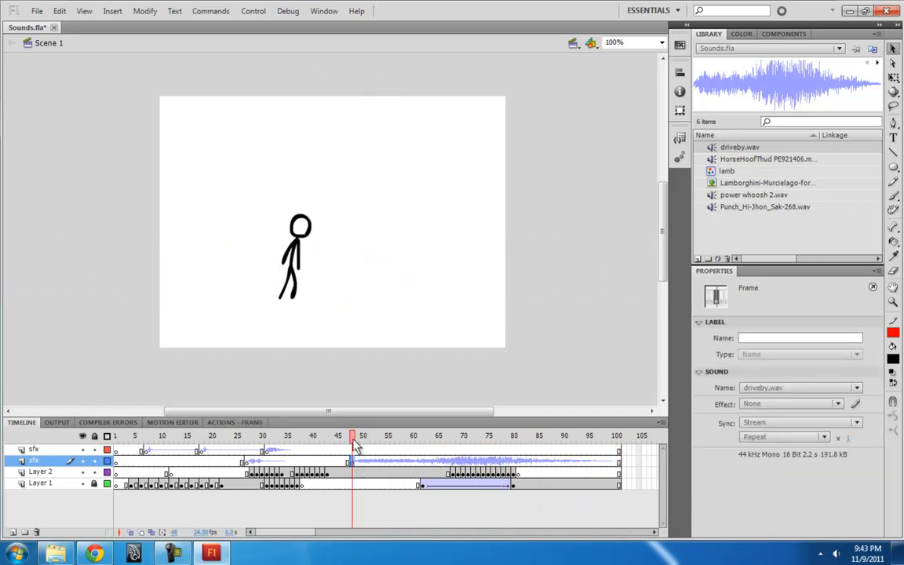
click(463, 436)
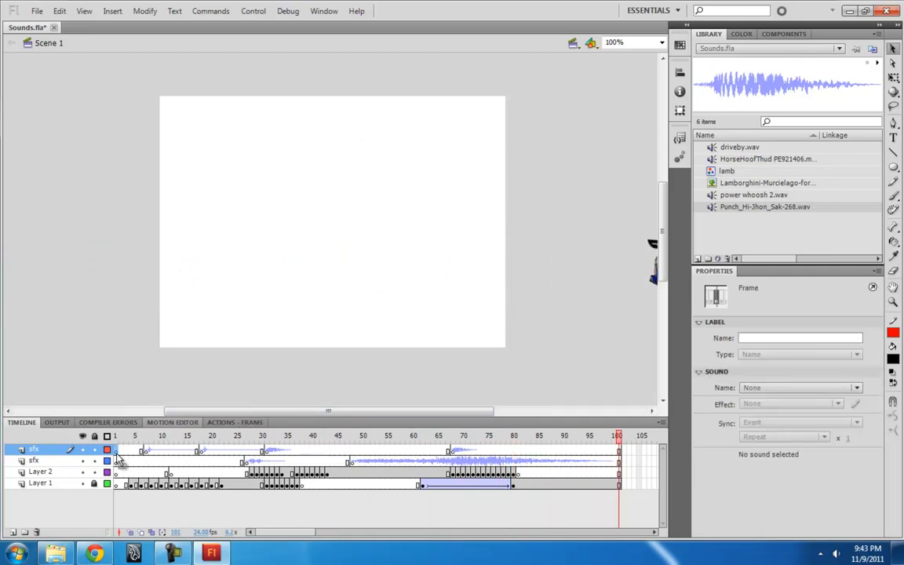
mouse_move(120, 463)
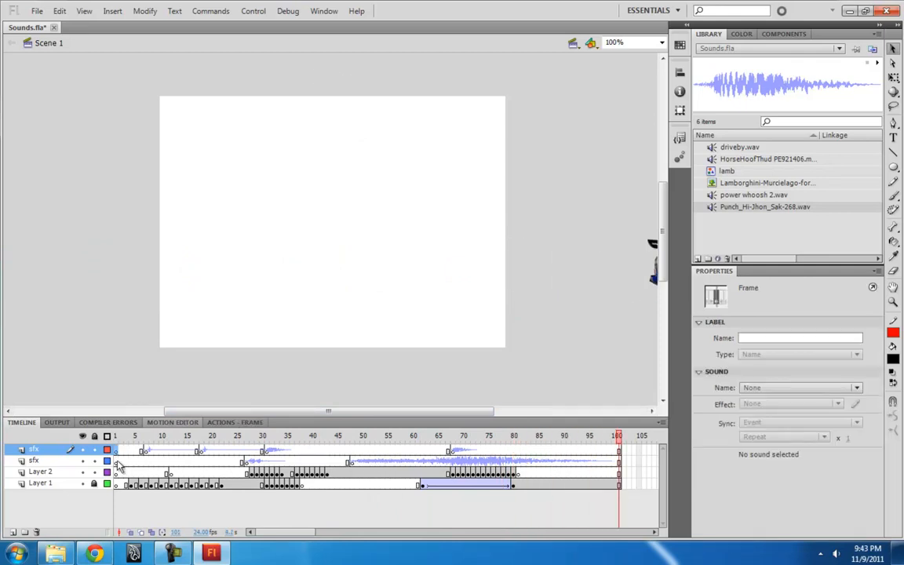
Select the HorseHoofThud keyframe on the sfx layer to show its Sound properties
click(266, 436)
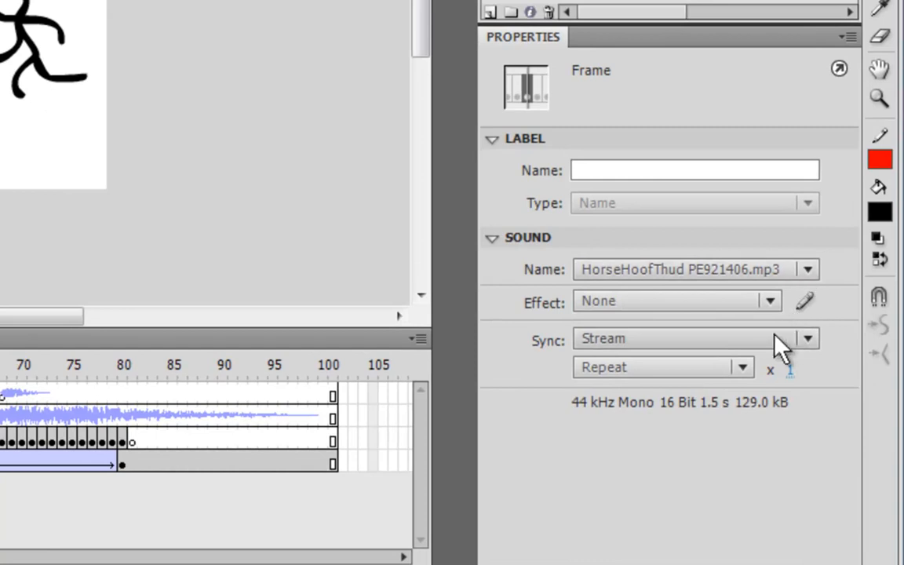
mouse_move(816, 353)
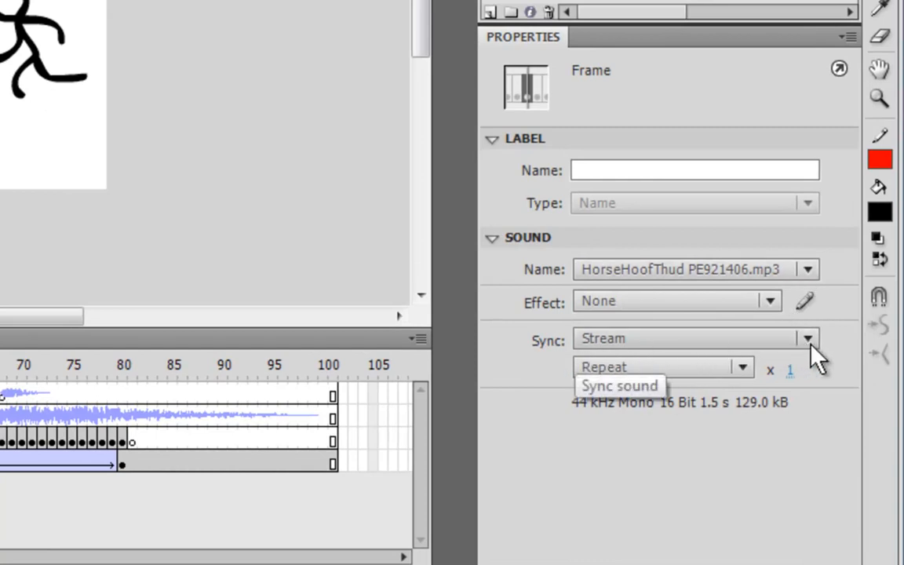
click(807, 339)
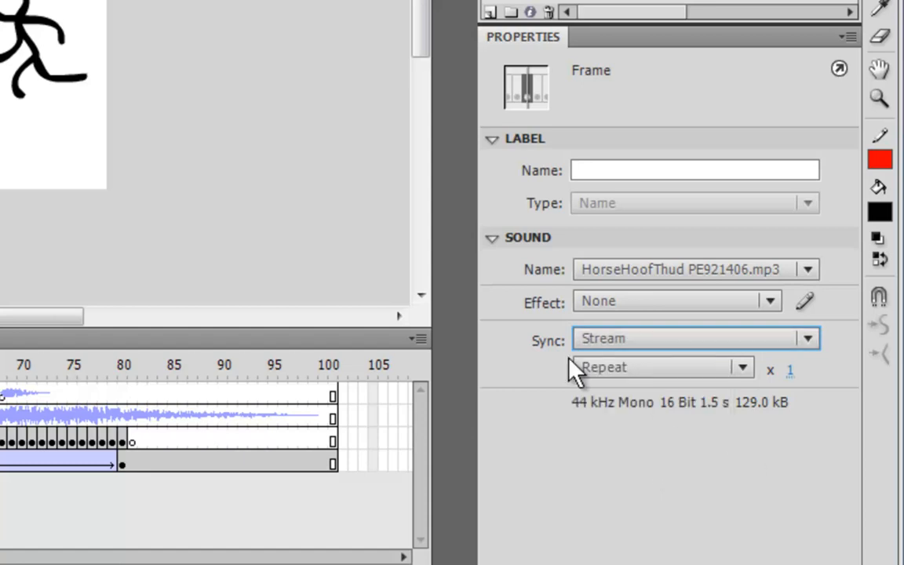
mouse_move(819, 353)
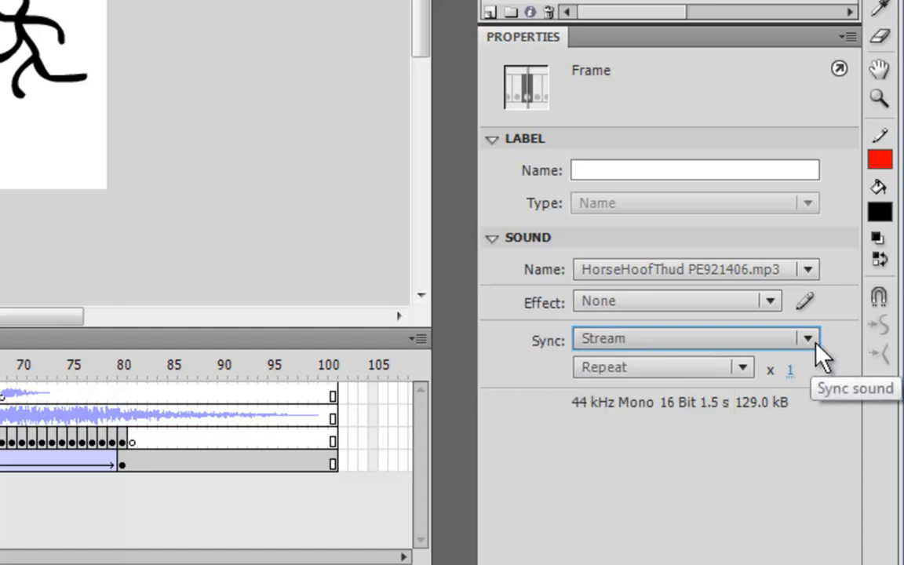
click(807, 339)
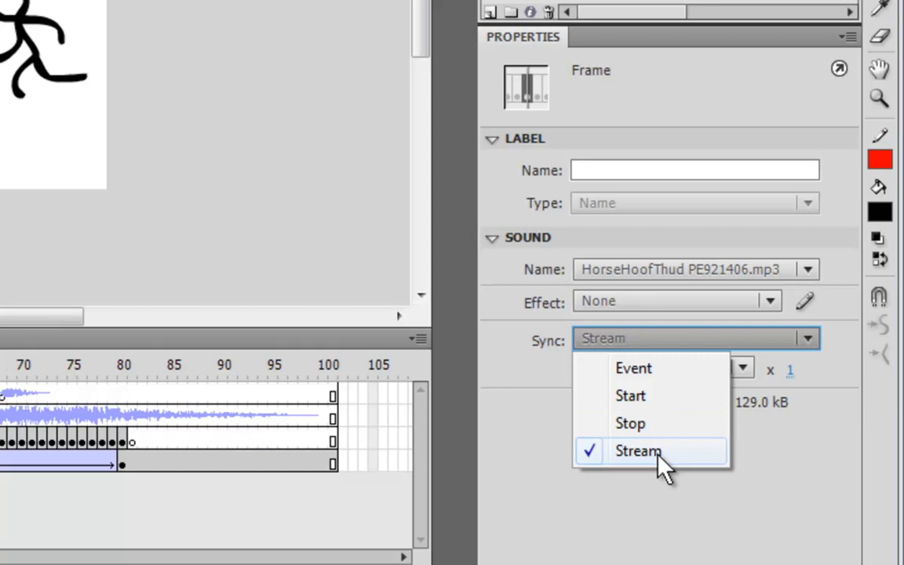
mouse_move(659, 368)
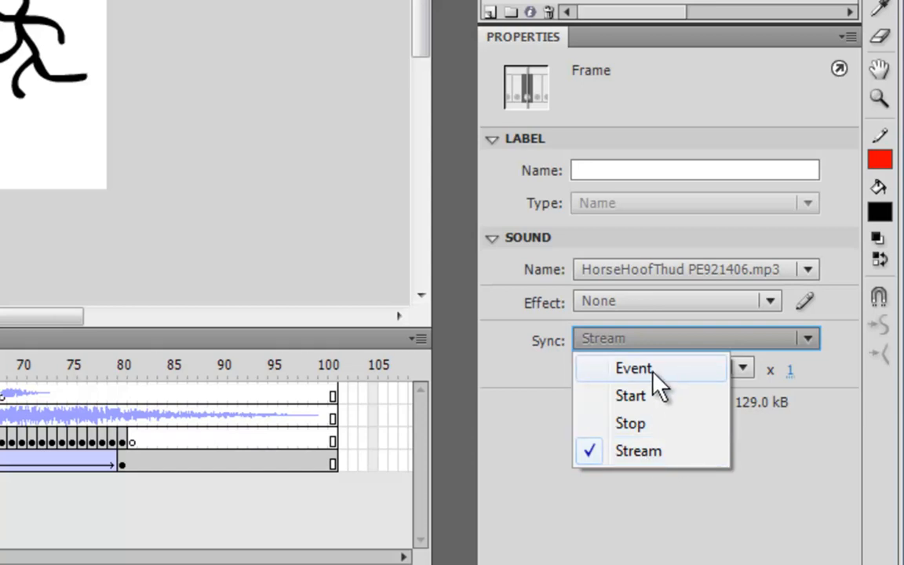
mouse_move(722, 433)
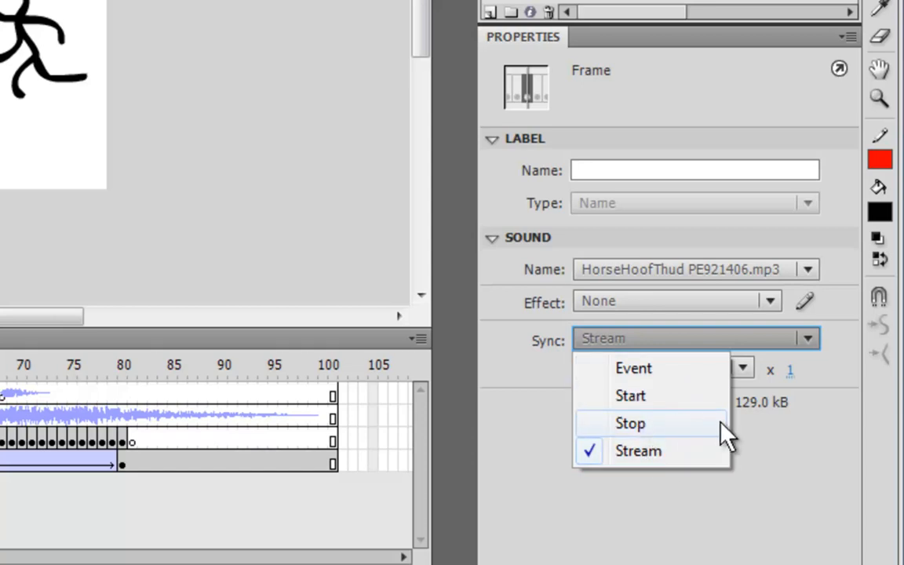
mouse_move(644, 408)
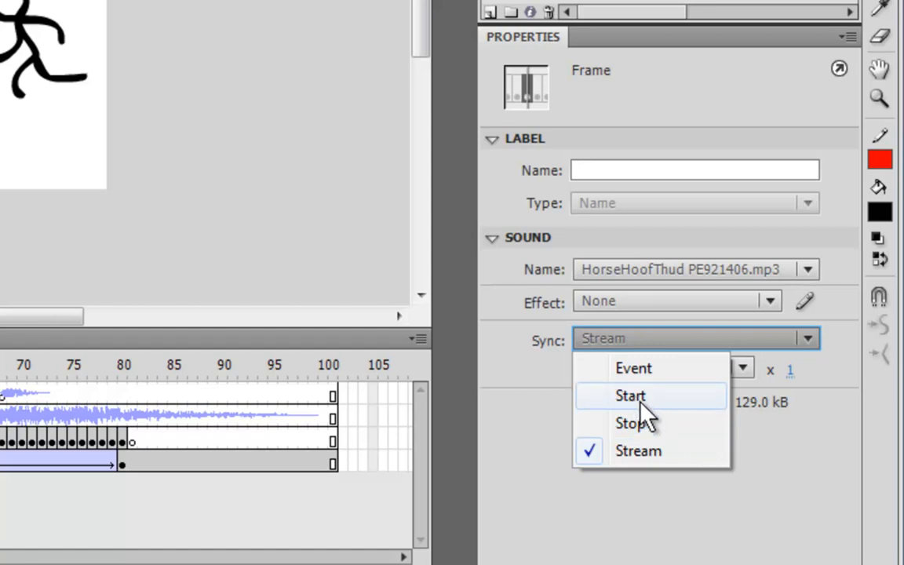
mouse_move(656, 405)
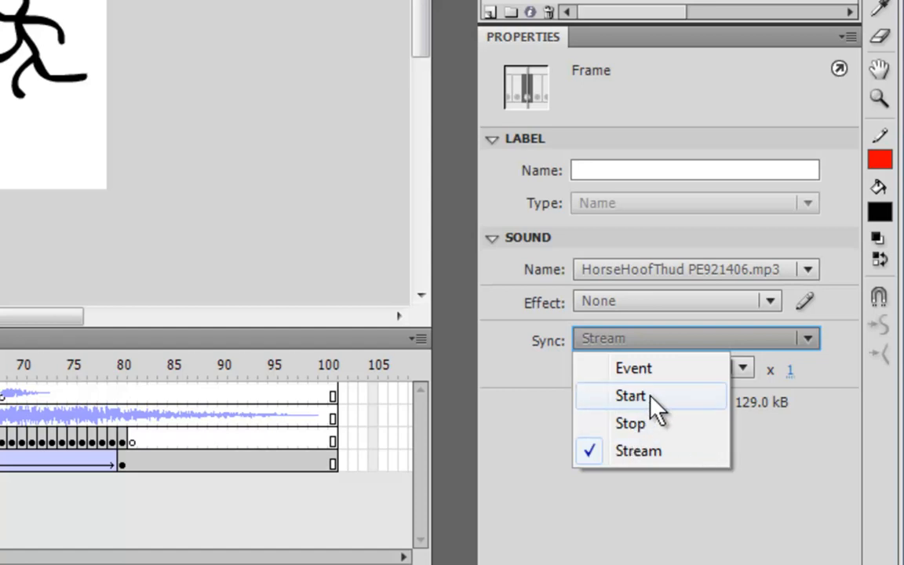
mouse_move(635, 411)
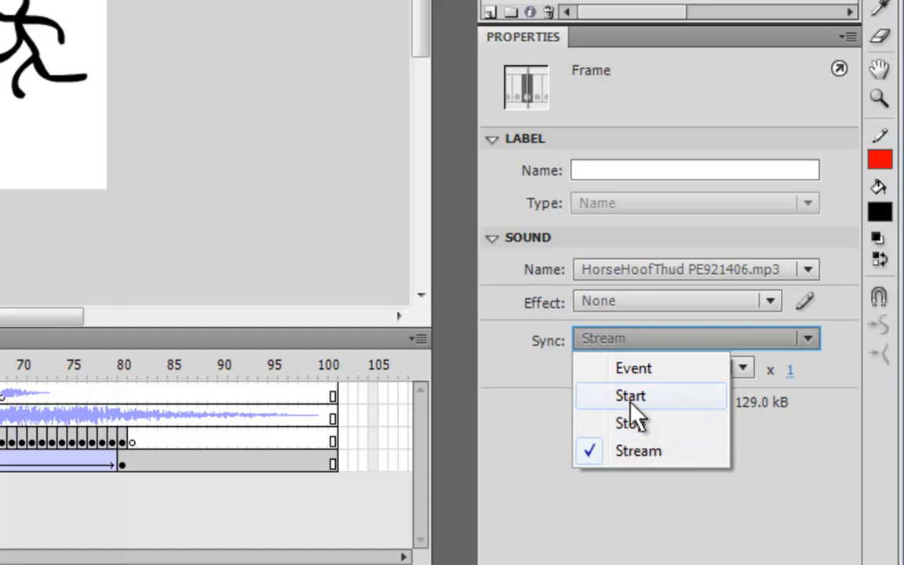
mouse_move(643, 424)
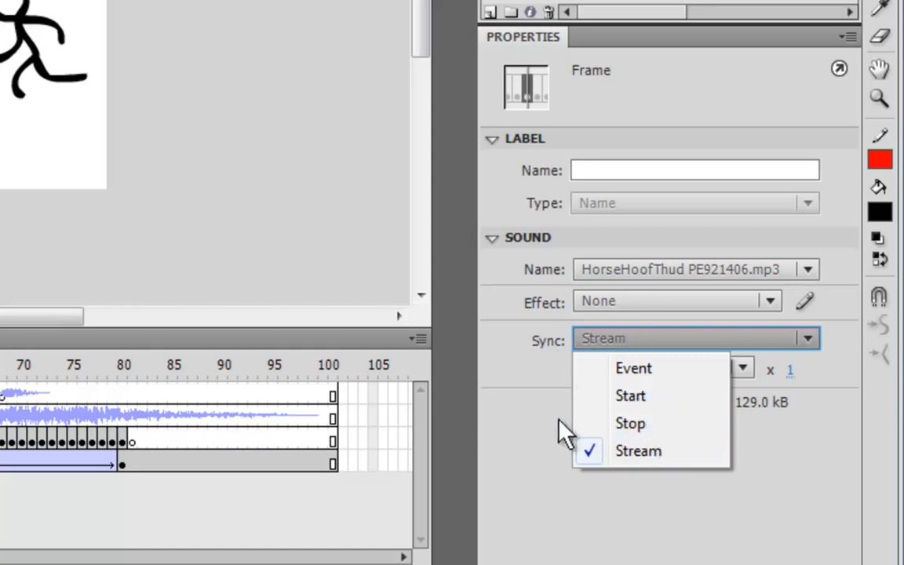
mouse_move(455, 346)
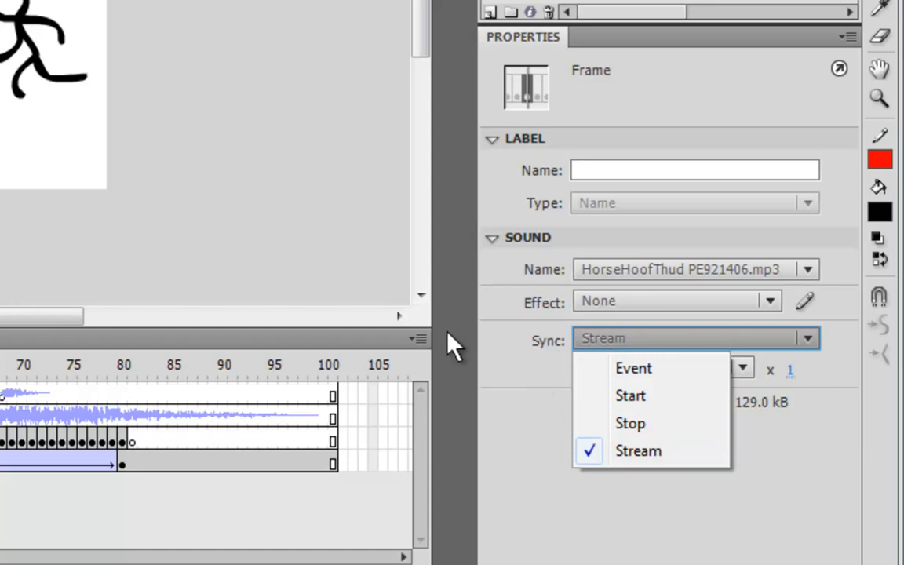
mouse_move(301, 252)
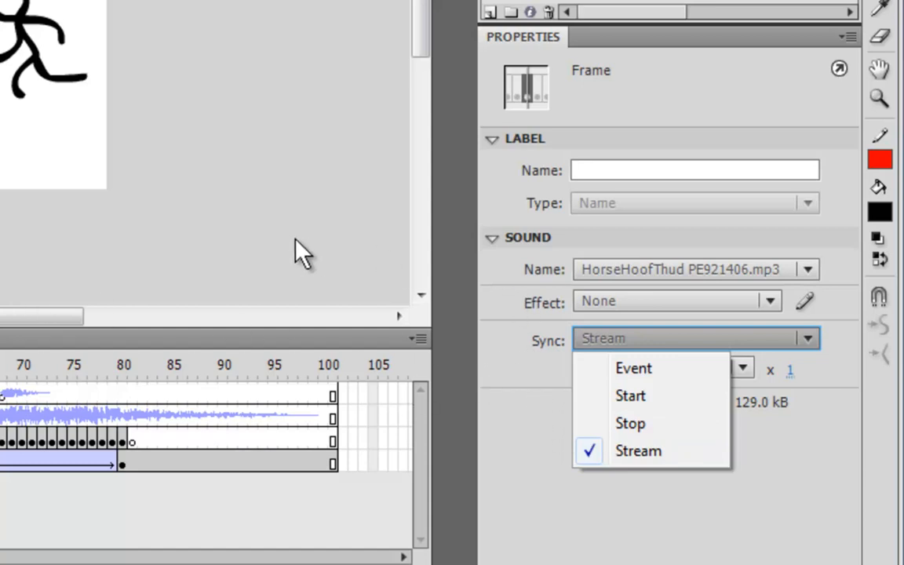
click(631, 423)
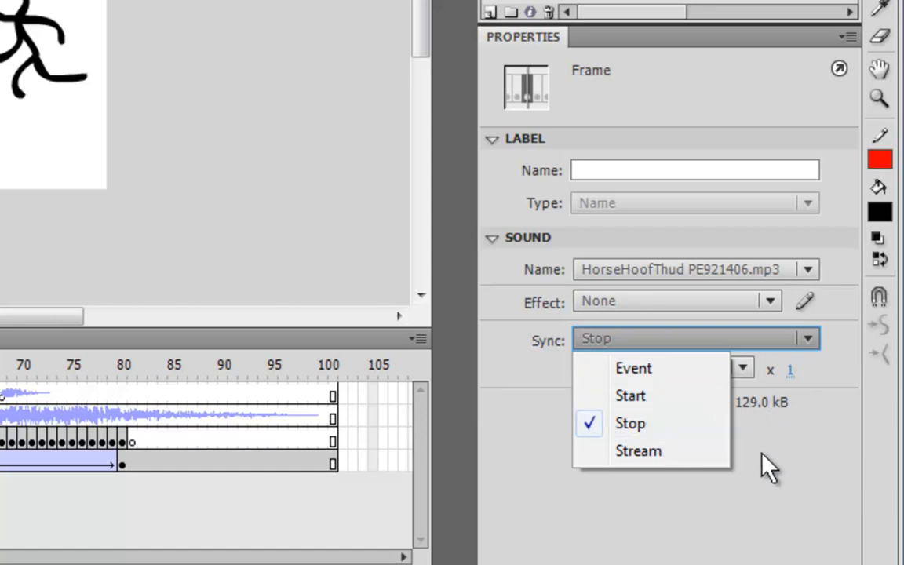
click(637, 450)
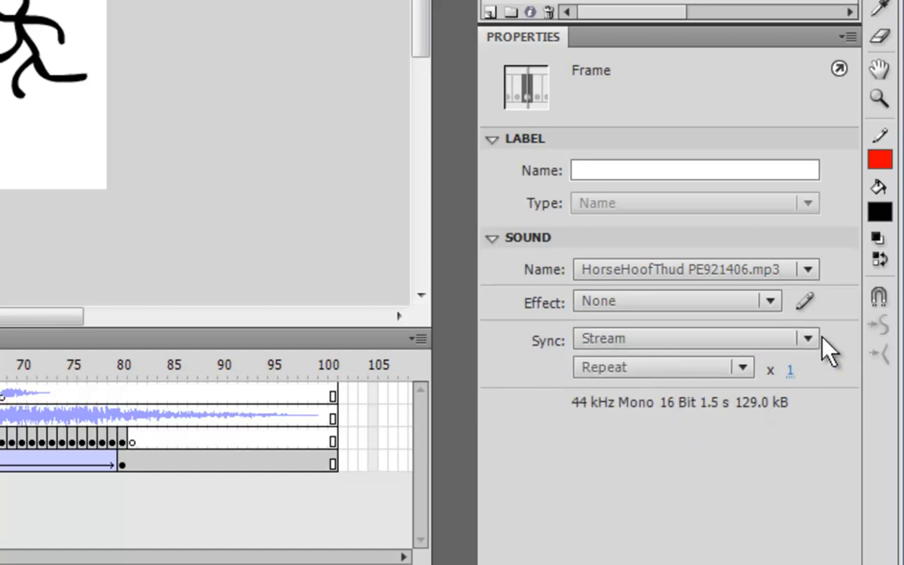
click(807, 339)
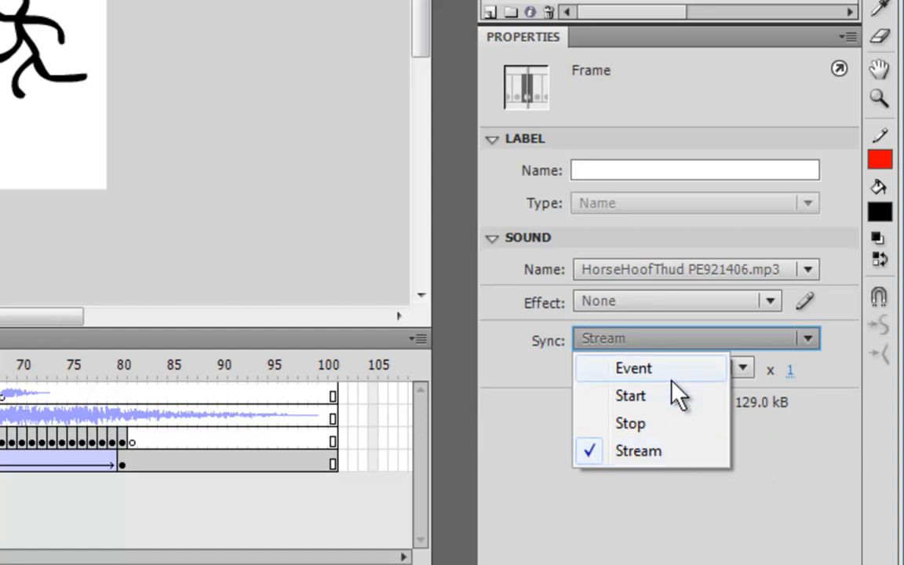
mouse_move(537, 400)
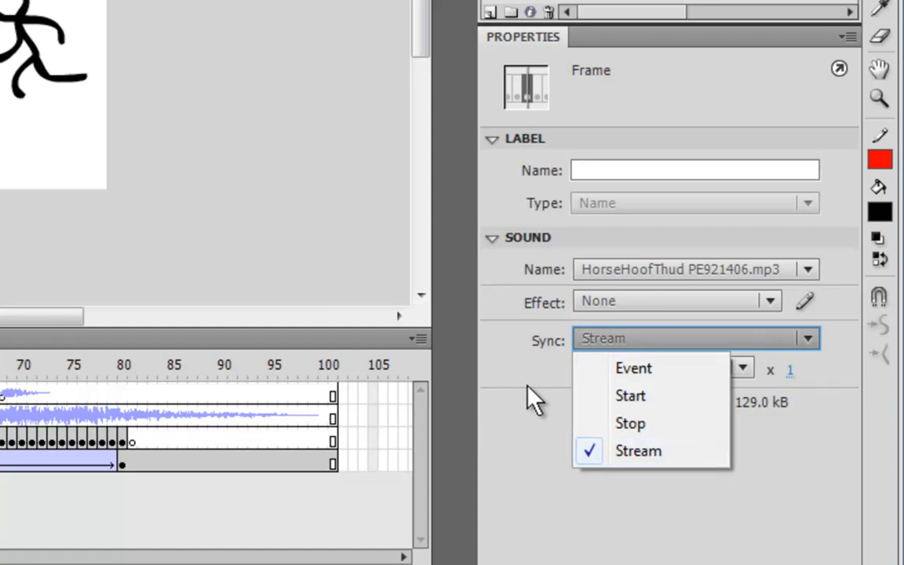
mouse_move(66, 219)
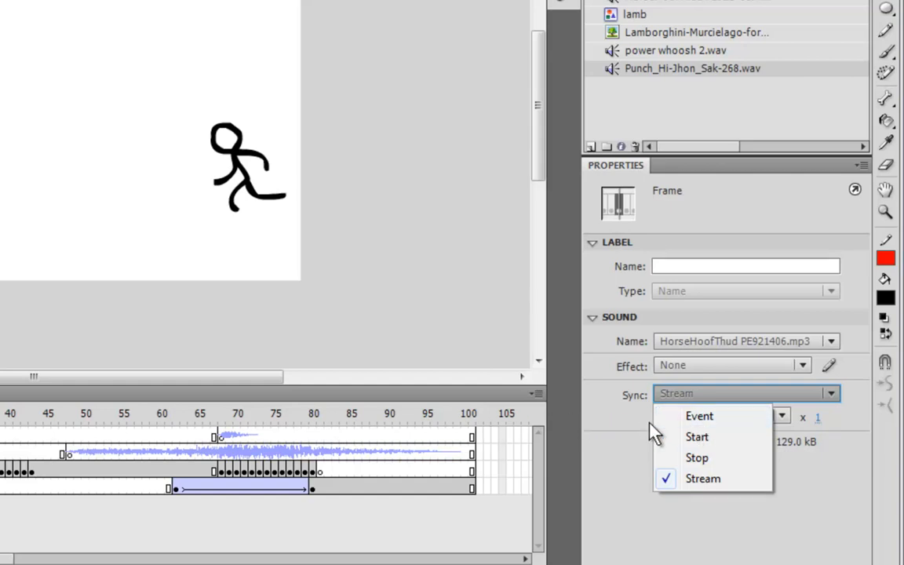
mouse_move(590, 480)
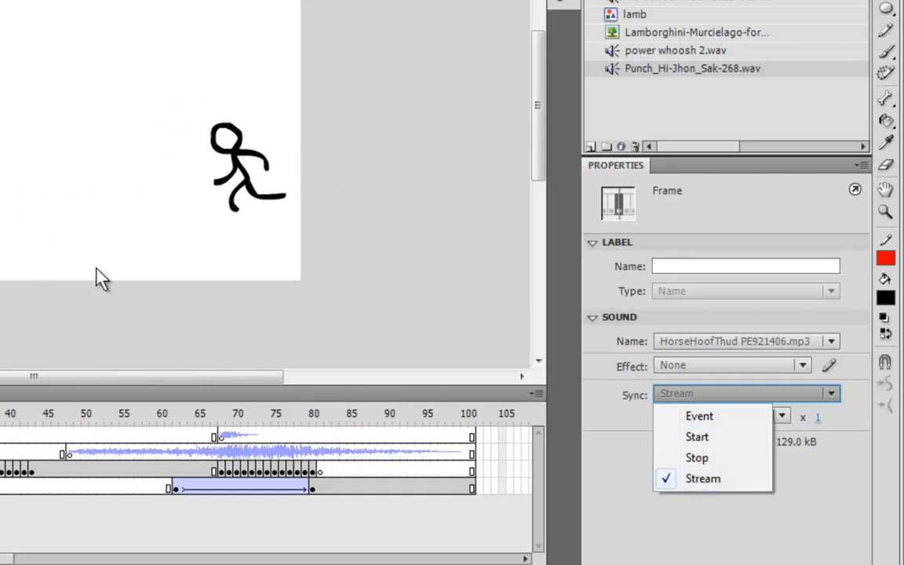
mouse_move(546, 208)
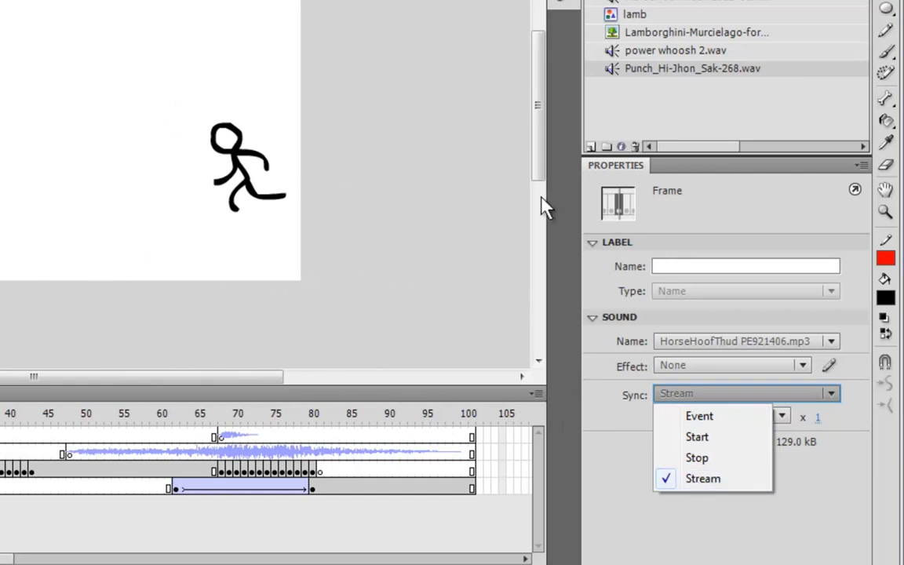
mouse_move(217, 314)
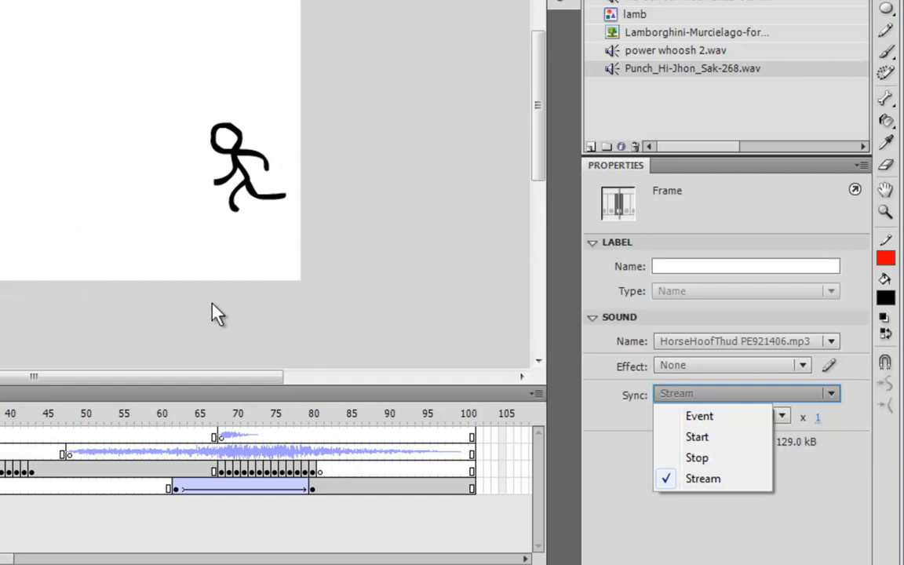
mouse_move(501, 344)
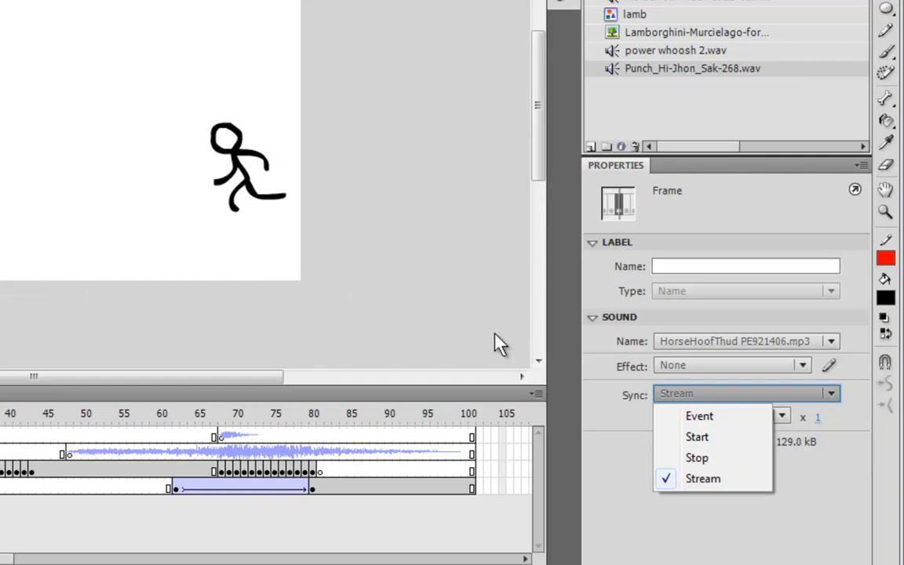
mouse_move(615, 469)
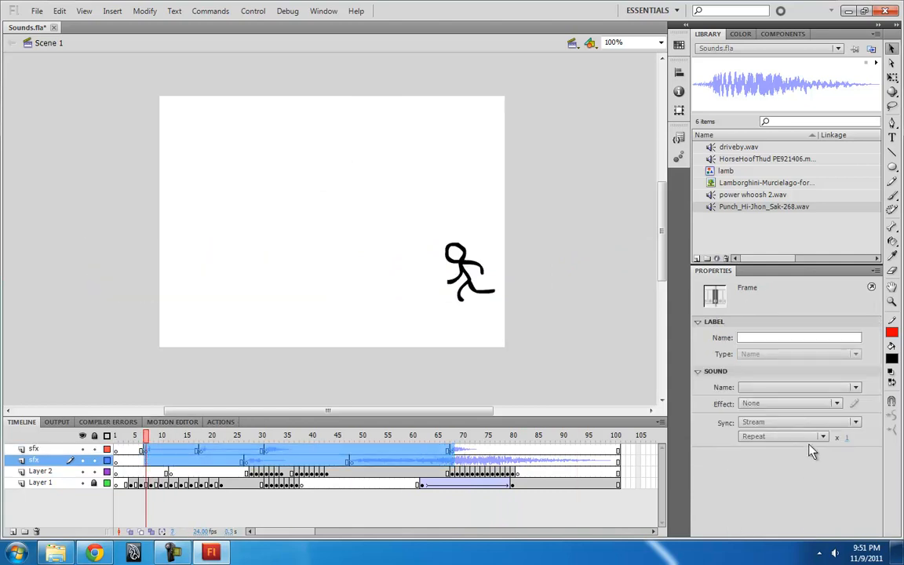
Select the driveby.wav keyframe on the sfx layer and switch its Sync from Stream to Event
click(791, 420)
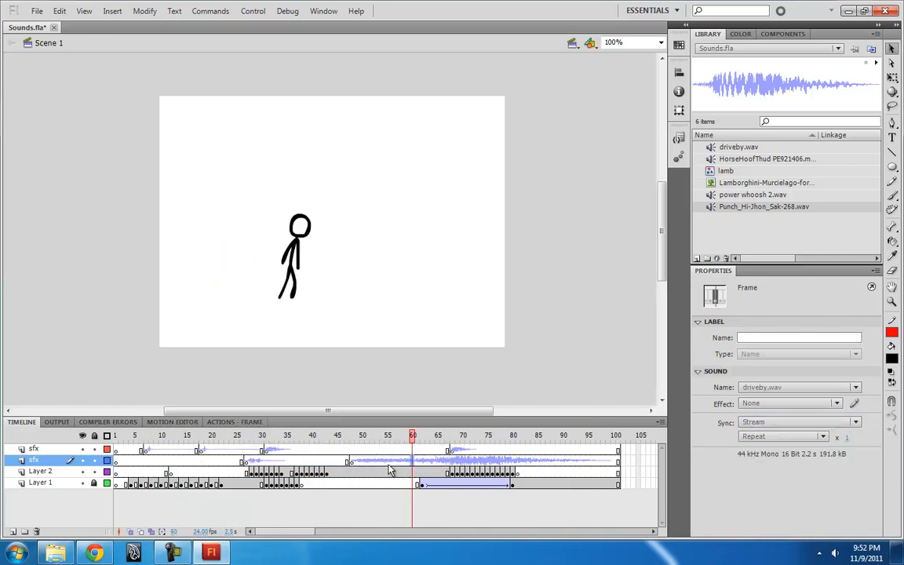
click(376, 434)
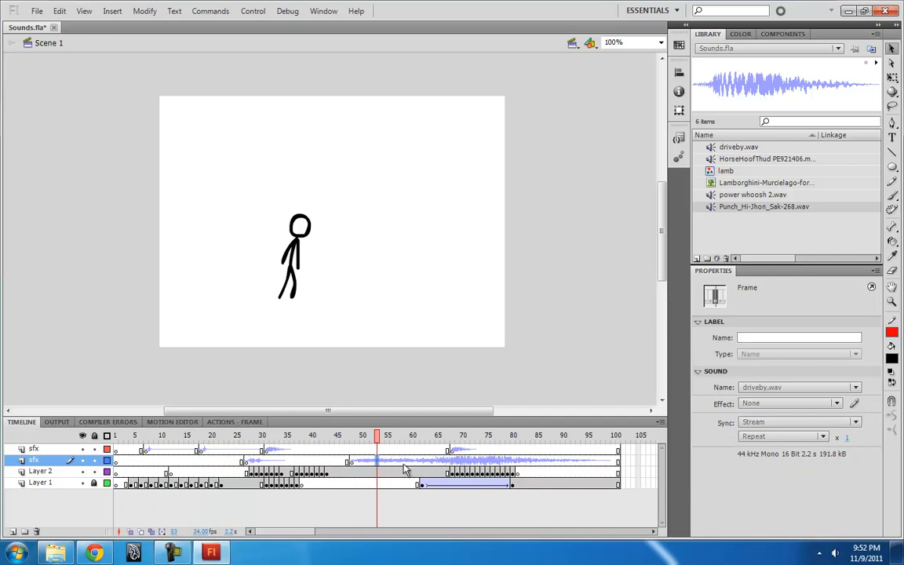
click(369, 461)
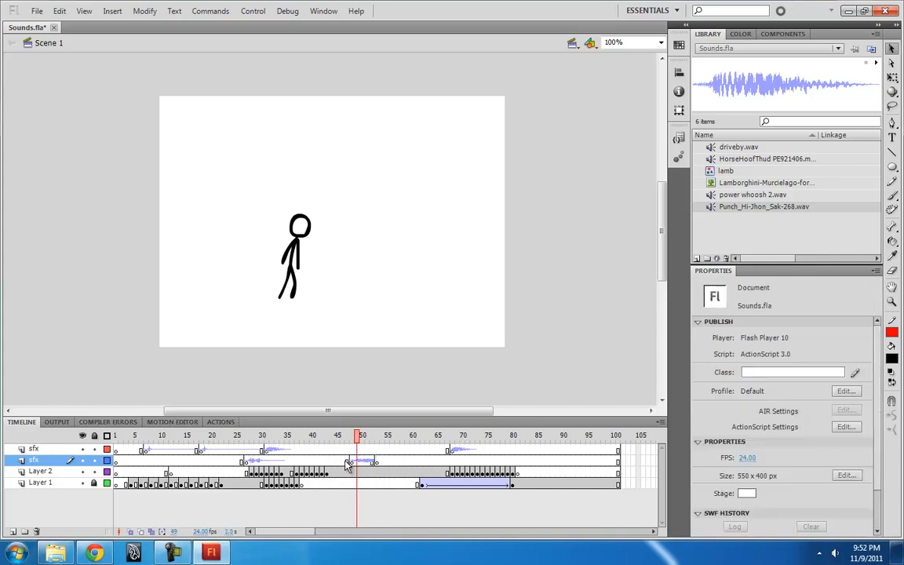
click(352, 460)
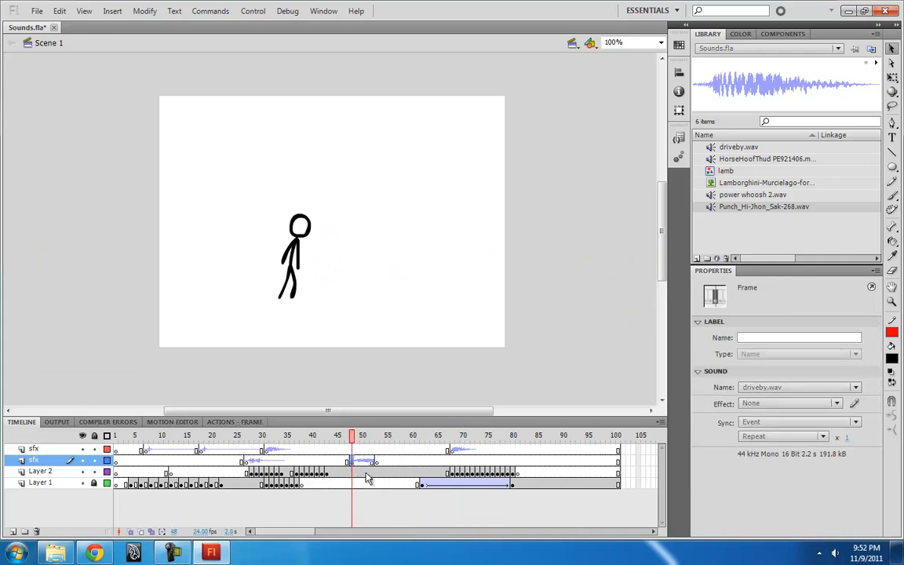
mouse_move(380, 477)
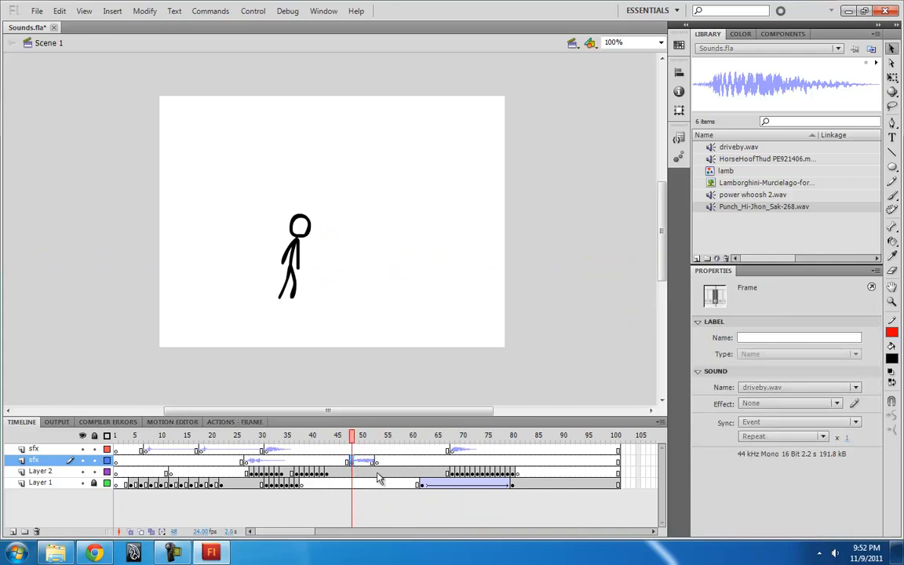
click(356, 434)
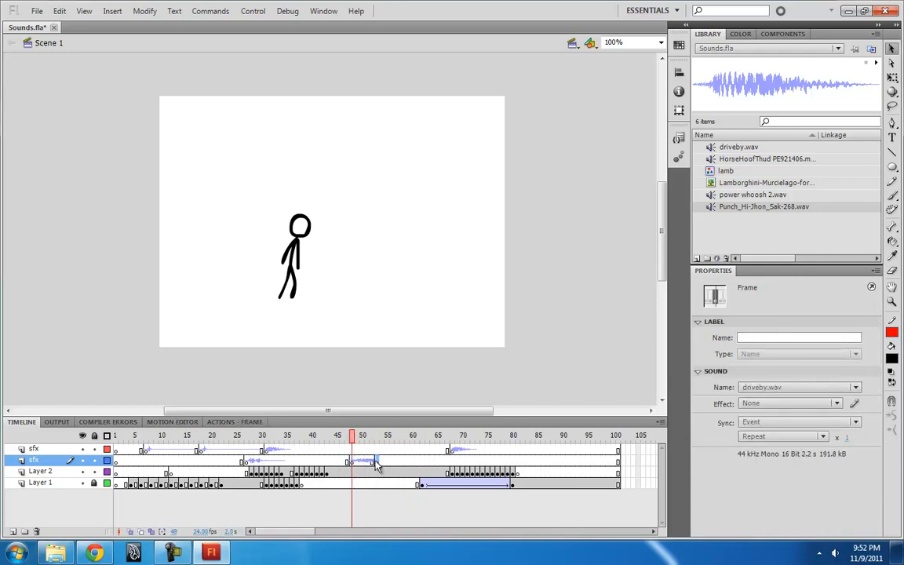
right_click(376, 462)
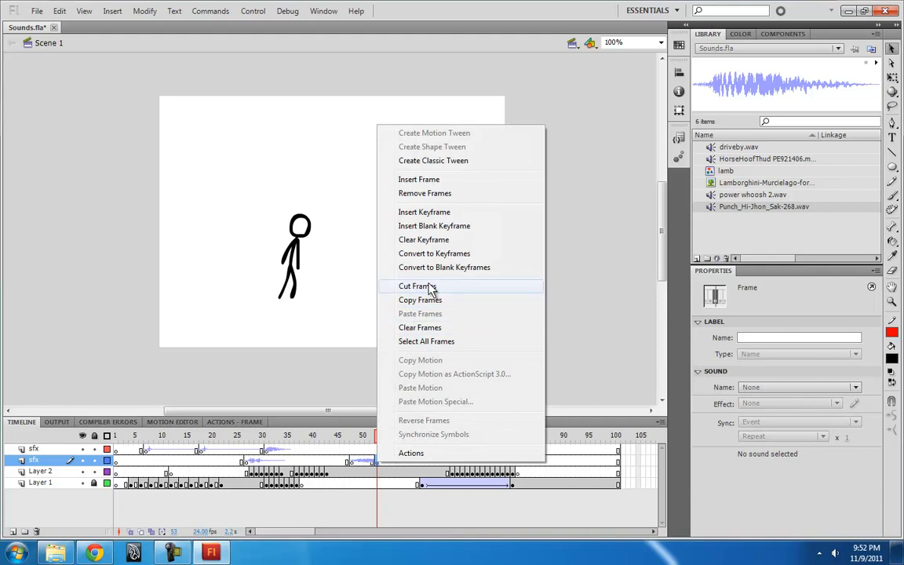
mouse_move(420, 300)
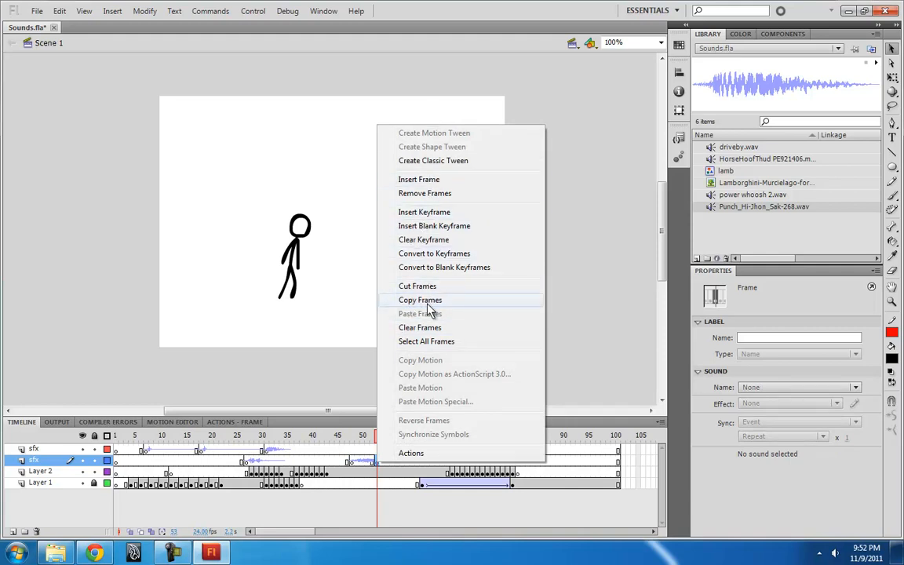
mouse_move(430, 243)
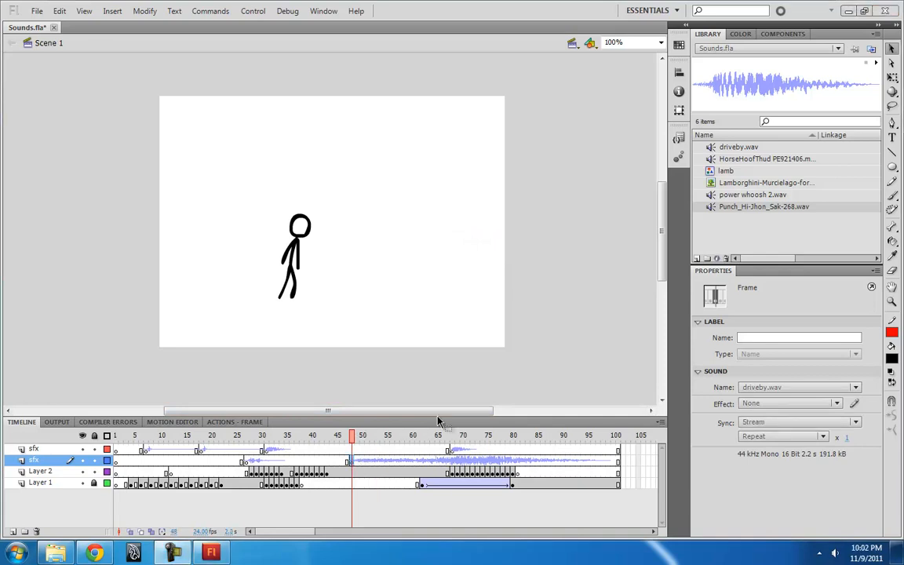
mouse_move(402, 438)
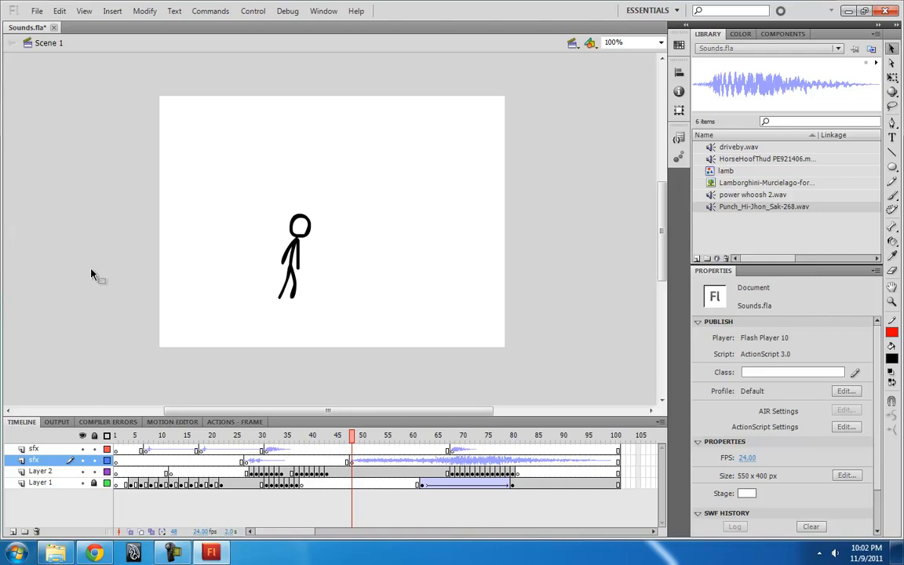
mouse_move(561, 359)
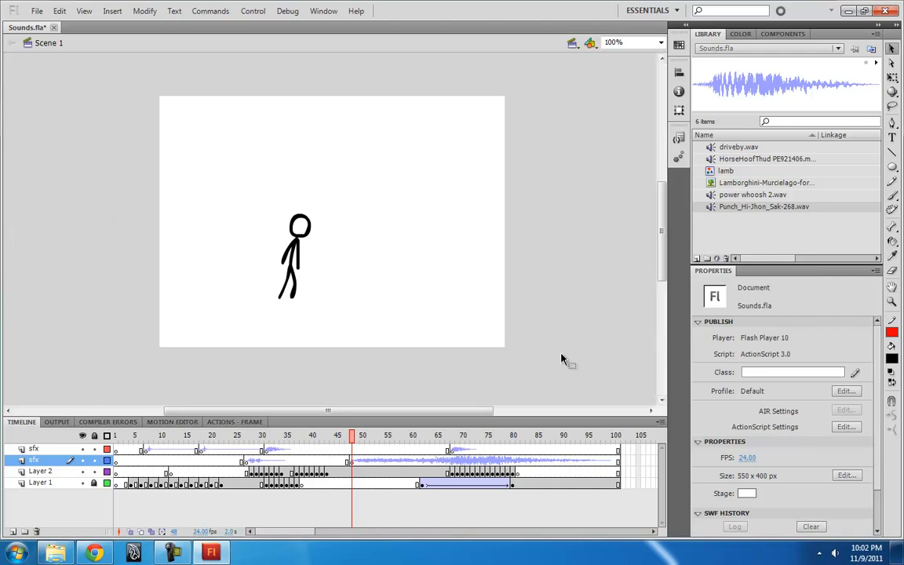
mouse_move(364, 295)
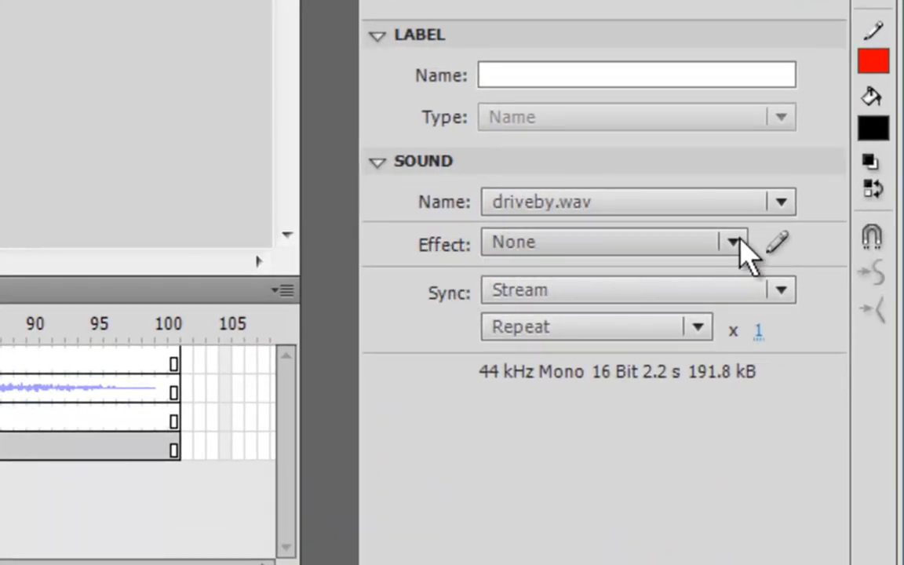
Set the drive-by sound's Effect to Fade to right, then revisit the effect choices
click(732, 241)
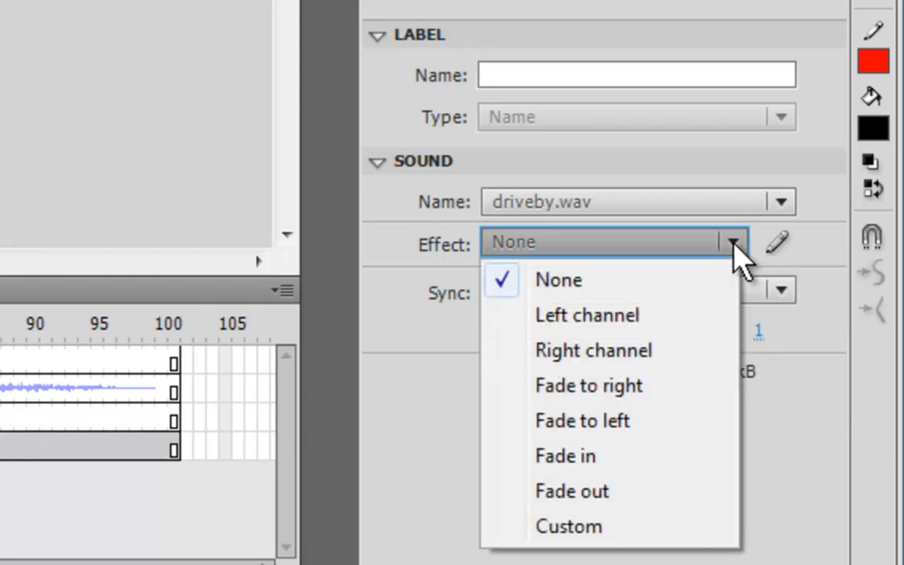
mouse_move(709, 296)
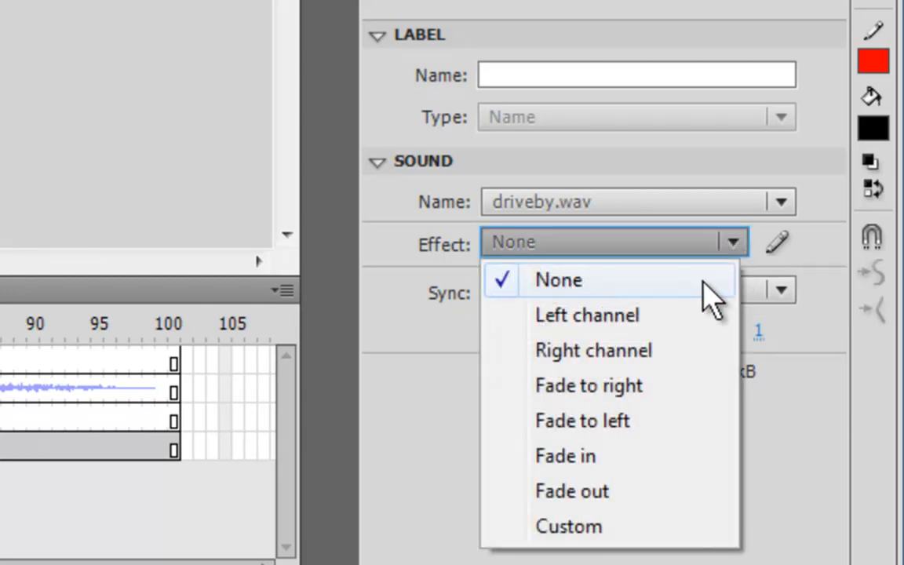
mouse_move(586, 314)
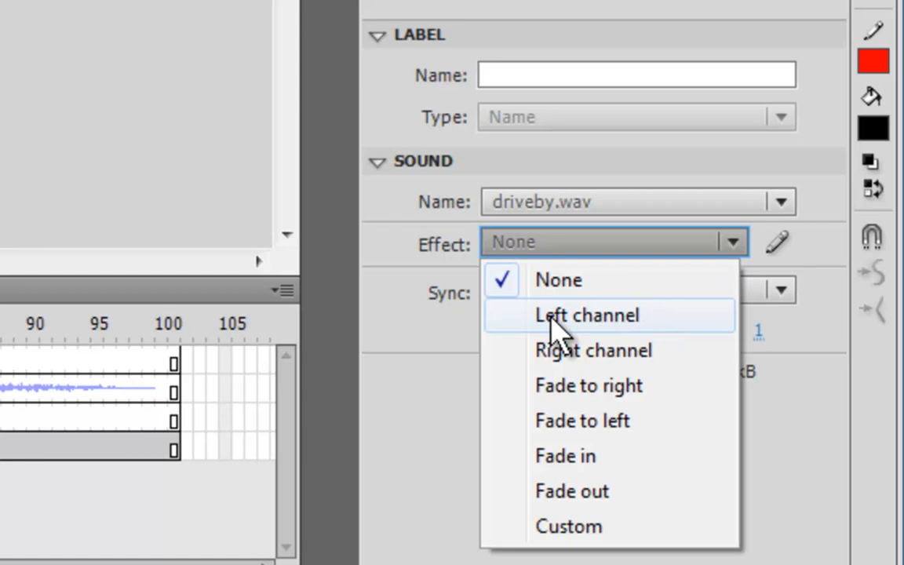
mouse_move(674, 361)
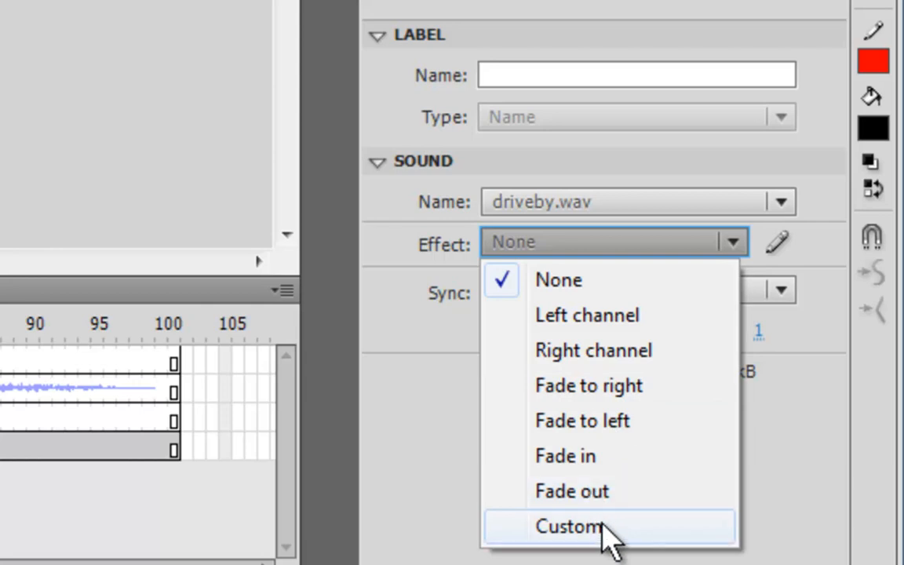
mouse_move(502, 411)
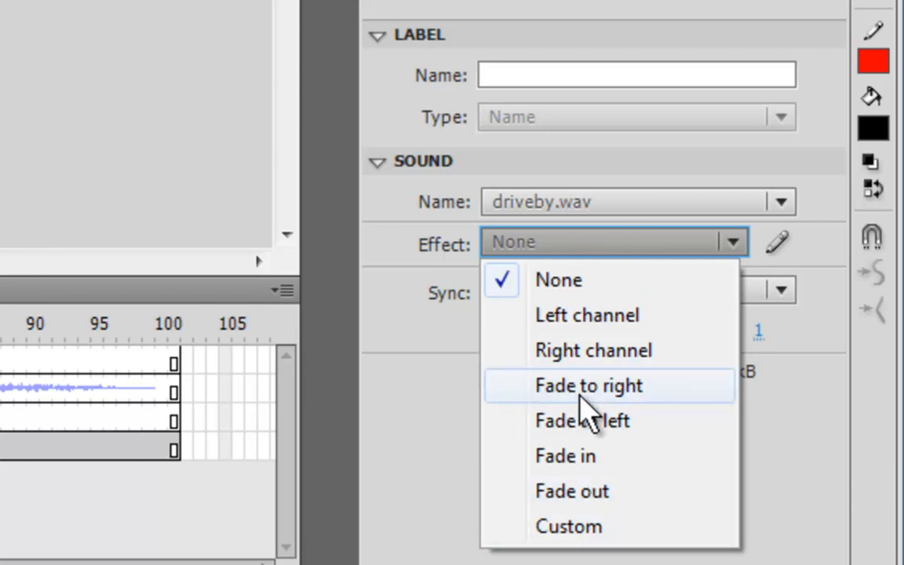
click(590, 386)
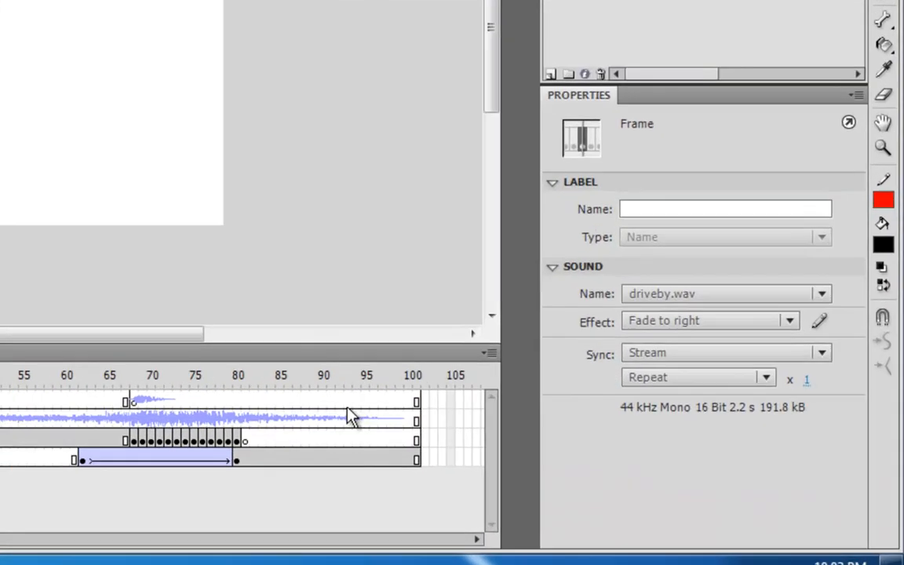
click(787, 320)
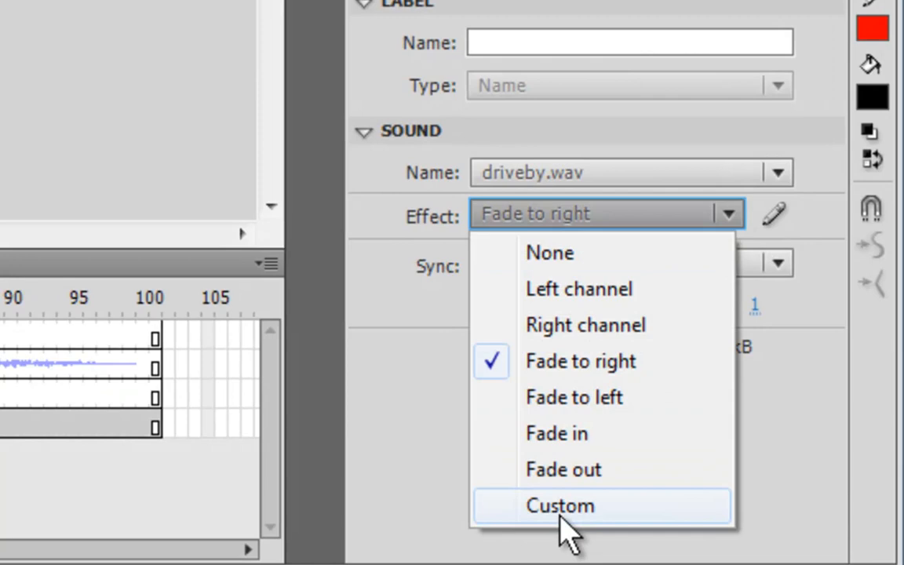
Switch the drive-by sound to a Custom effect and scroll through its volume envelope
click(560, 505)
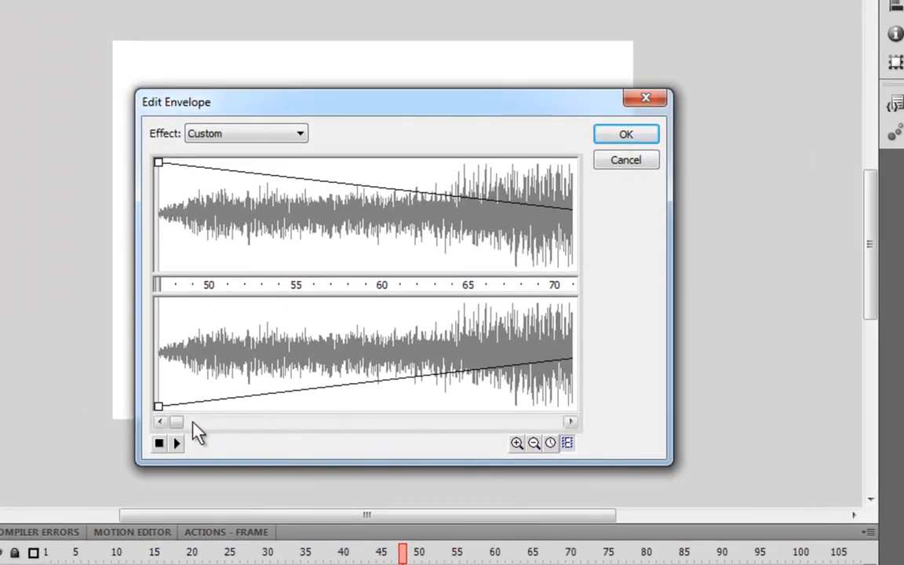
drag(175, 422, 249, 422)
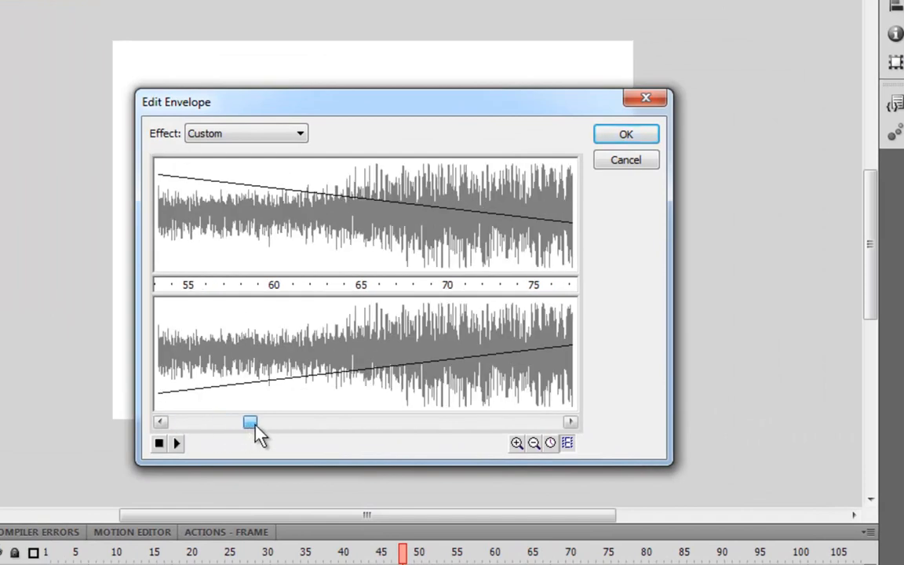
drag(249, 422, 425, 422)
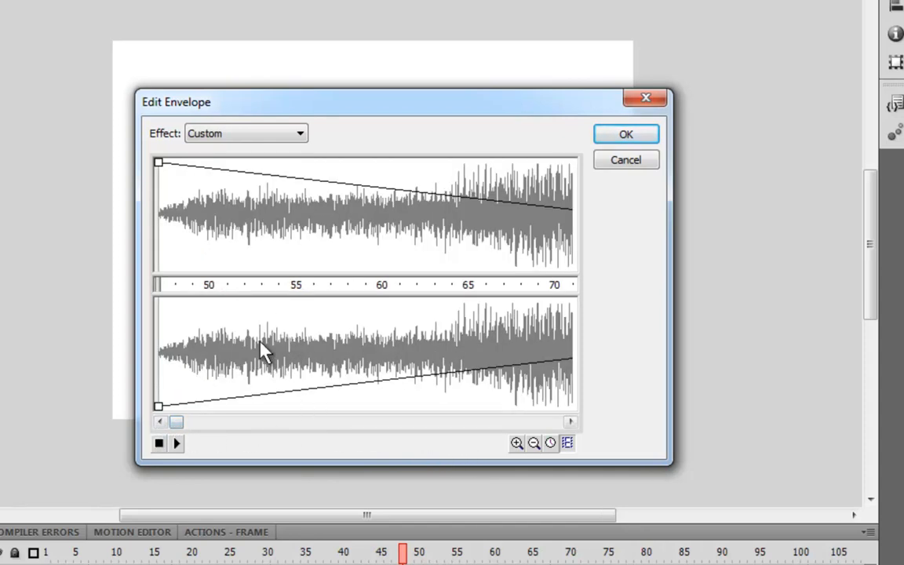
mouse_move(141, 107)
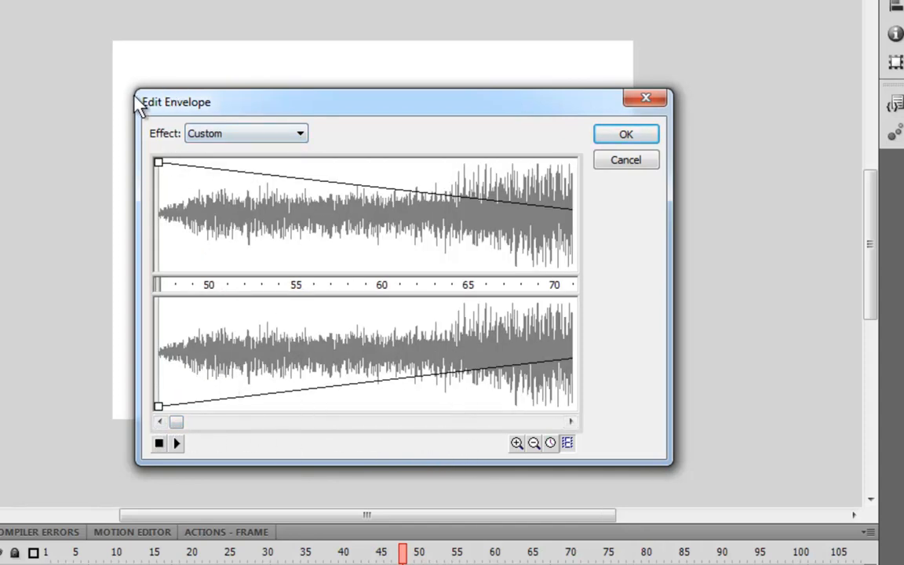
mouse_move(195, 236)
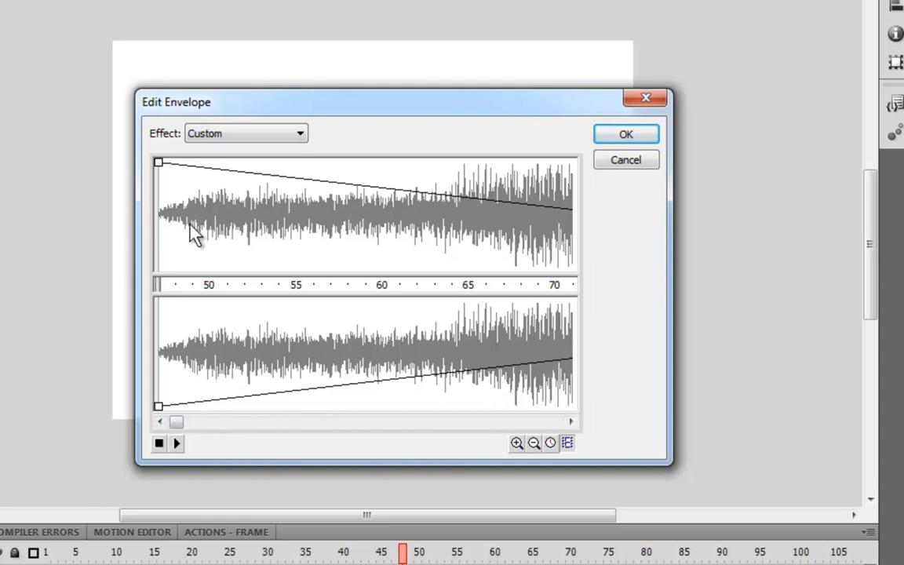
mouse_move(170, 175)
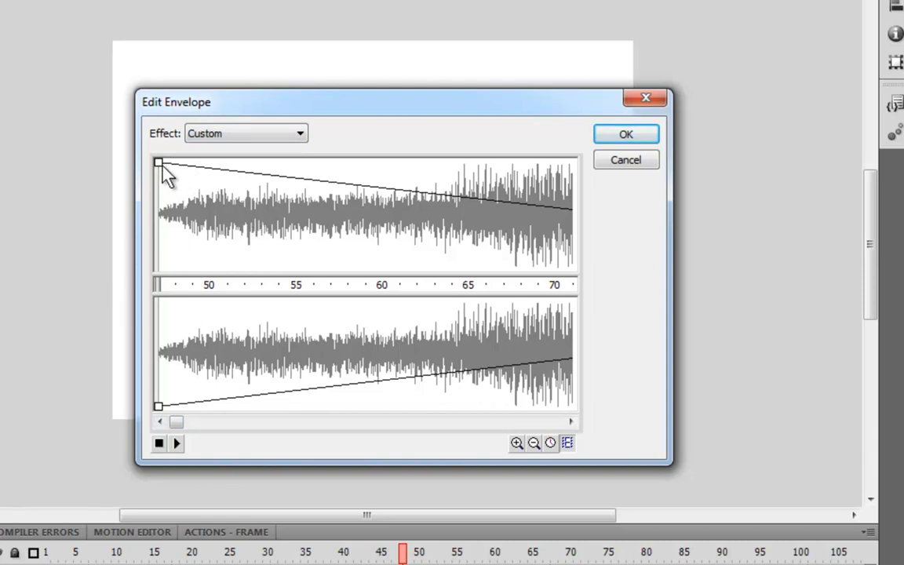
mouse_move(313, 248)
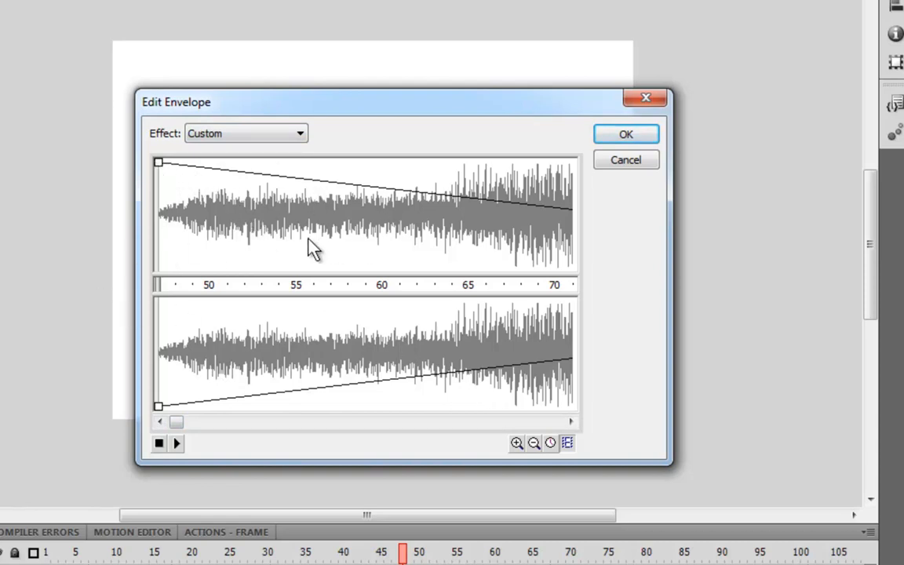
mouse_move(259, 424)
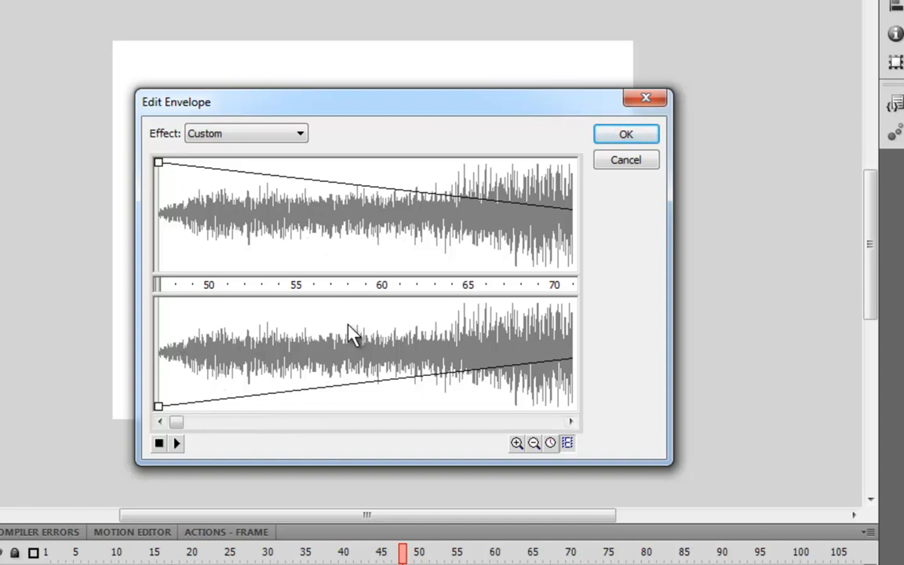
mouse_move(436, 298)
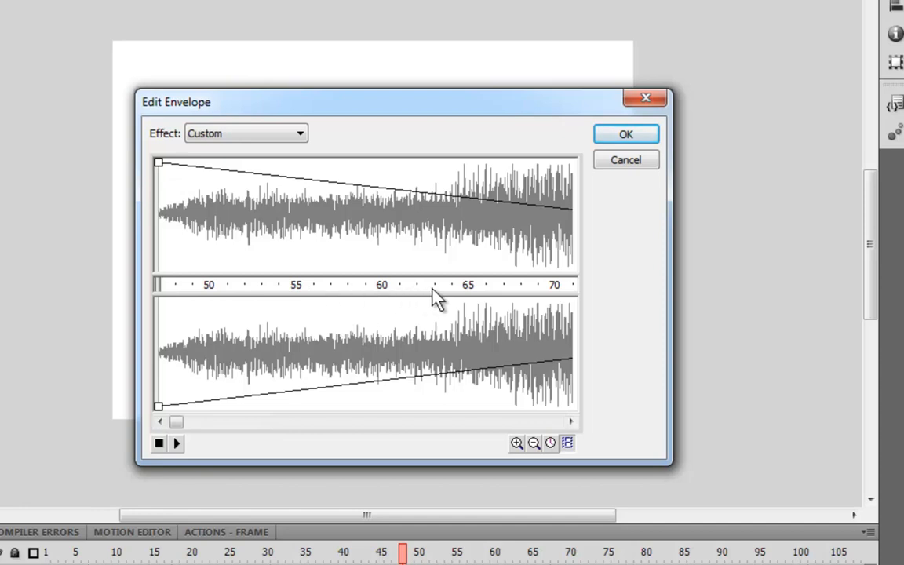
mouse_move(390, 297)
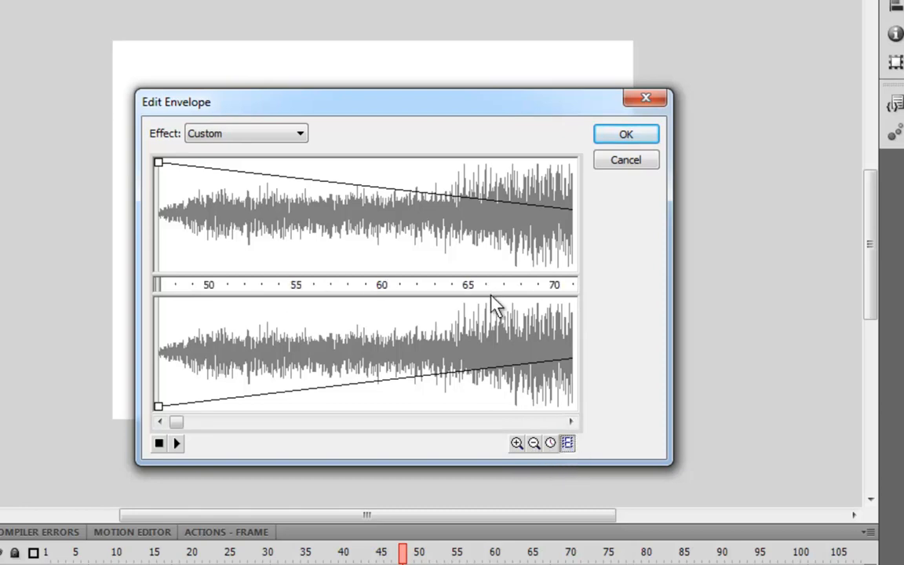
mouse_move(165, 169)
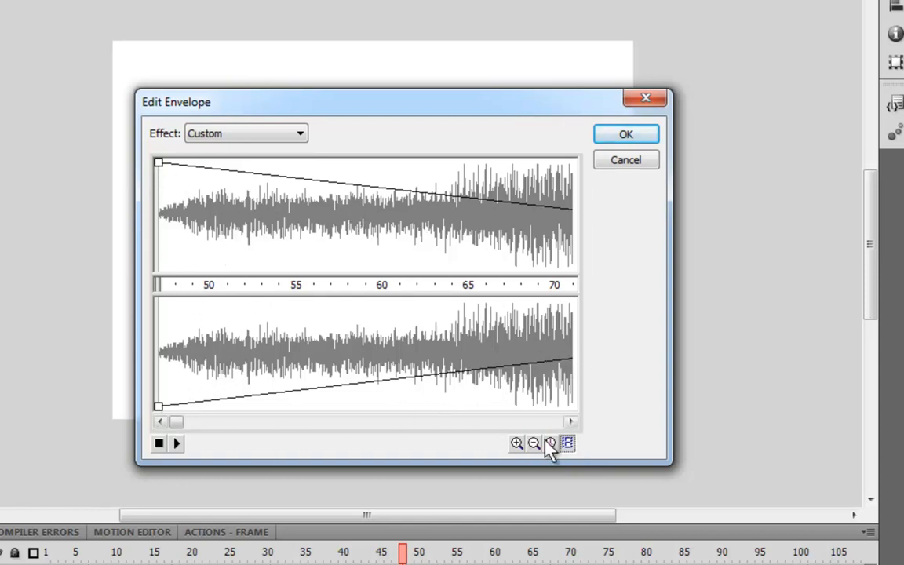
click(571, 420)
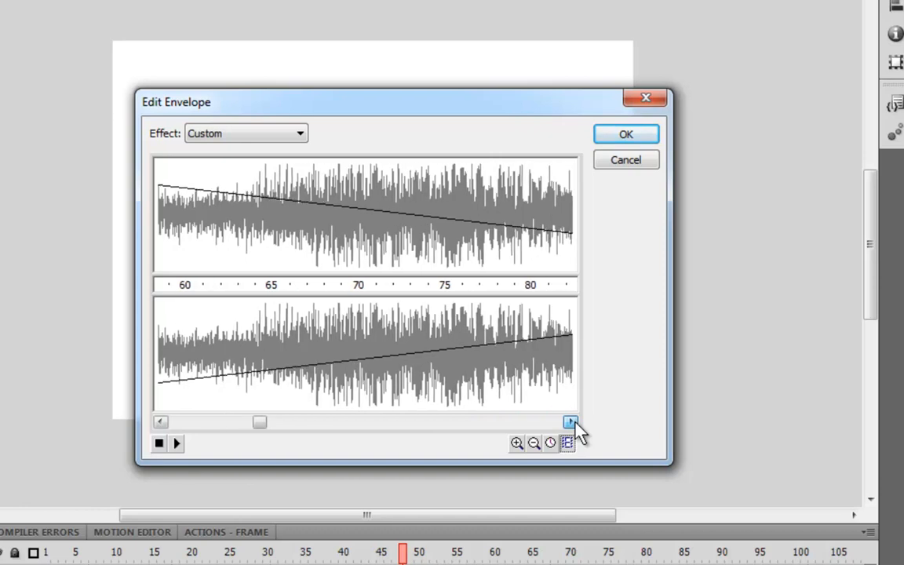
click(572, 422)
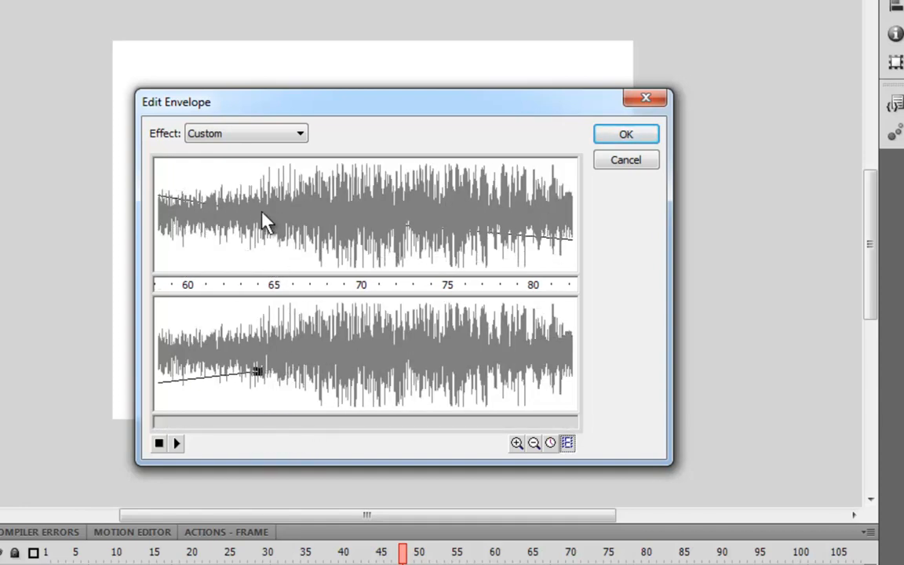
Shape the envelope so the left channel stays loud until about frame 64 while the right fades in
drag(266, 220, 285, 165)
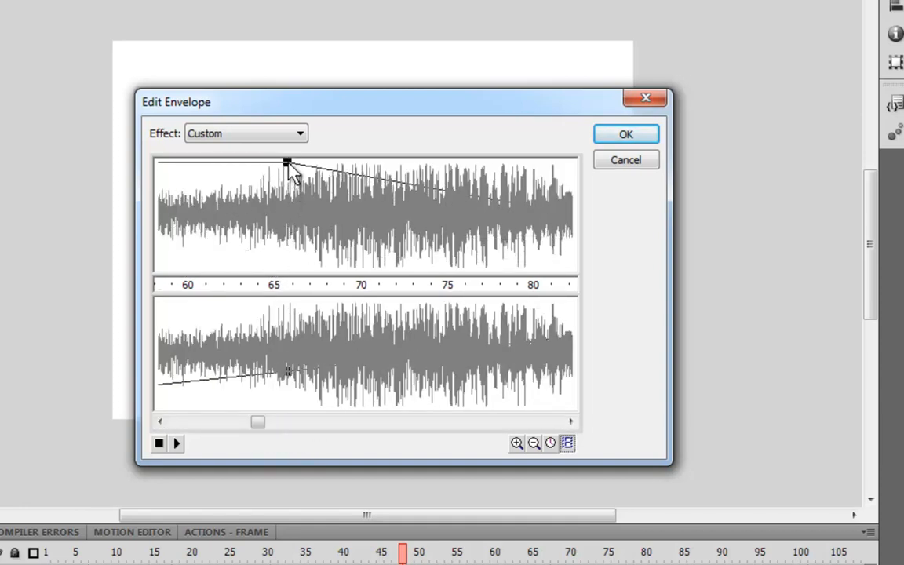
click(245, 132)
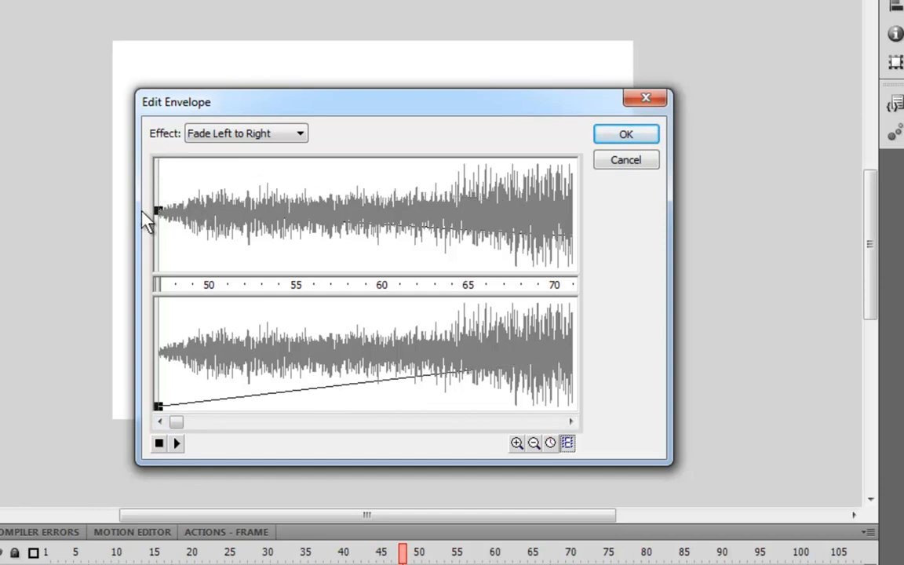
click(571, 421)
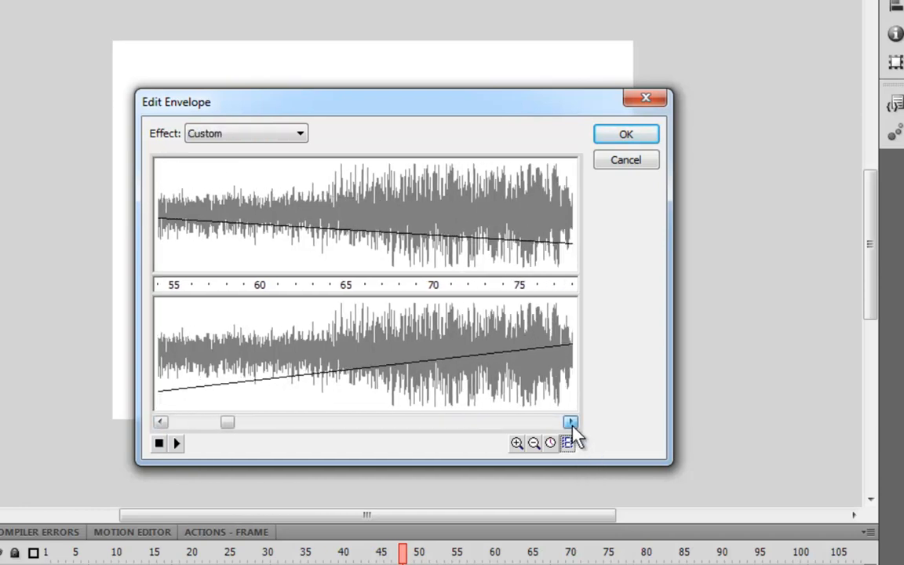
click(571, 422)
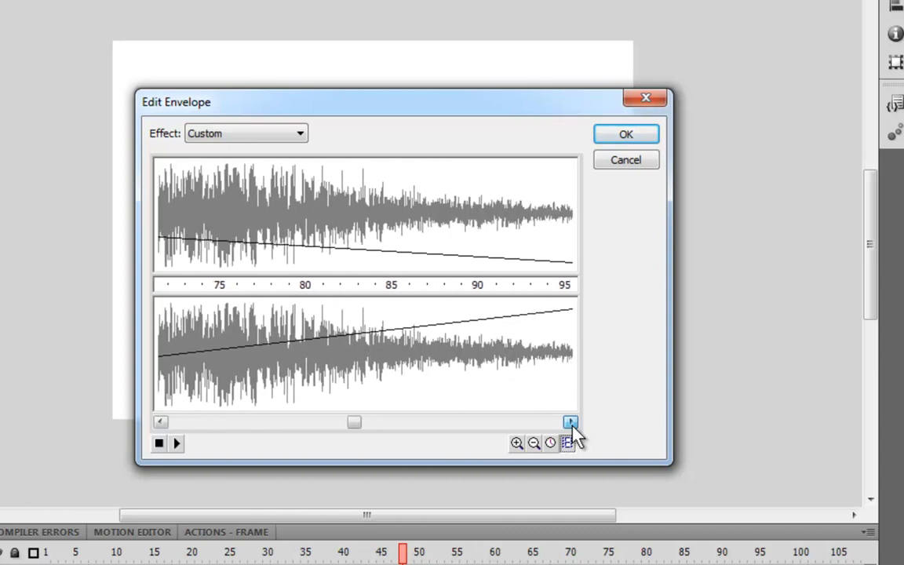
click(572, 422)
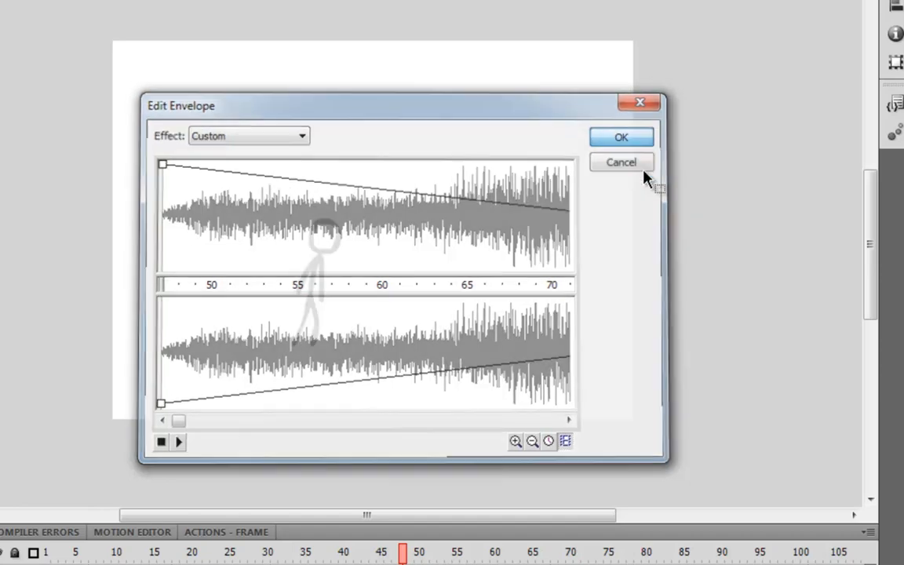
Confirm the custom envelope and reach for the File menu's publishing commands
click(622, 137)
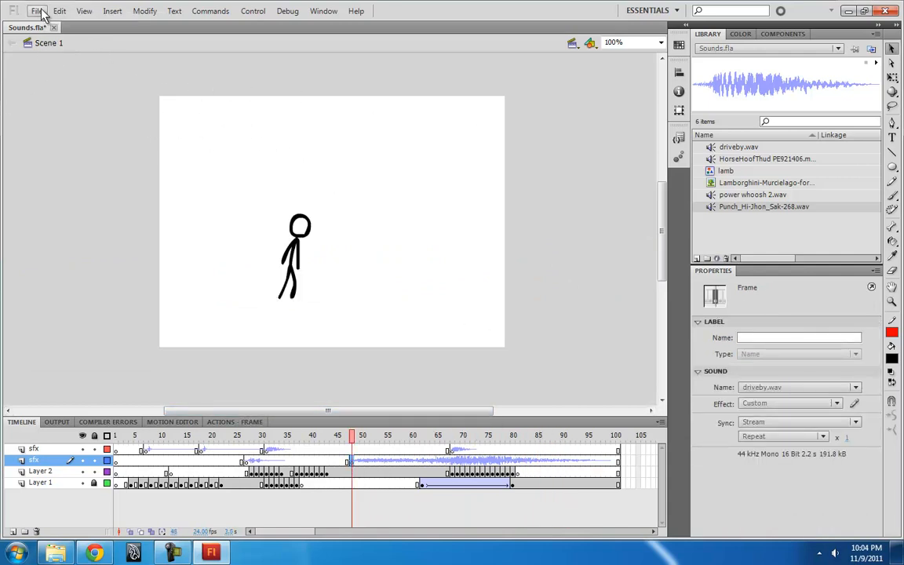
click(38, 9)
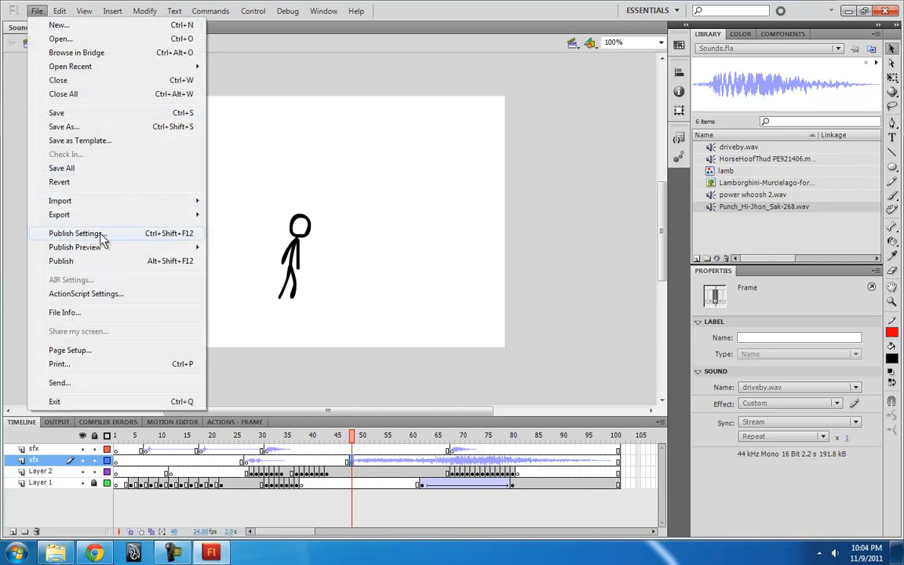
In Publish Settings, bring up the compression settings for the Audio stream
click(75, 232)
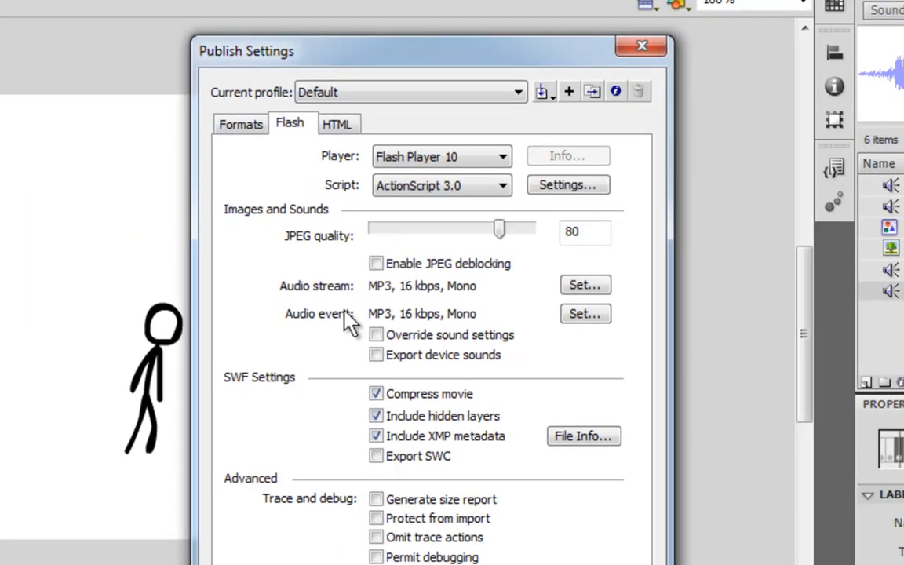
mouse_move(326, 298)
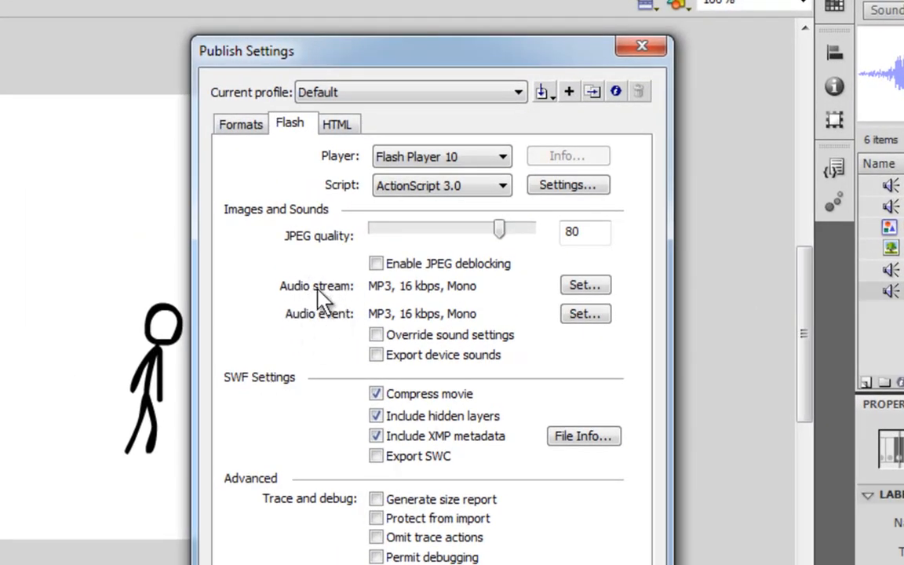
mouse_move(346, 283)
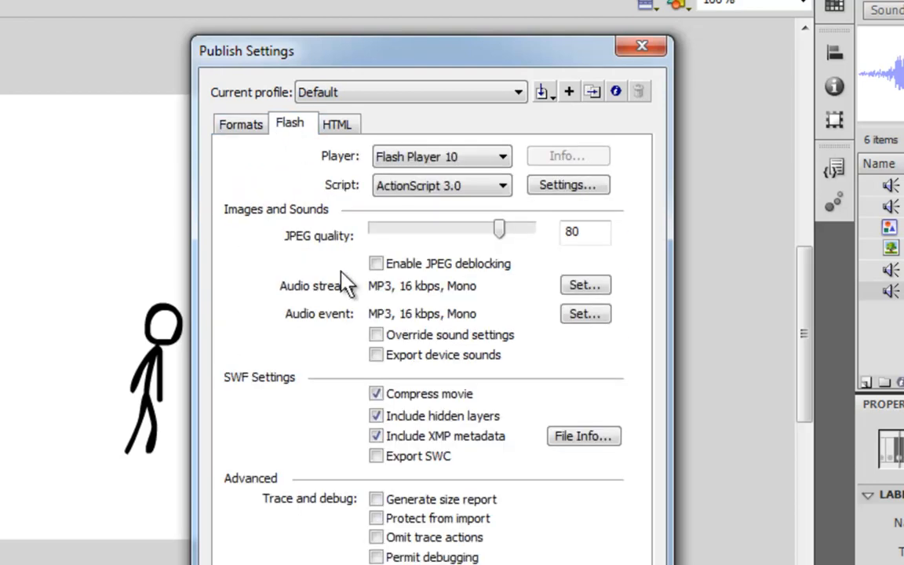
mouse_move(288, 301)
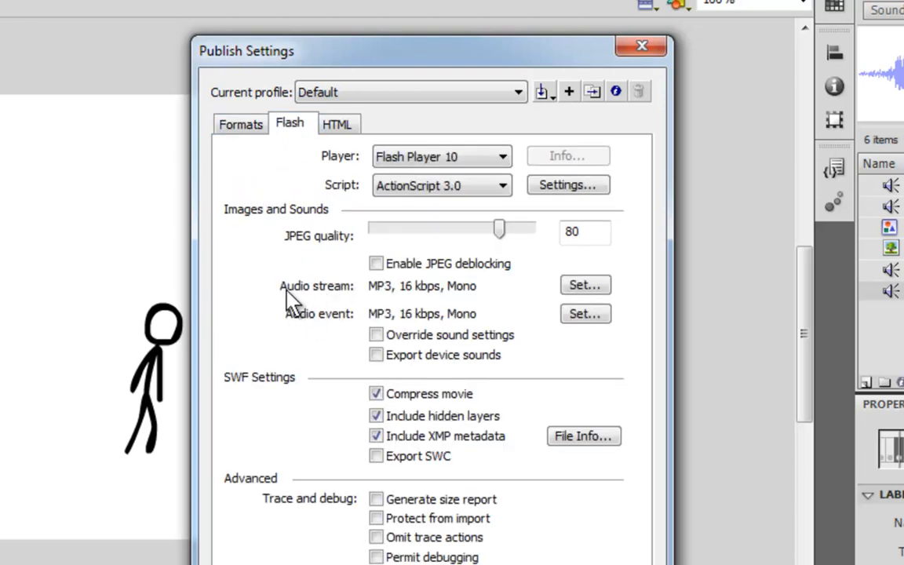
mouse_move(358, 329)
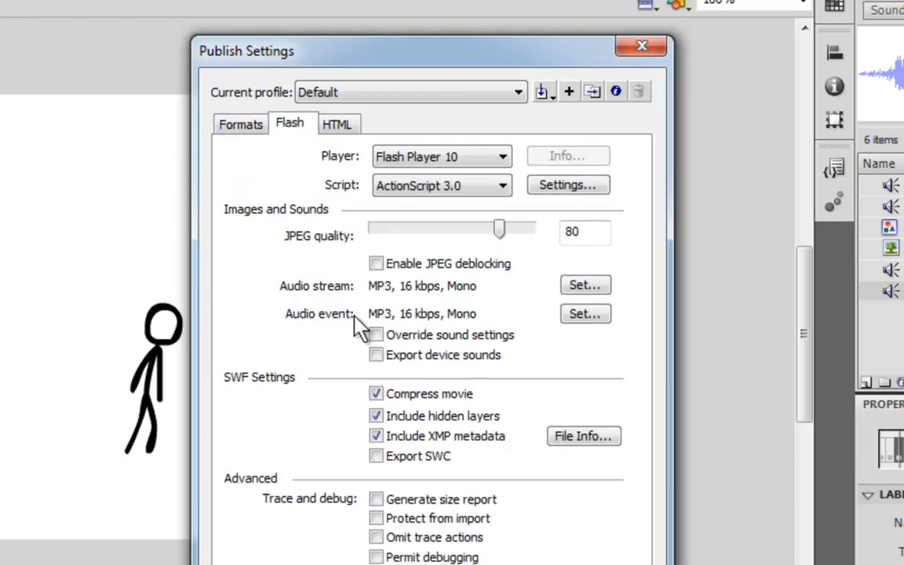
mouse_move(452, 325)
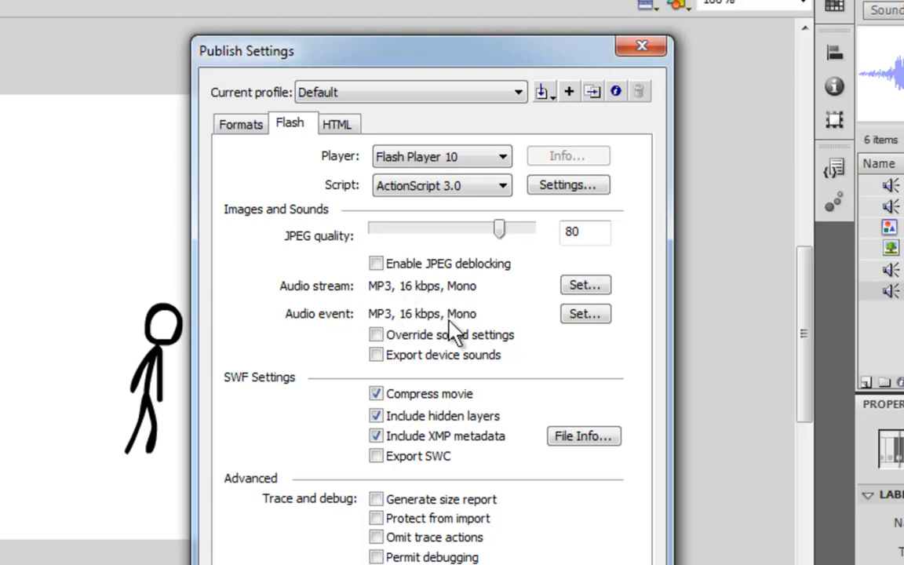
mouse_move(471, 296)
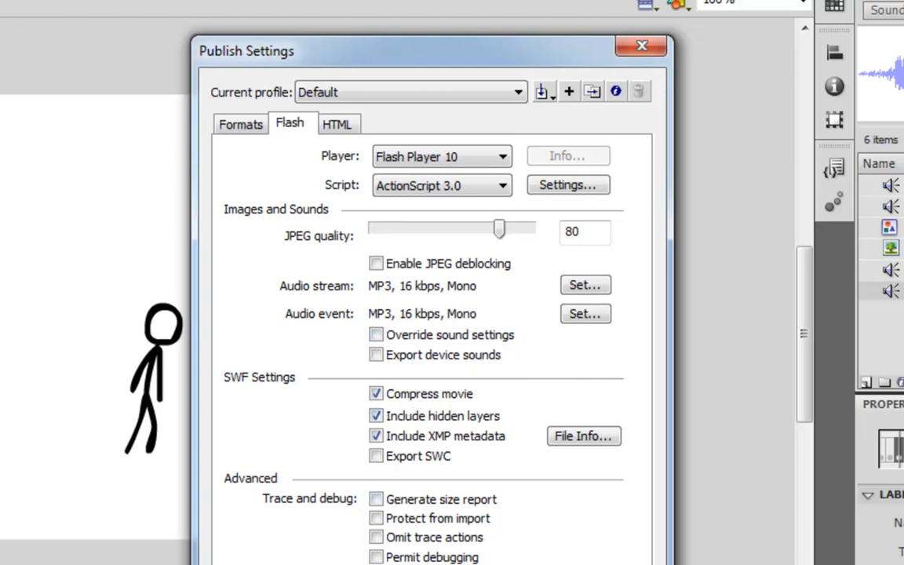
mouse_move(402, 482)
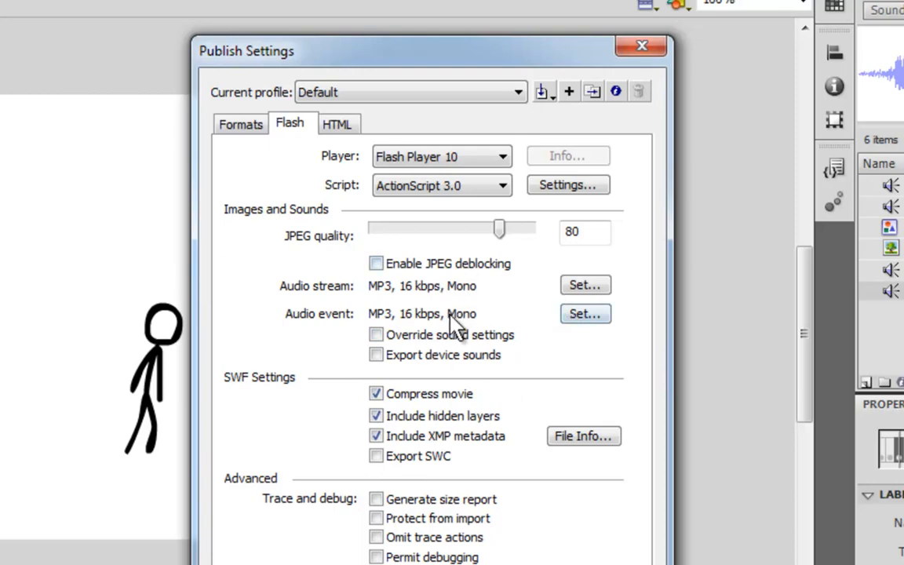
click(585, 314)
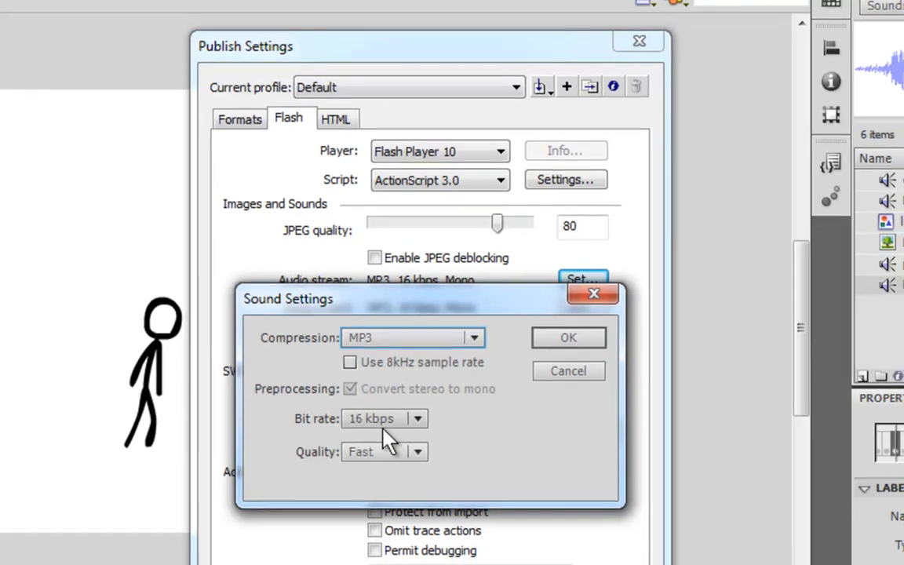
Make the streamed audio a 160 kbps MP3 at Best quality
click(384, 417)
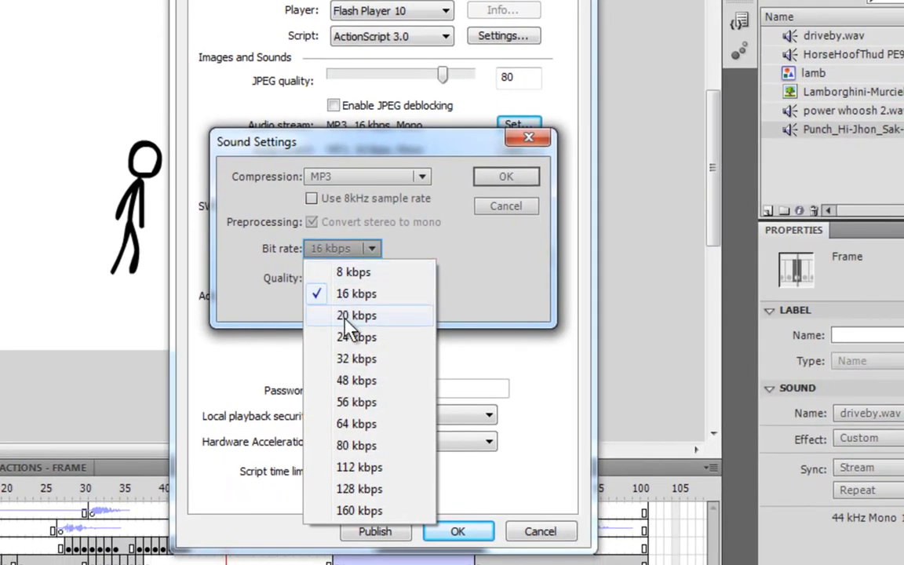
click(355, 314)
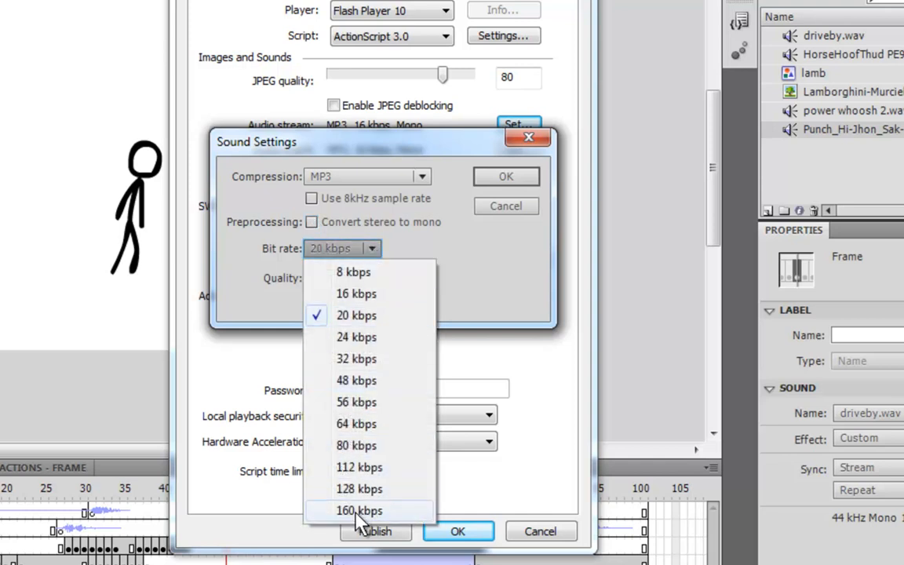
click(357, 512)
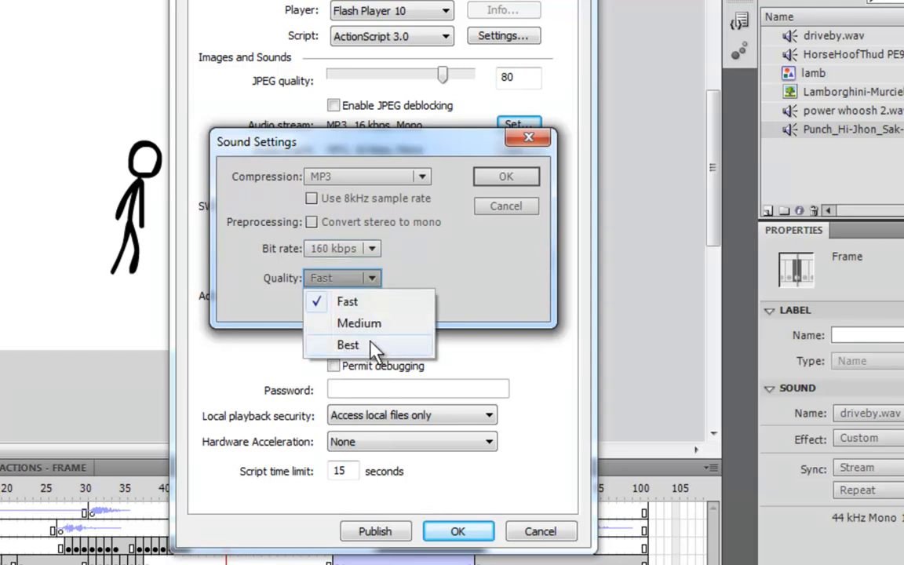
click(349, 345)
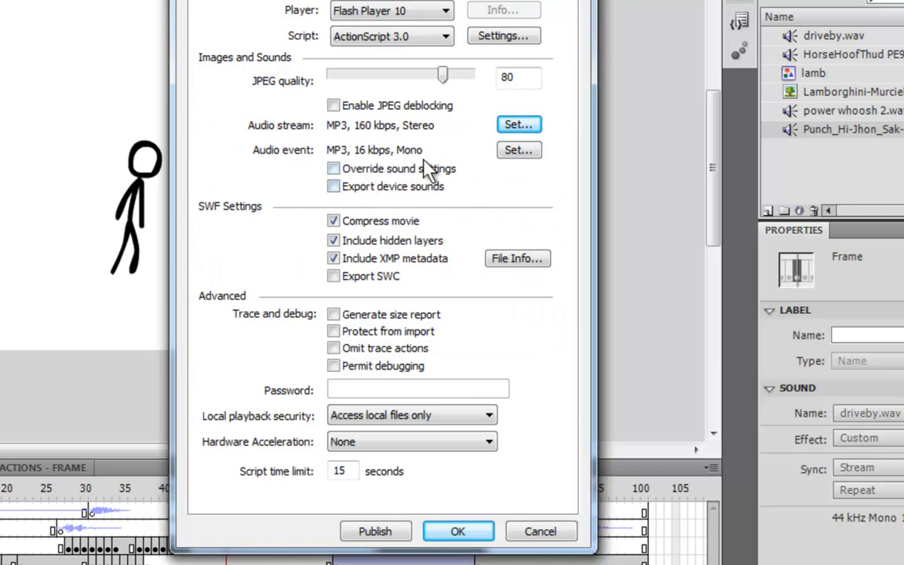
Raise the event sound bit rate to match in its compression settings
click(518, 151)
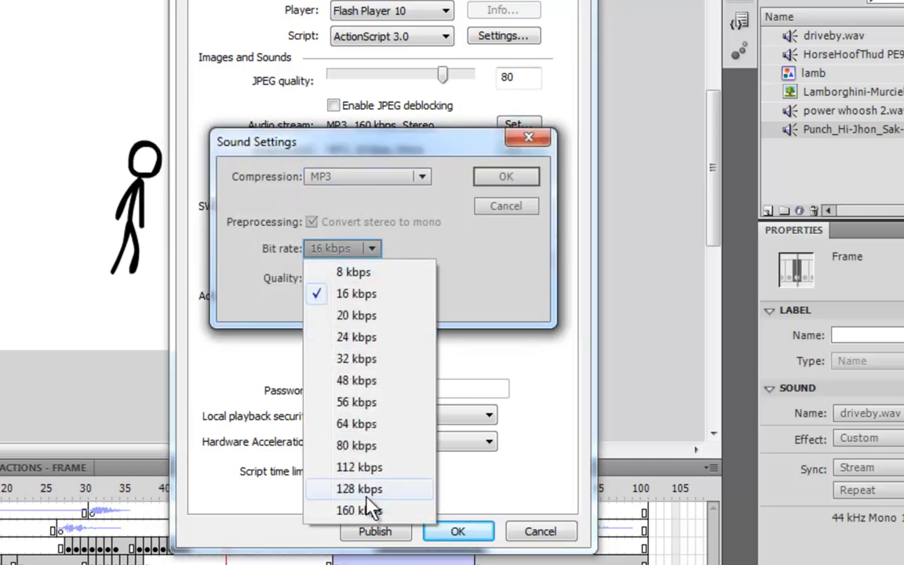
click(359, 510)
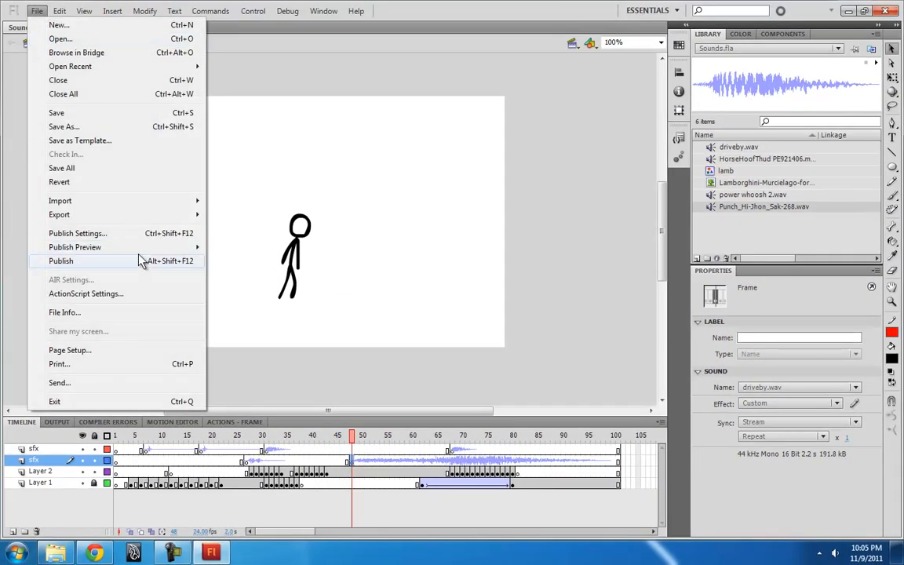
Publish the movie and close the Sounds.swf player window
click(59, 260)
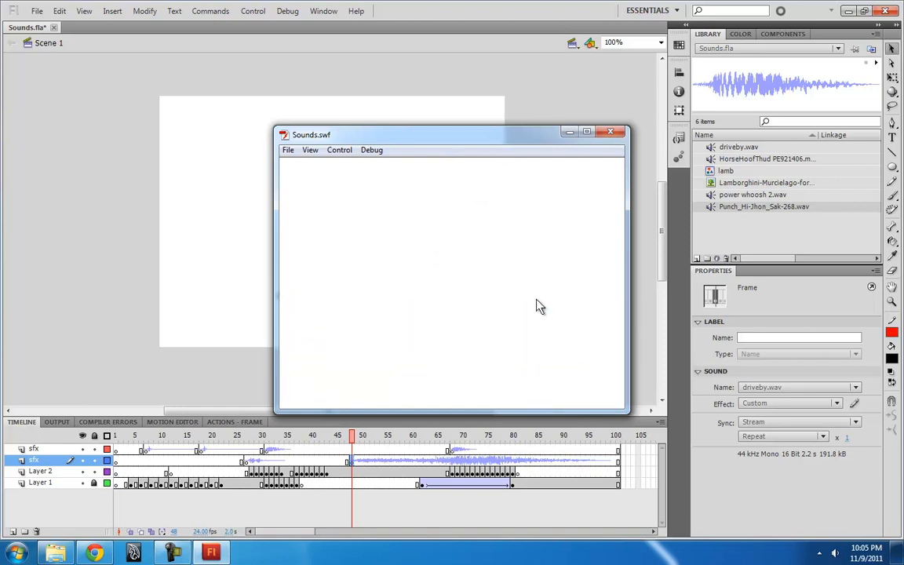
click(608, 132)
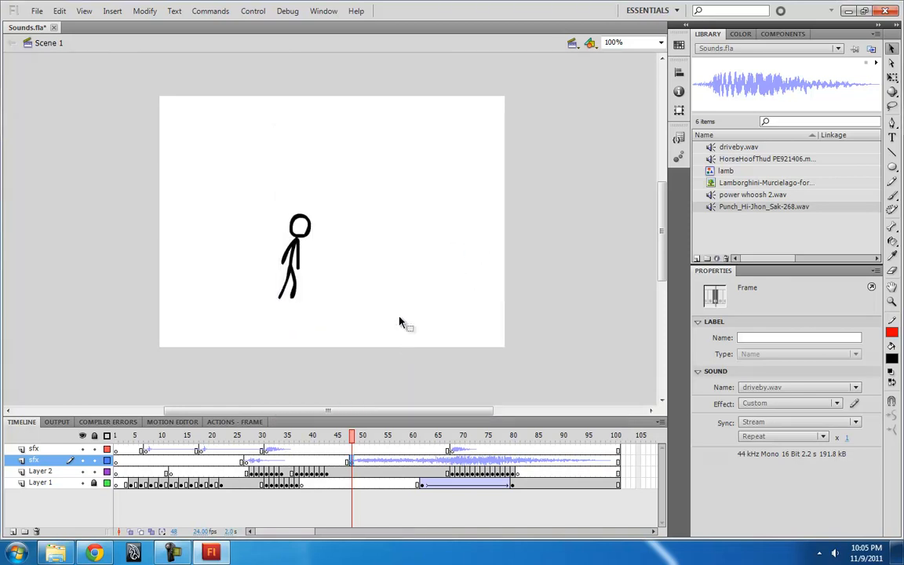
mouse_move(329, 345)
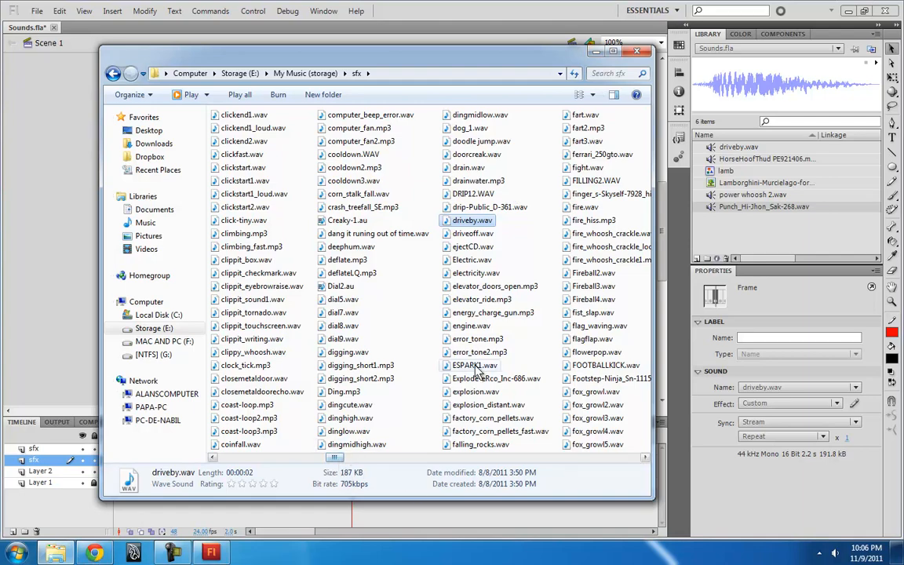
click(637, 50)
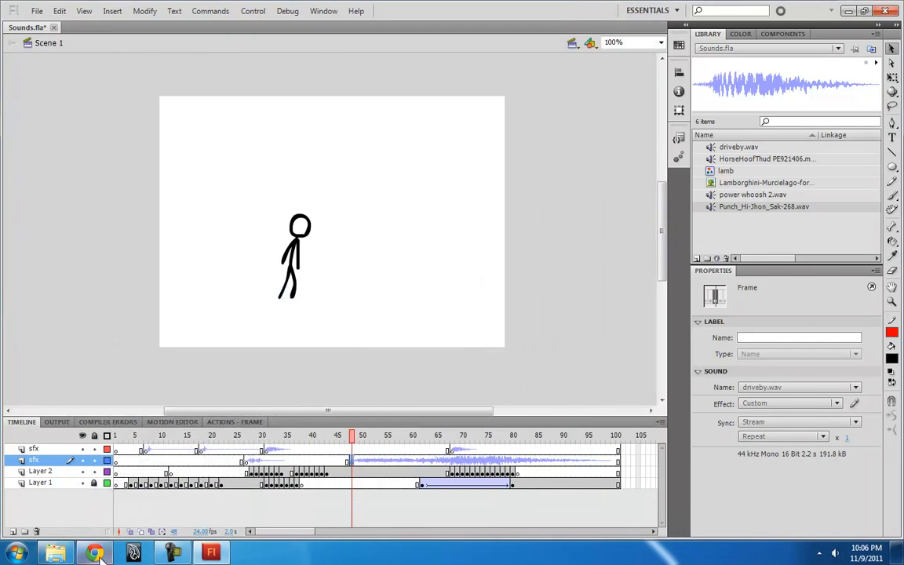
mouse_move(349, 379)
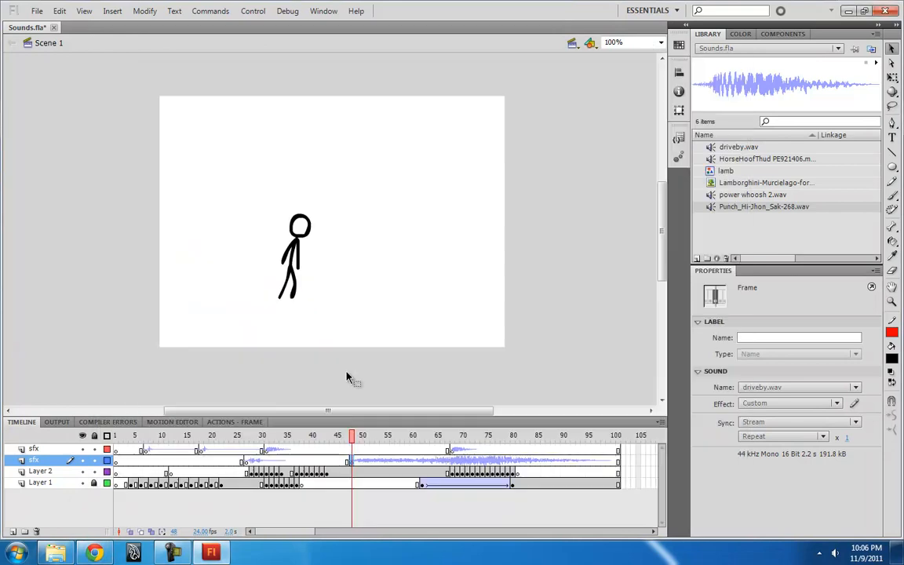
mouse_move(534, 138)
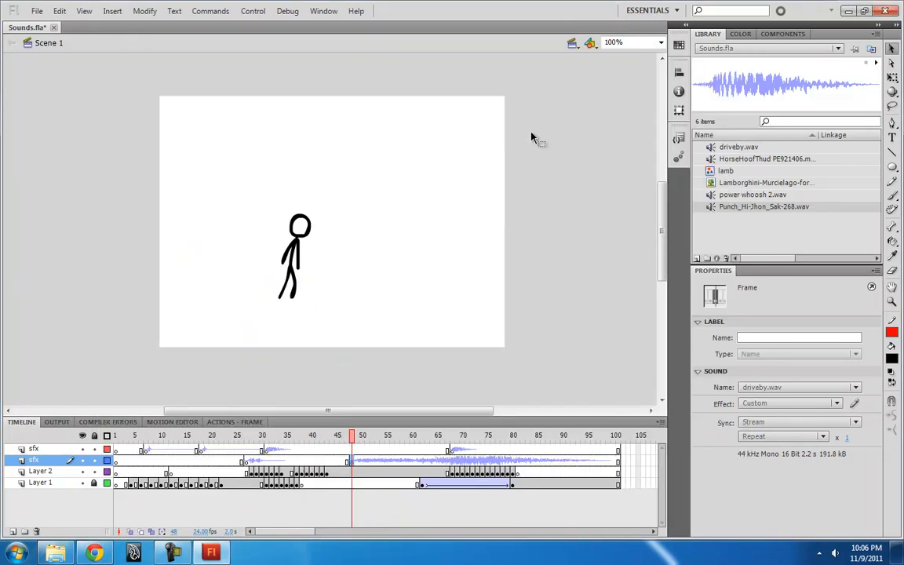
mouse_move(144, 279)
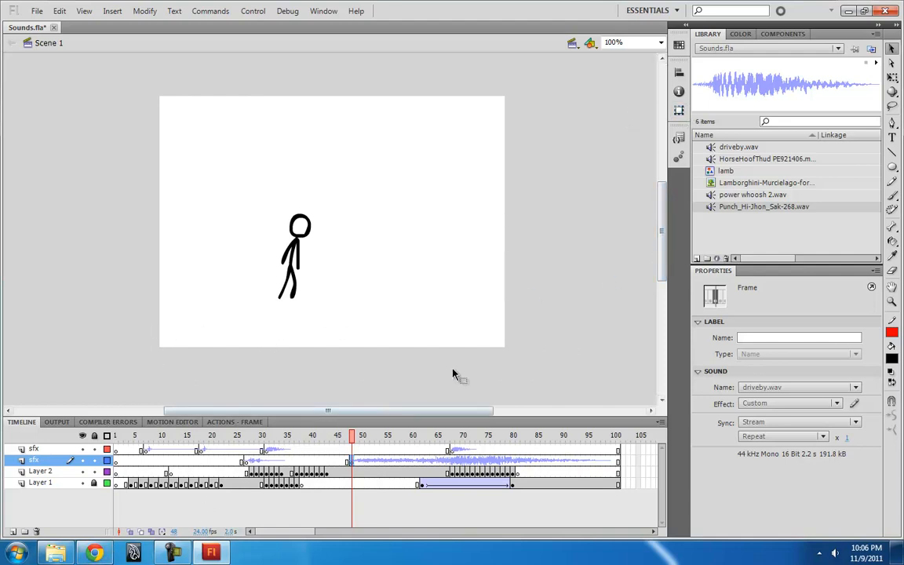
mouse_move(220, 122)
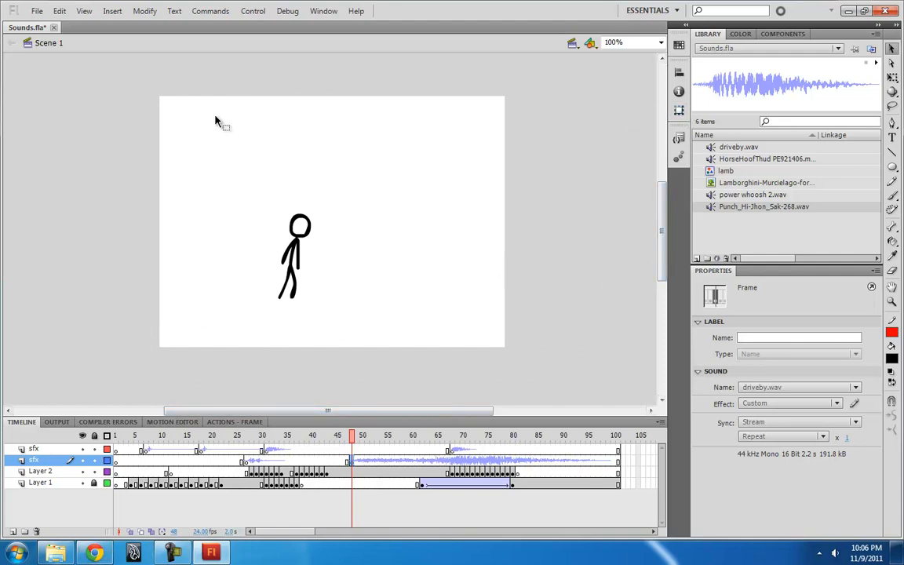
mouse_move(449, 117)
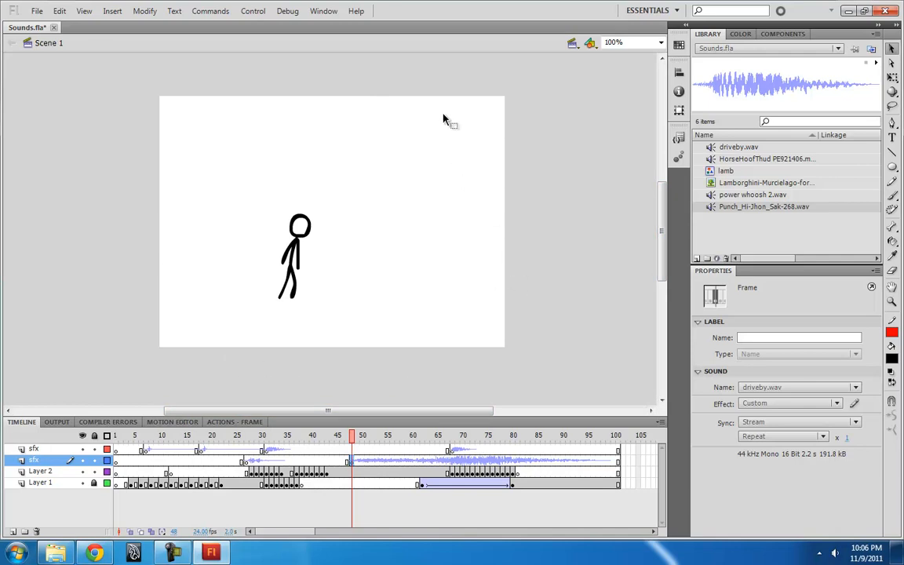
mouse_move(285, 386)
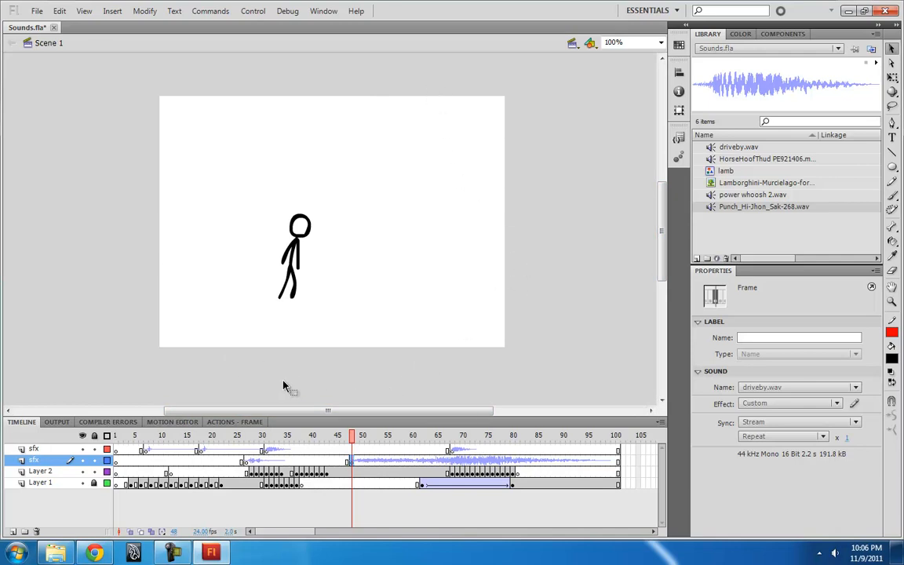
mouse_move(249, 408)
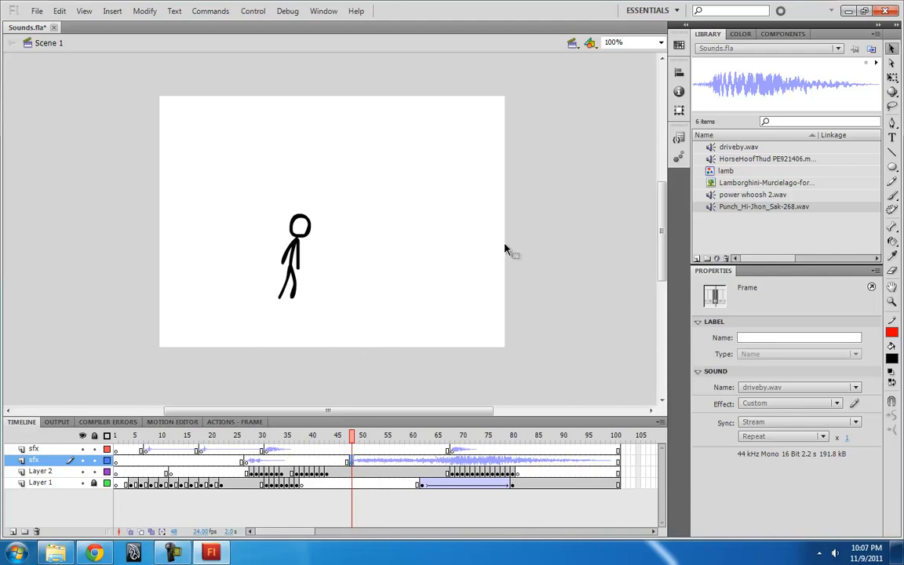
mouse_move(253, 91)
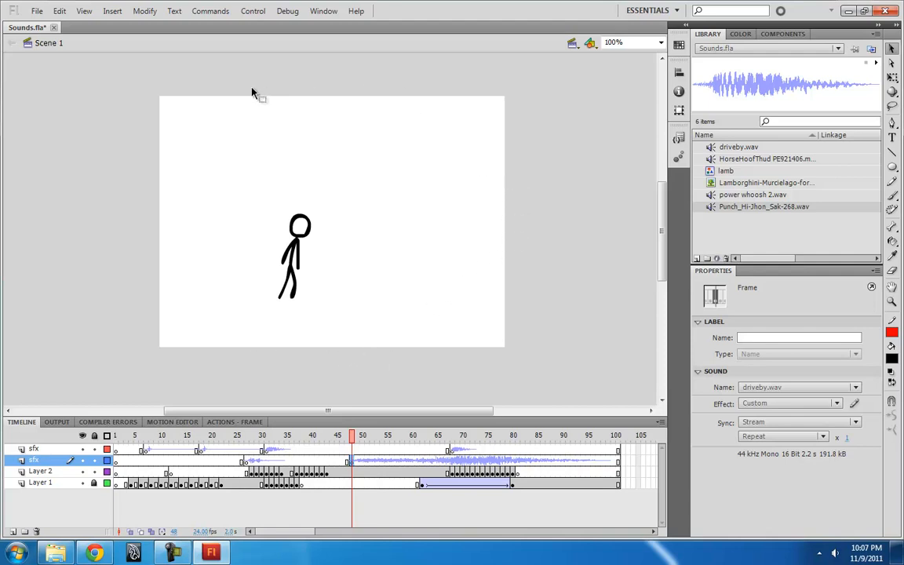